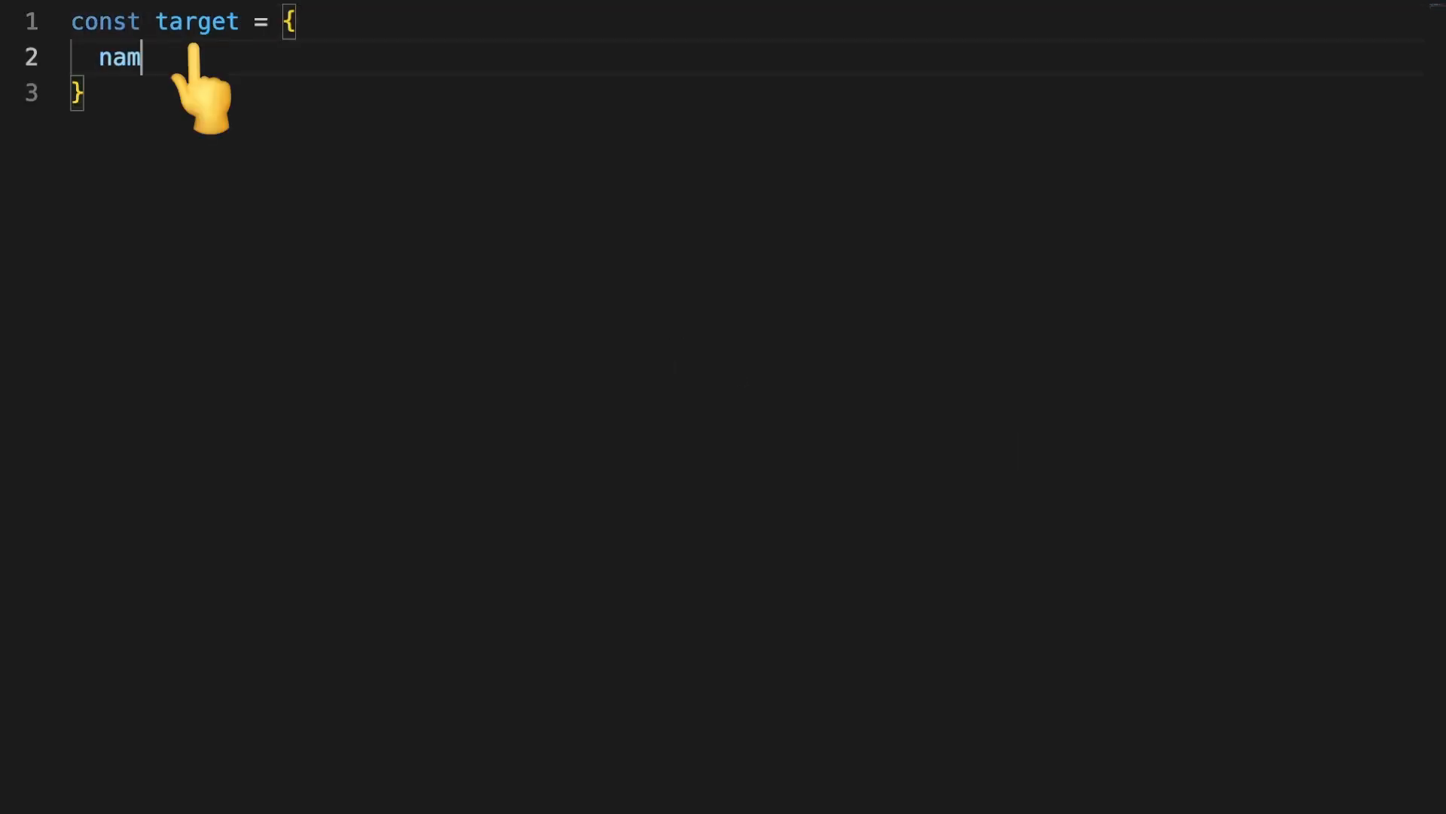
type("e: \"The target\",")
type("c")
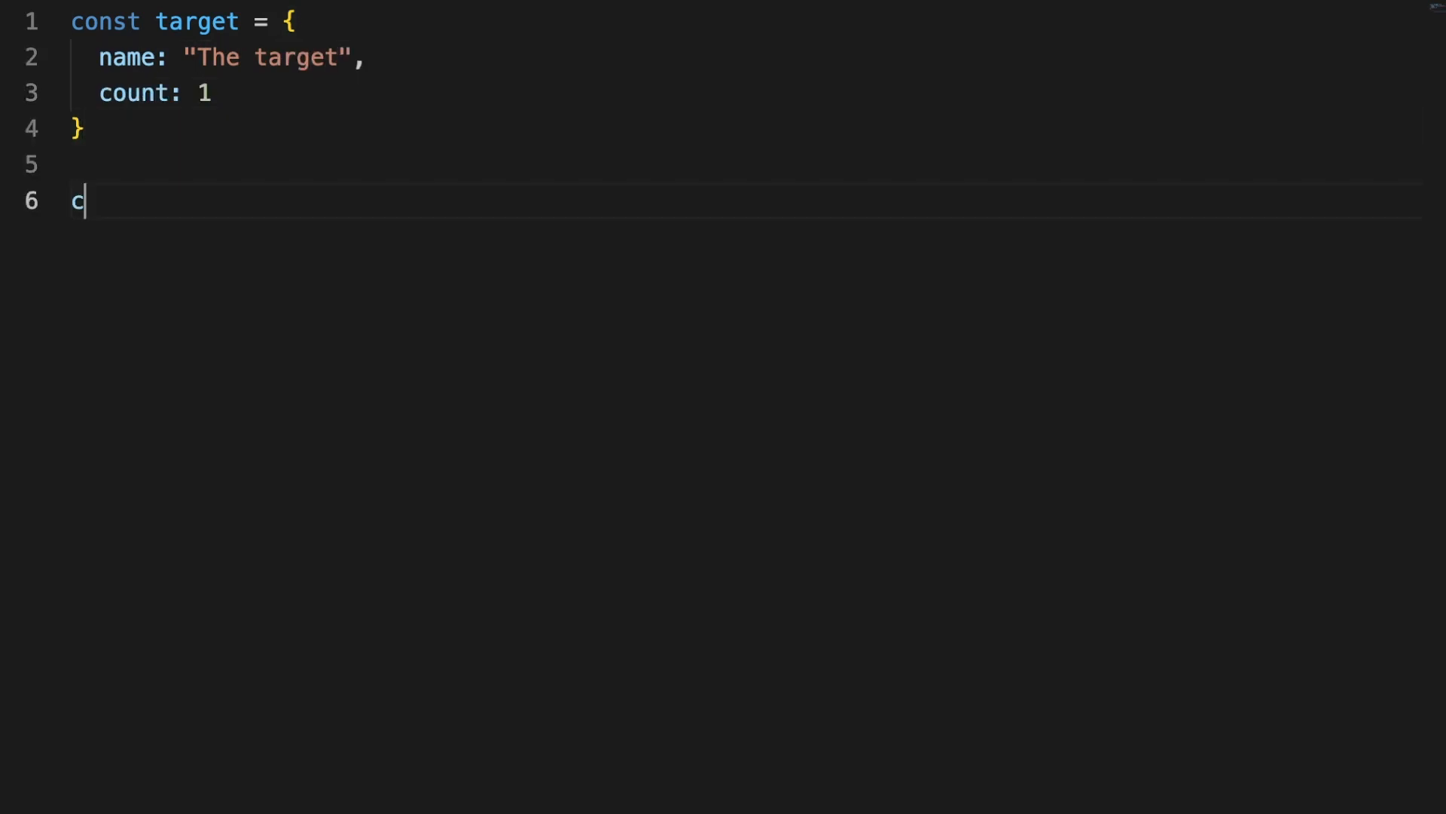
type("onst handler = {")
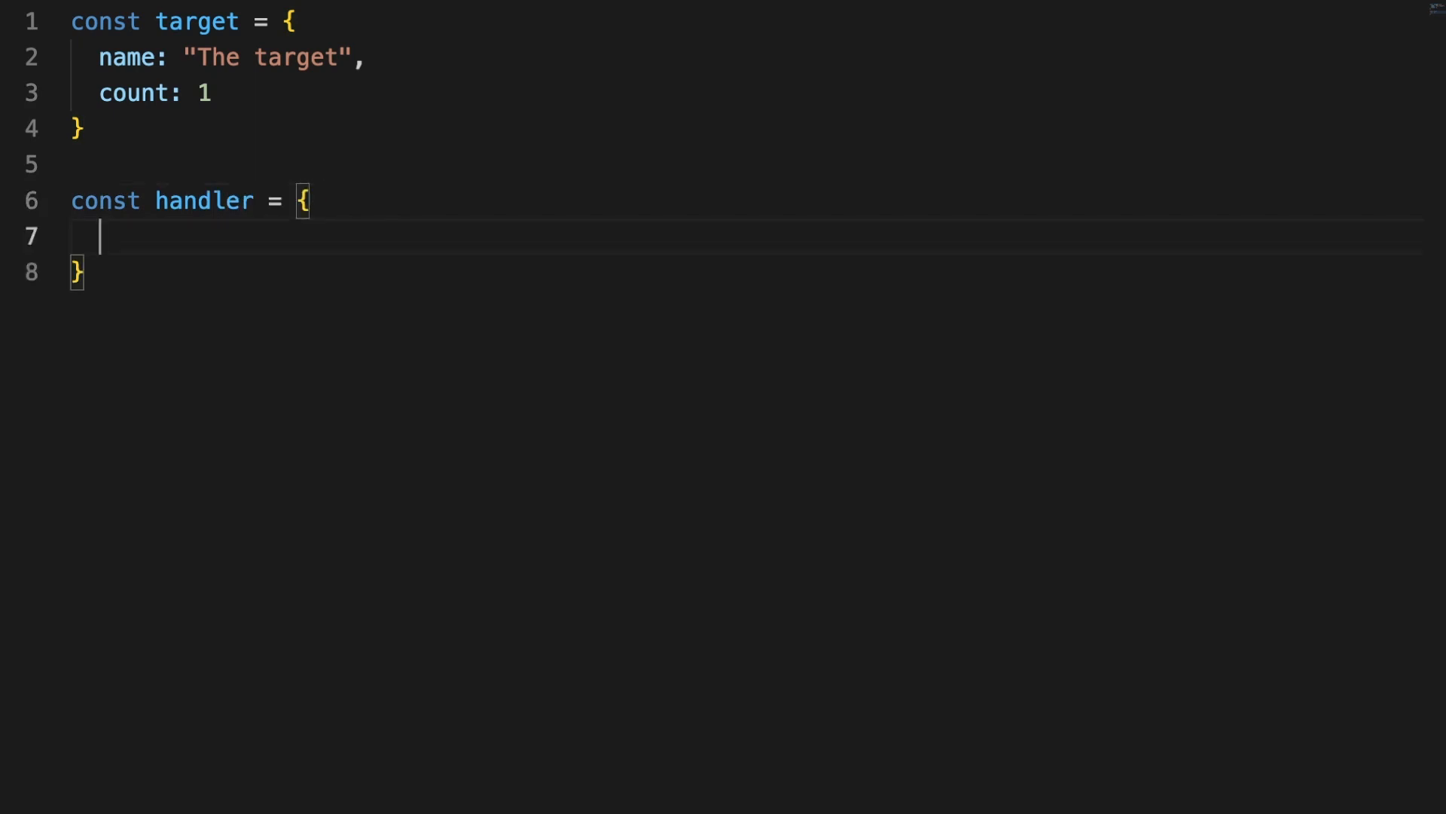
type("get")
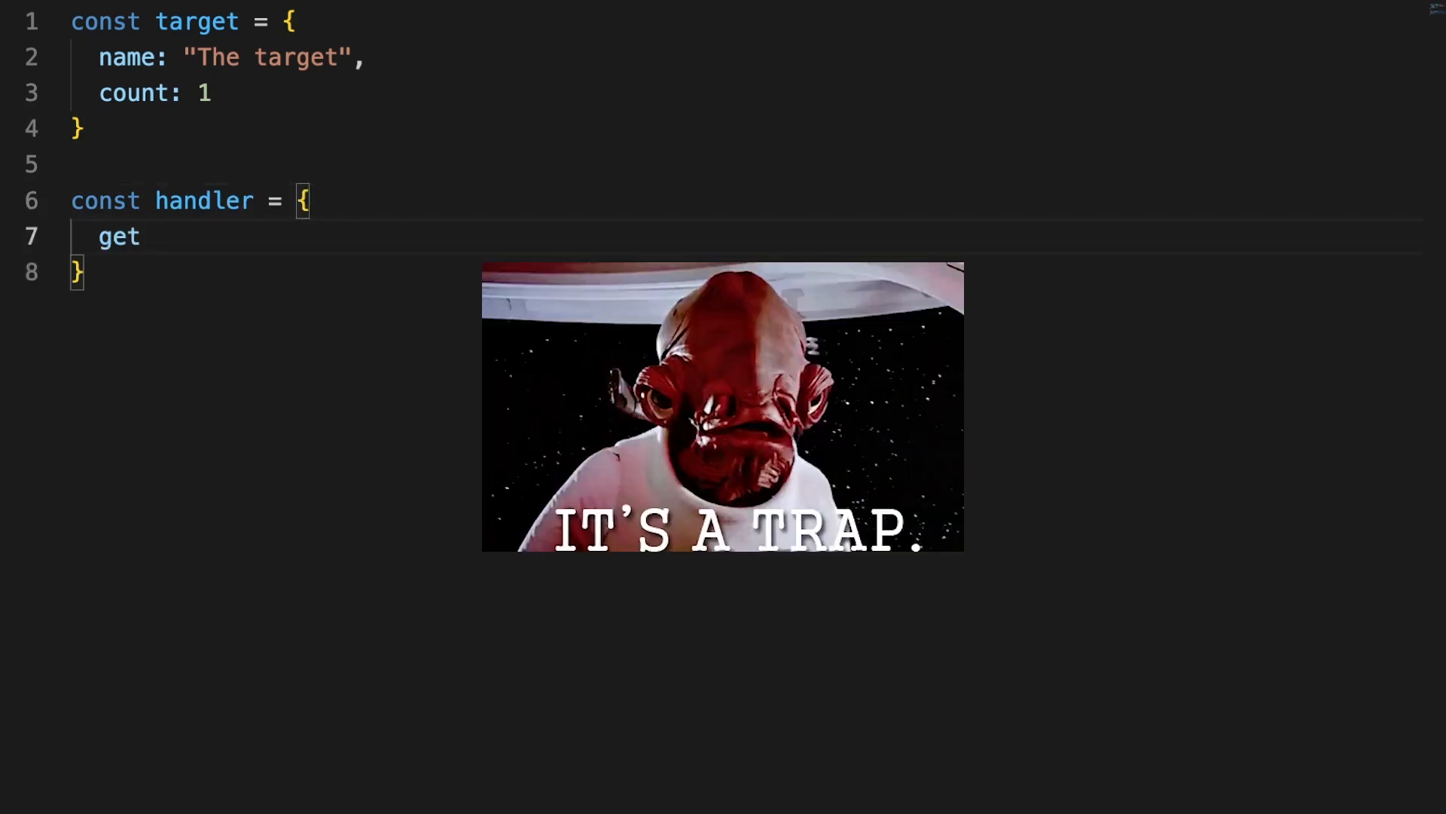
type("(target, prop, receiver) {")
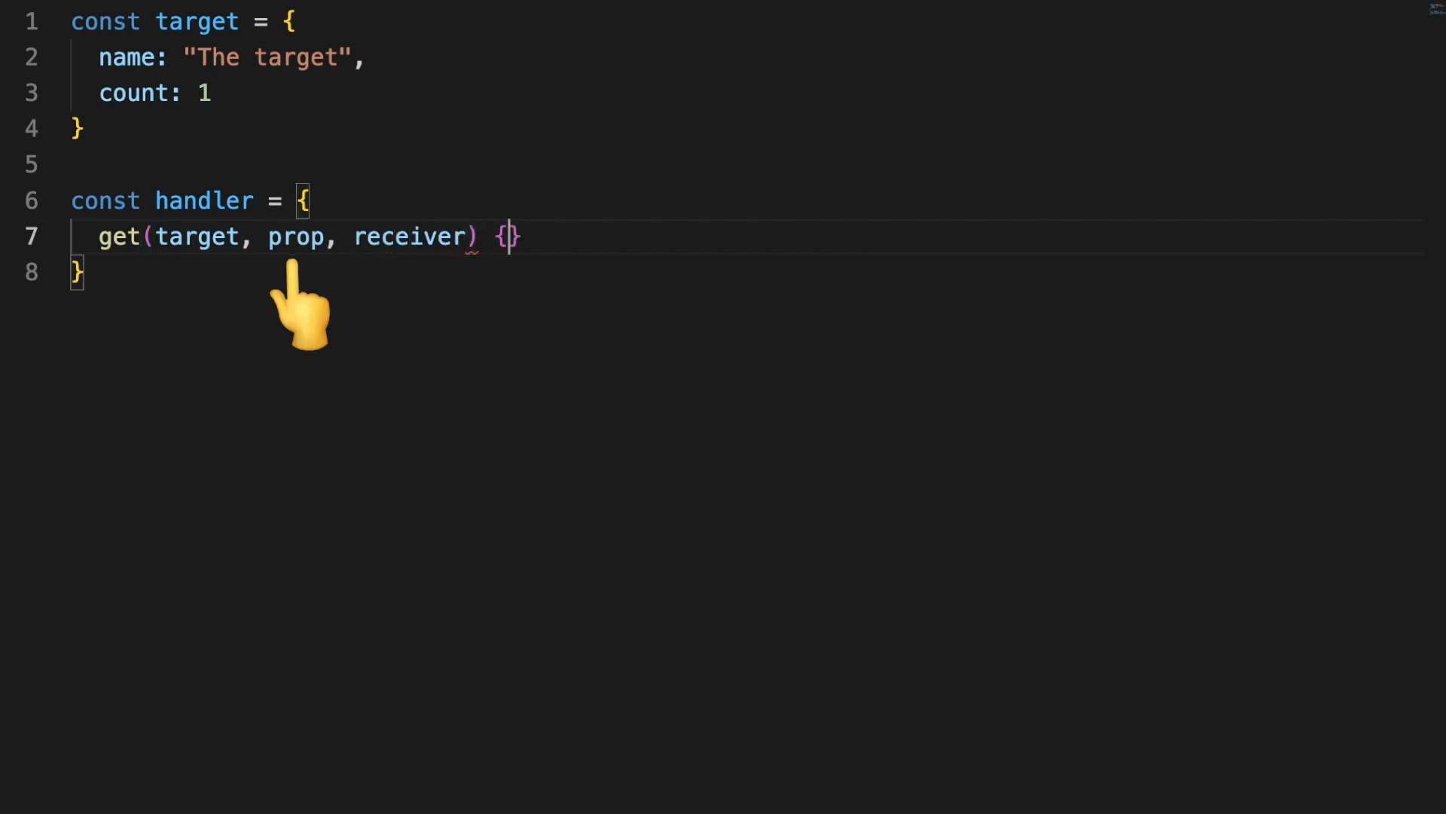
type("co")
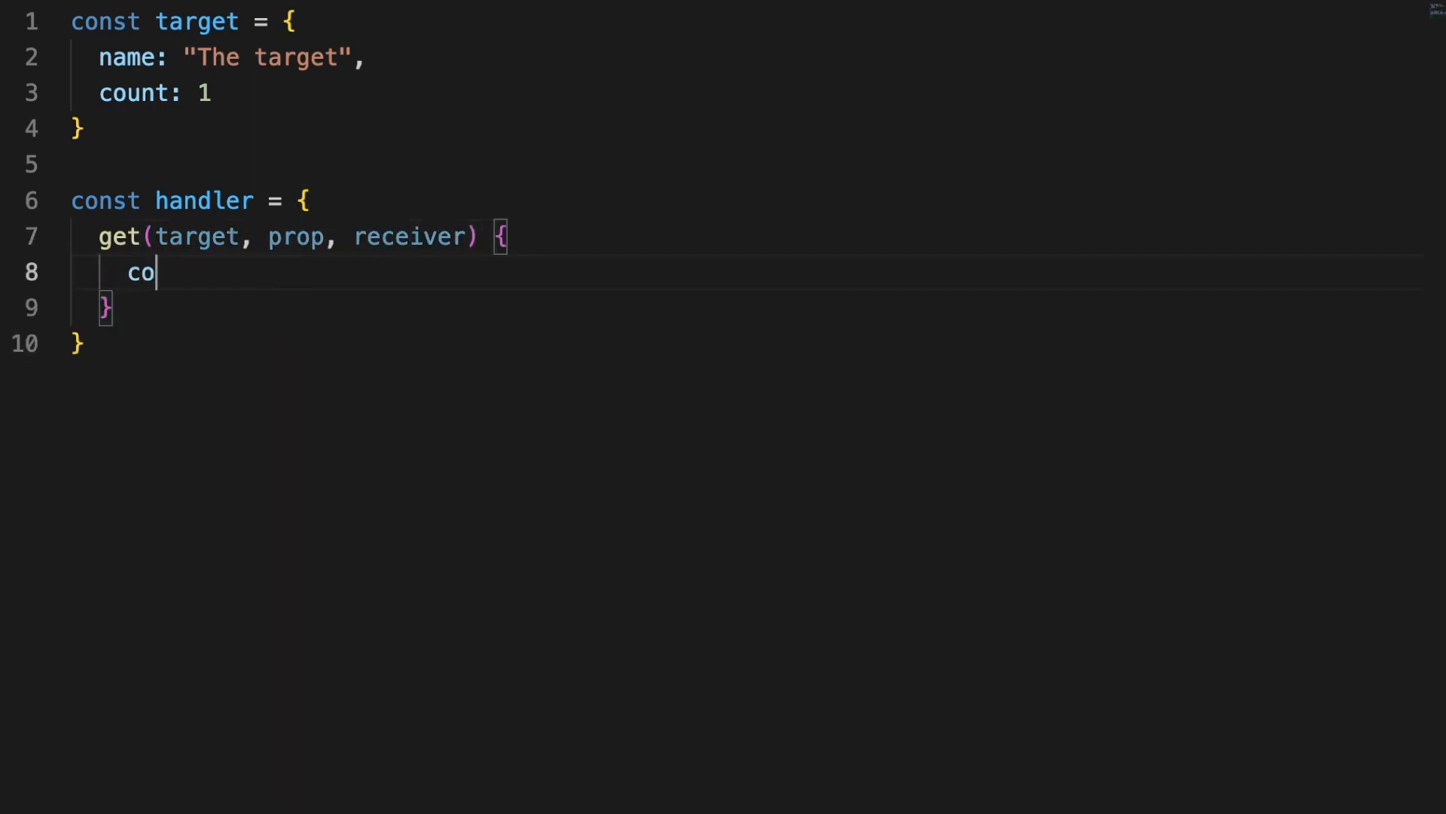
type("nsole.log(prop);")
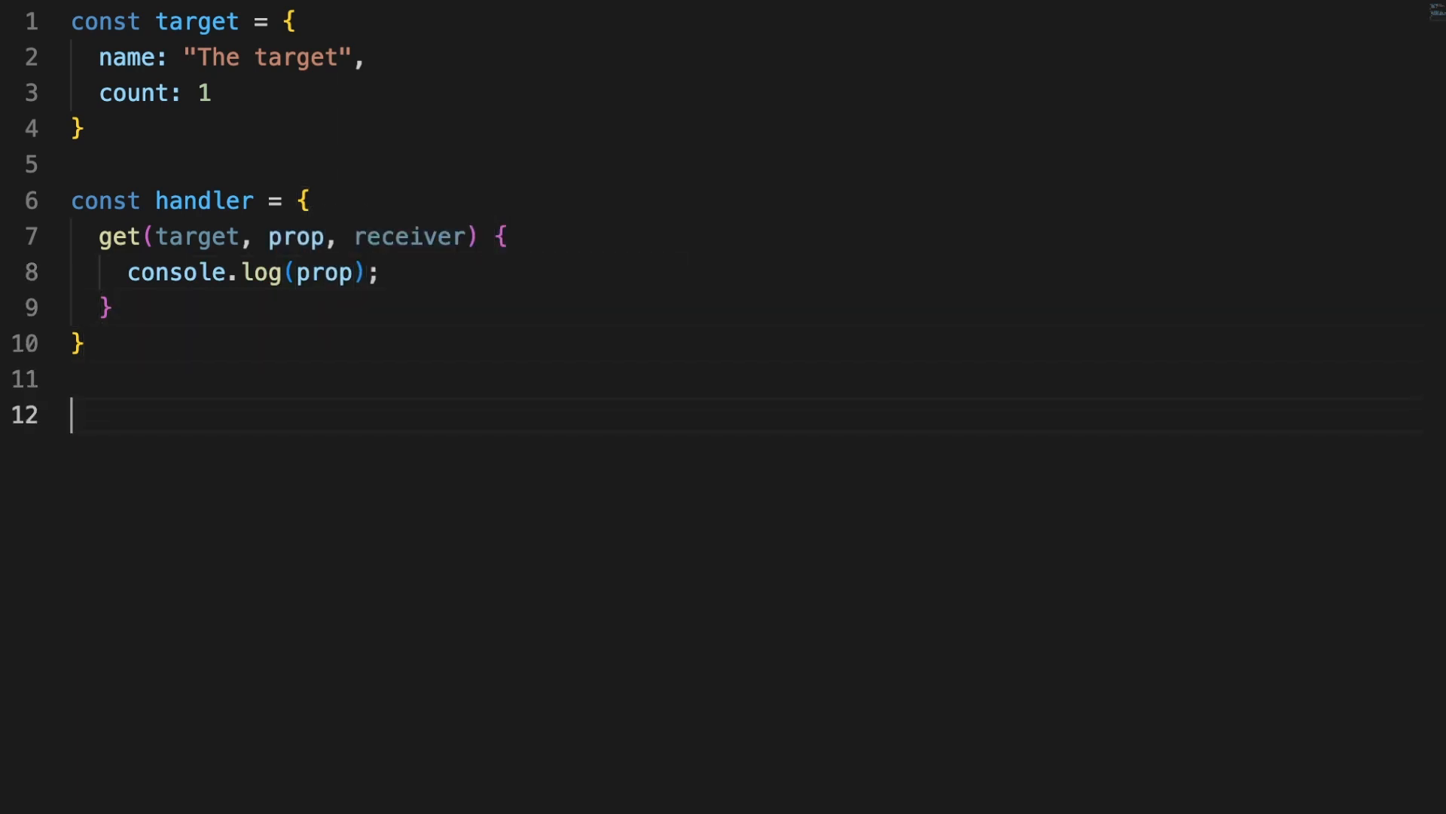
type("const proxy = new")
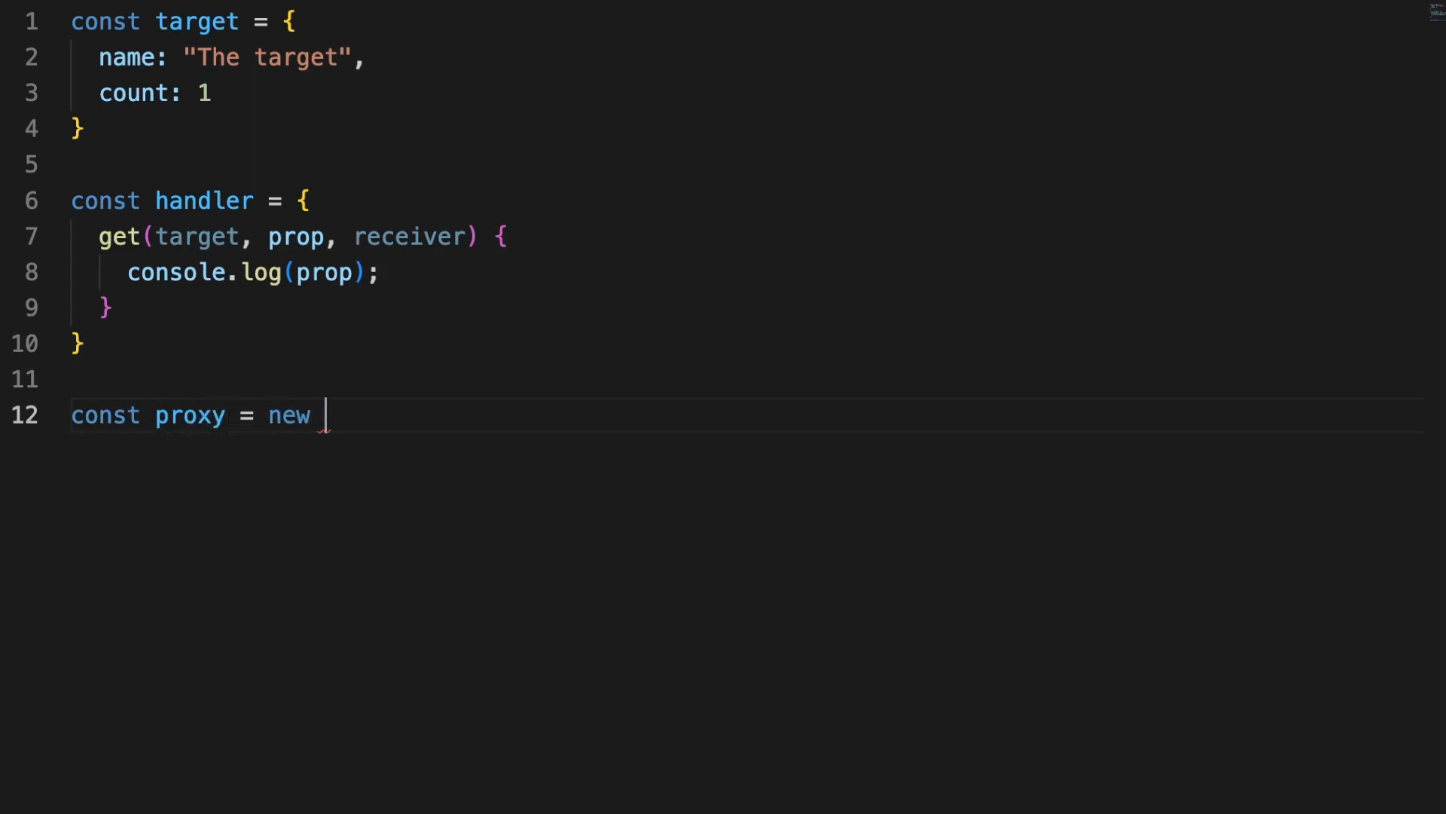
type("Proxy(target, hand")
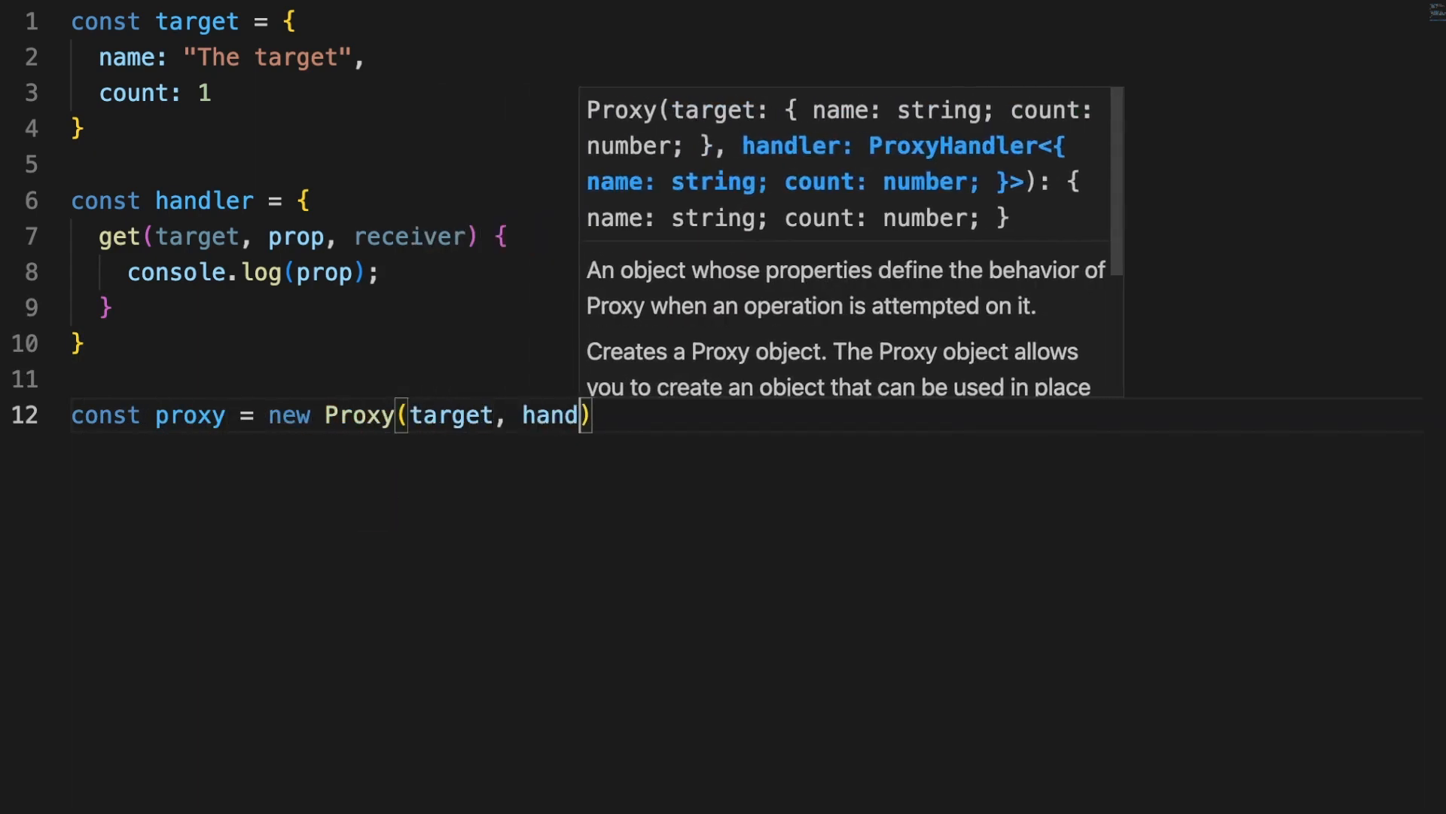
type("console.log(proxy")
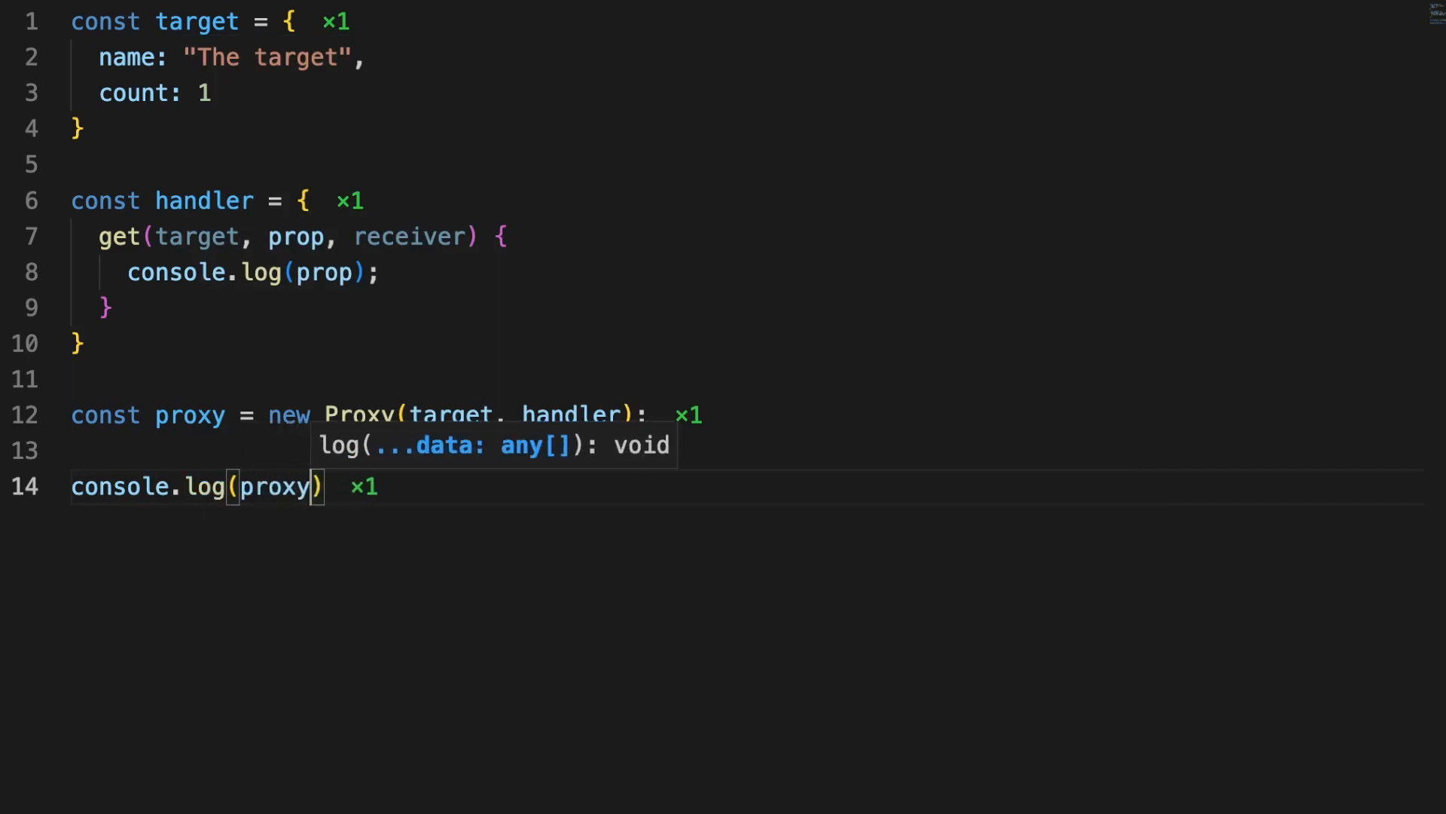
type(".name")
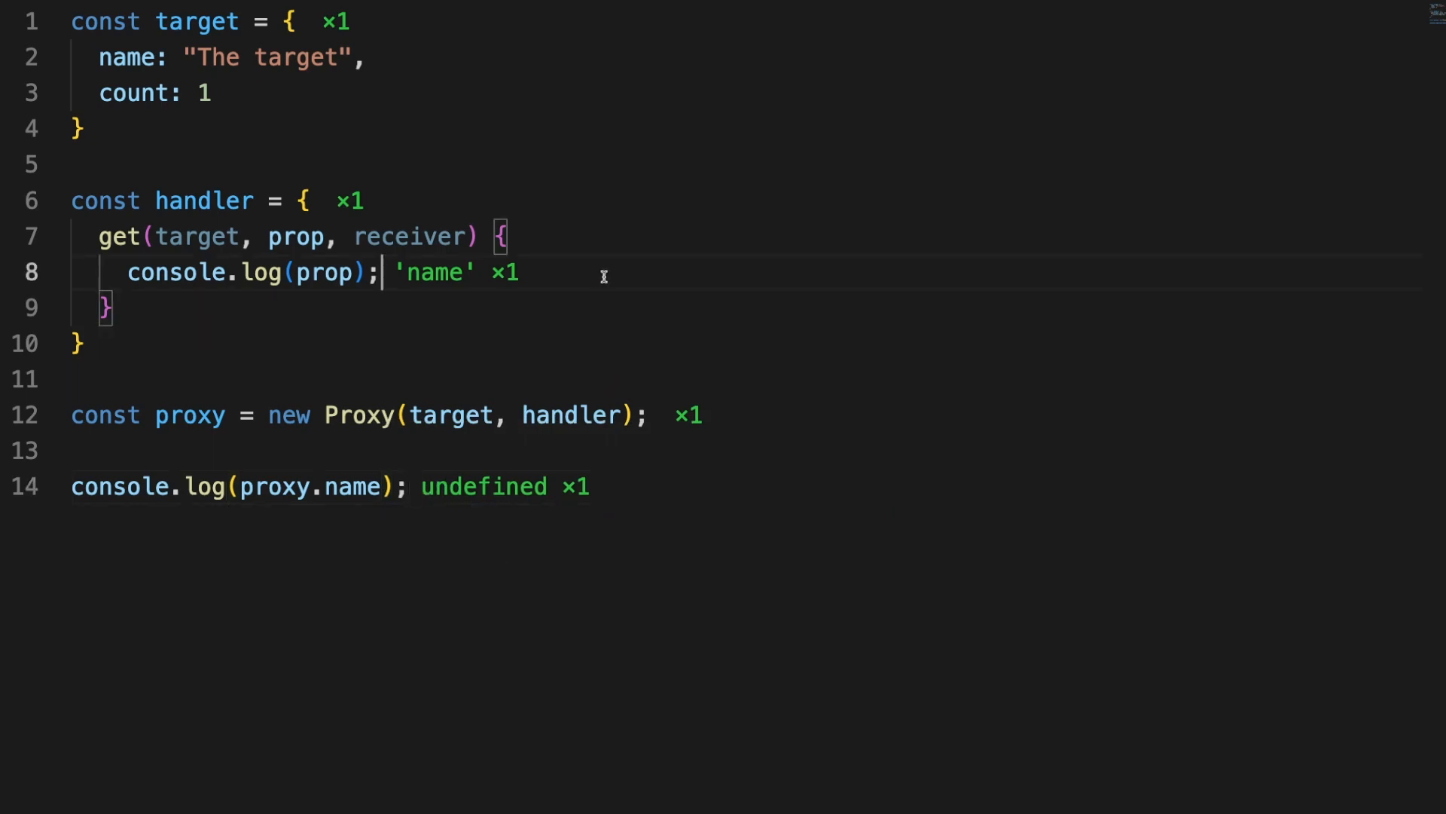
type("return \"Anony\"")
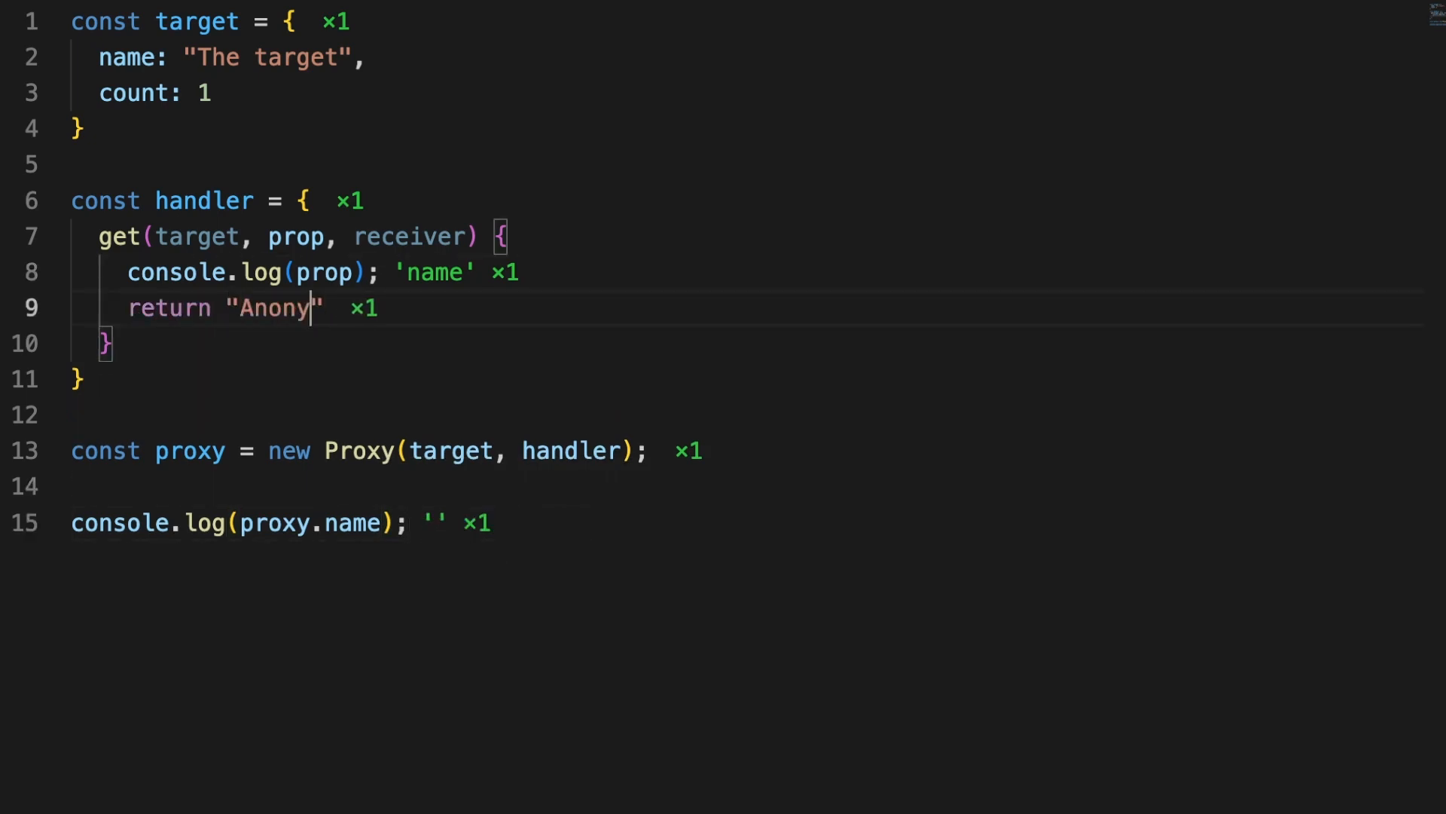
type("mous\";")
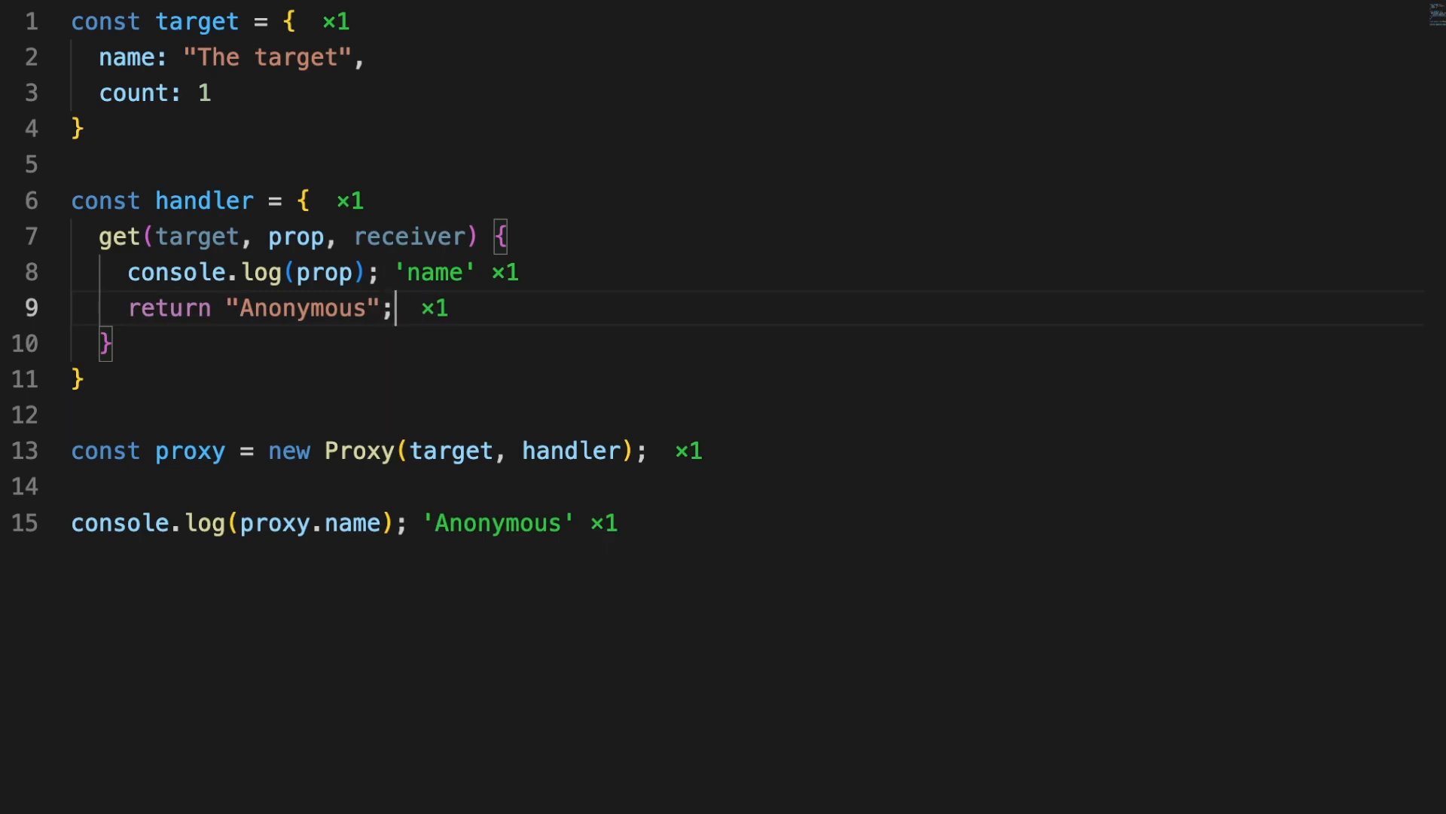
mouse_move(604, 274)
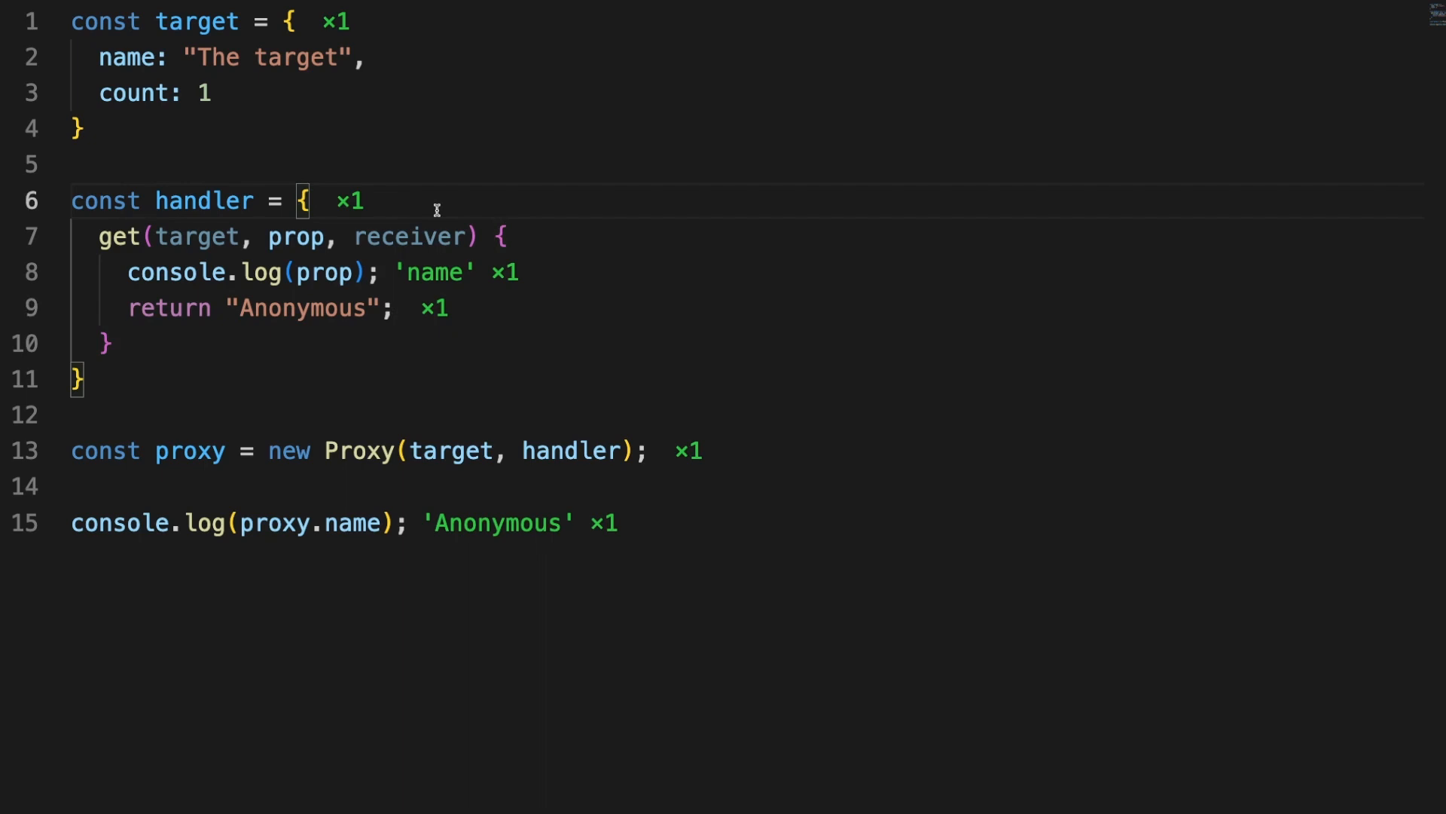
type("private")
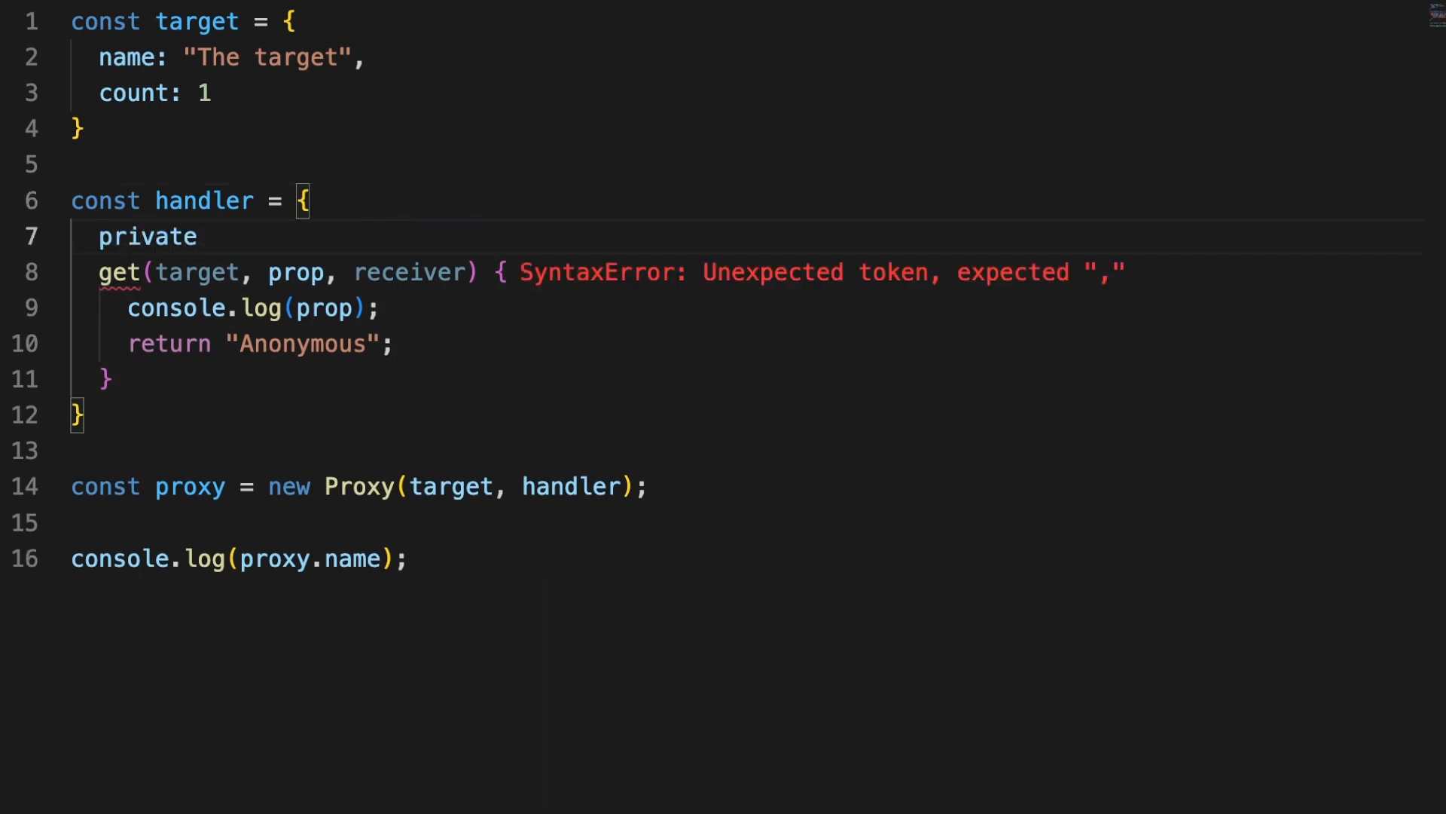
type(": false,")
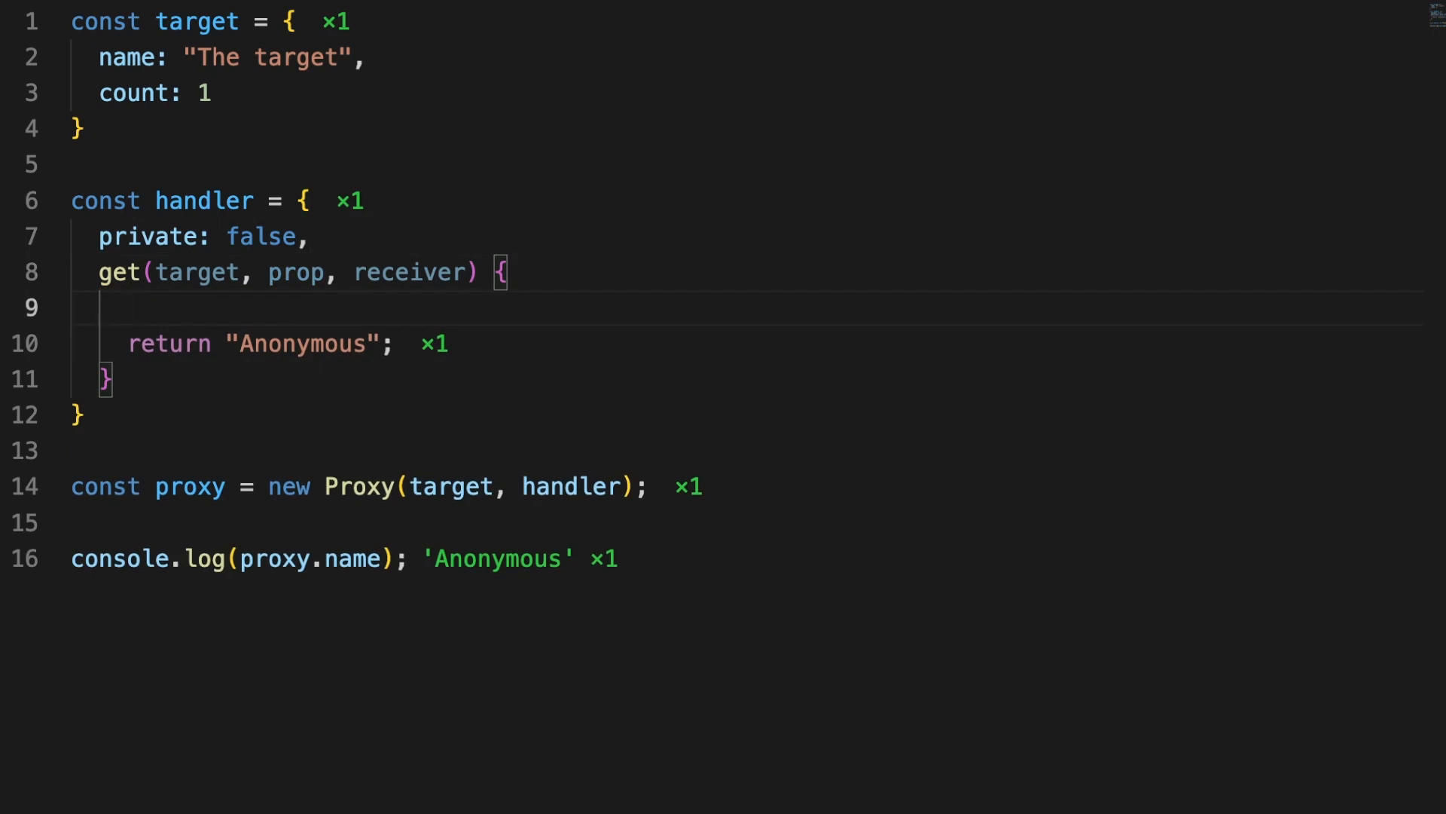
type("handler.private) {")
type("return")
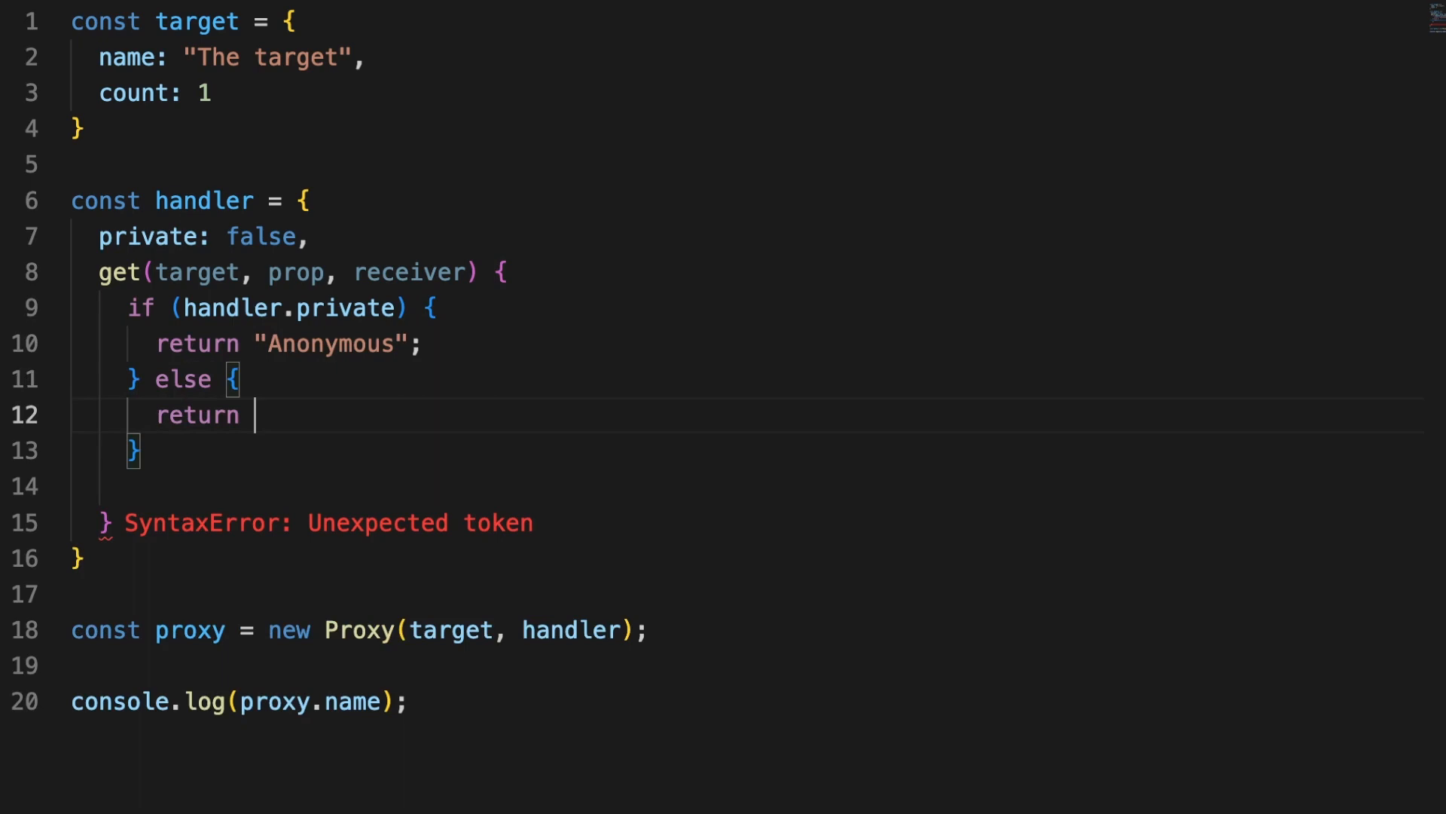
type("Reflect.get")
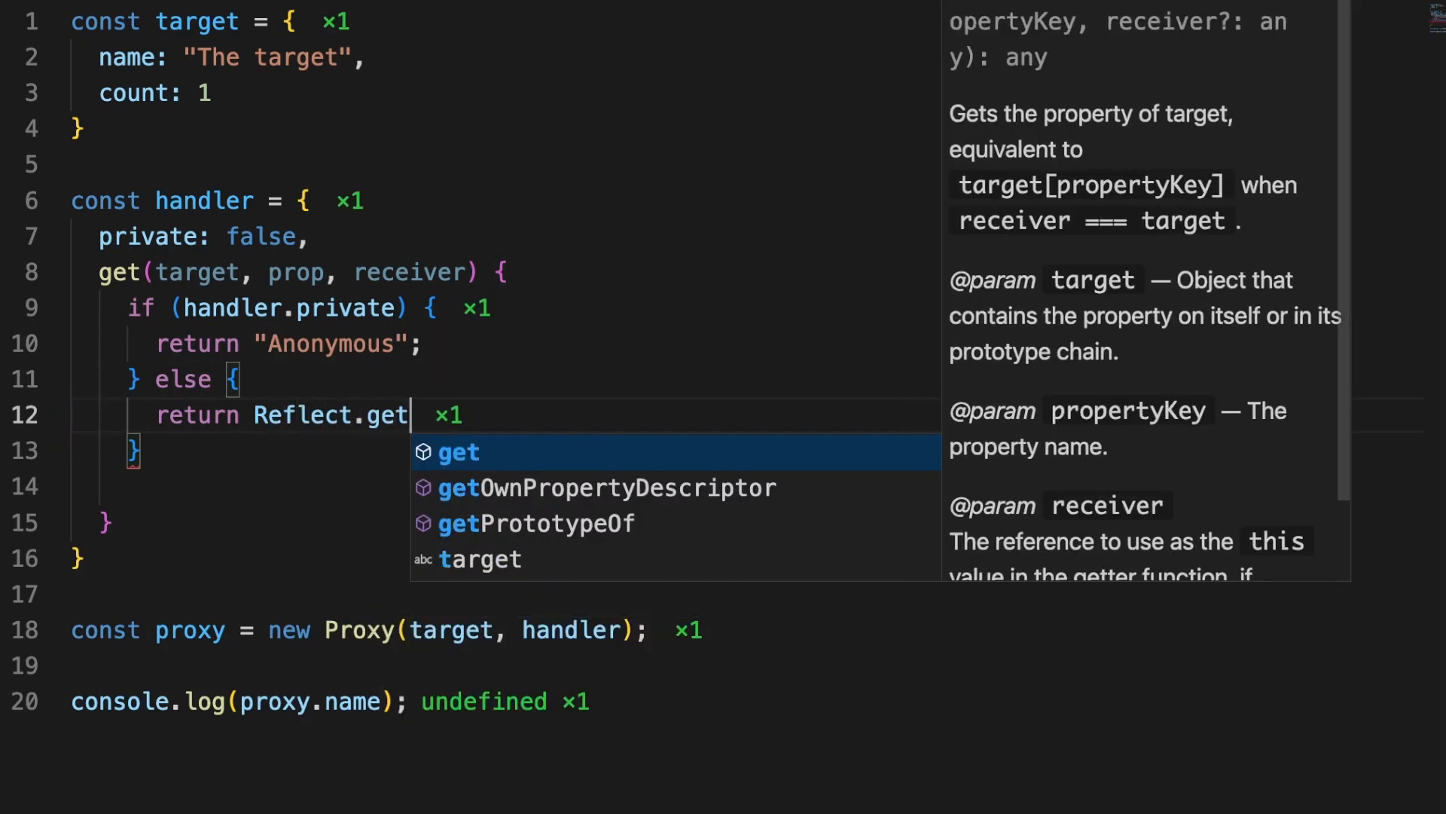
type("(...arguments);")
left_click(491, 664)
type("h")
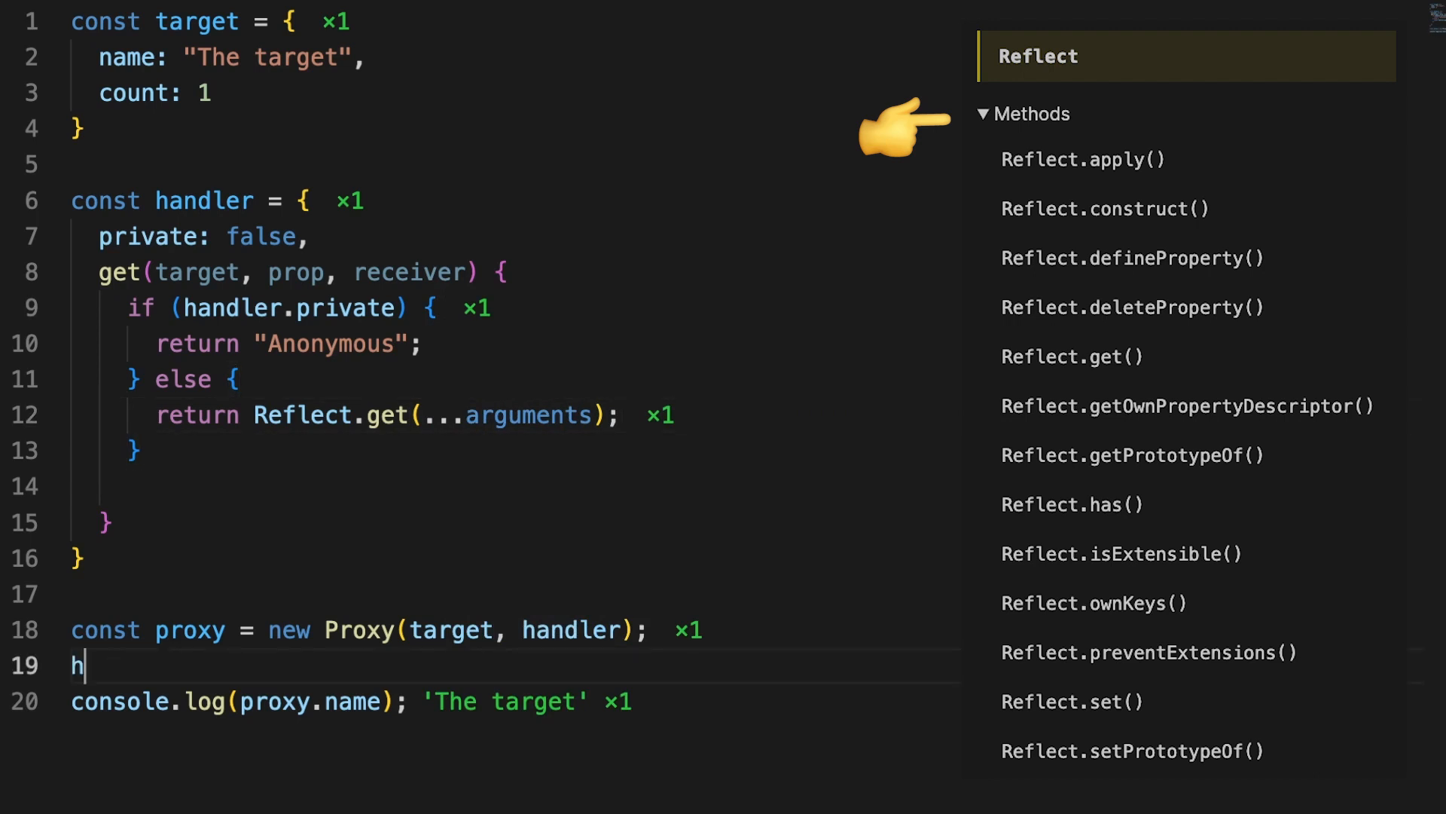
type("andler.")
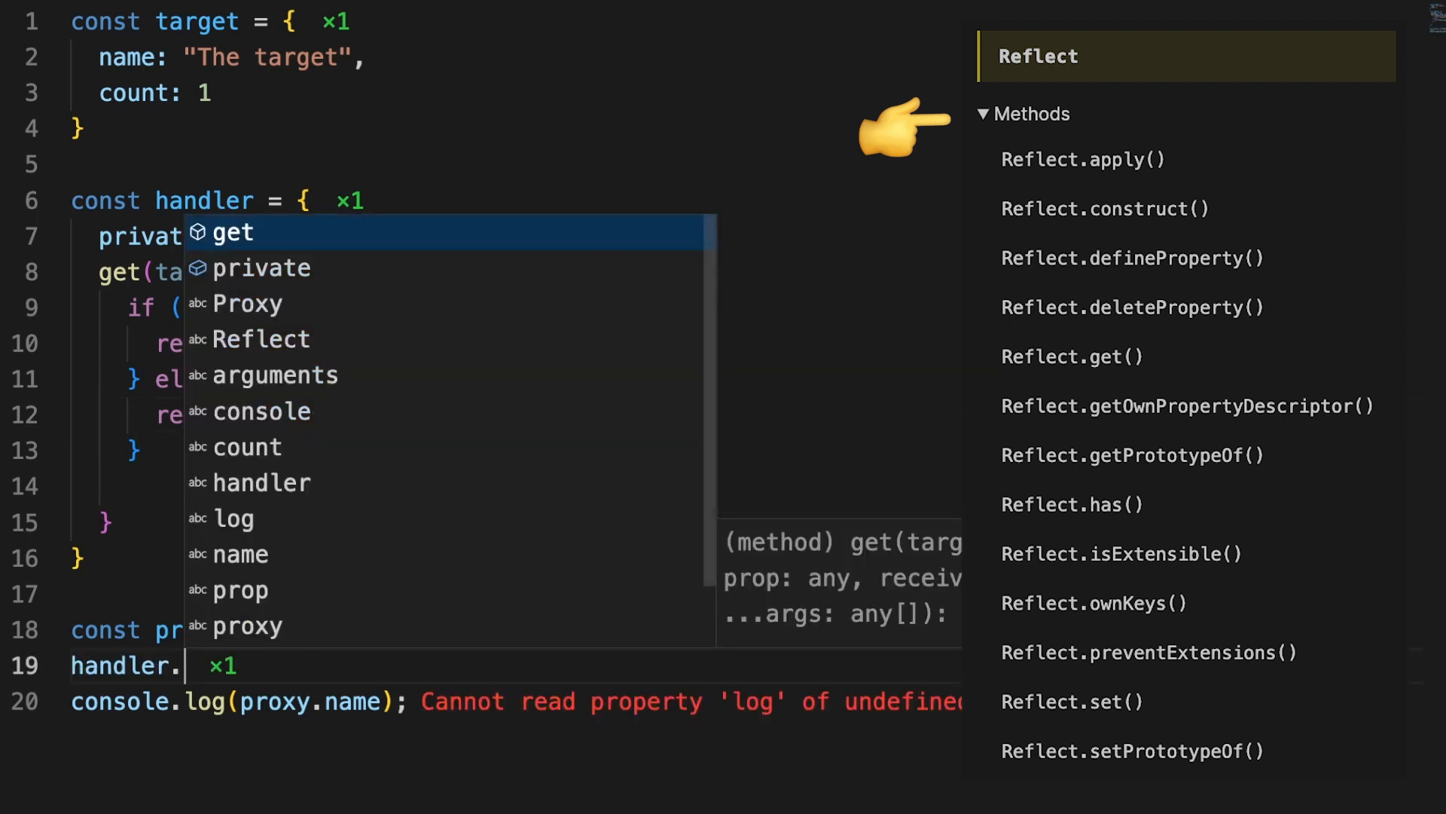
type("tr")
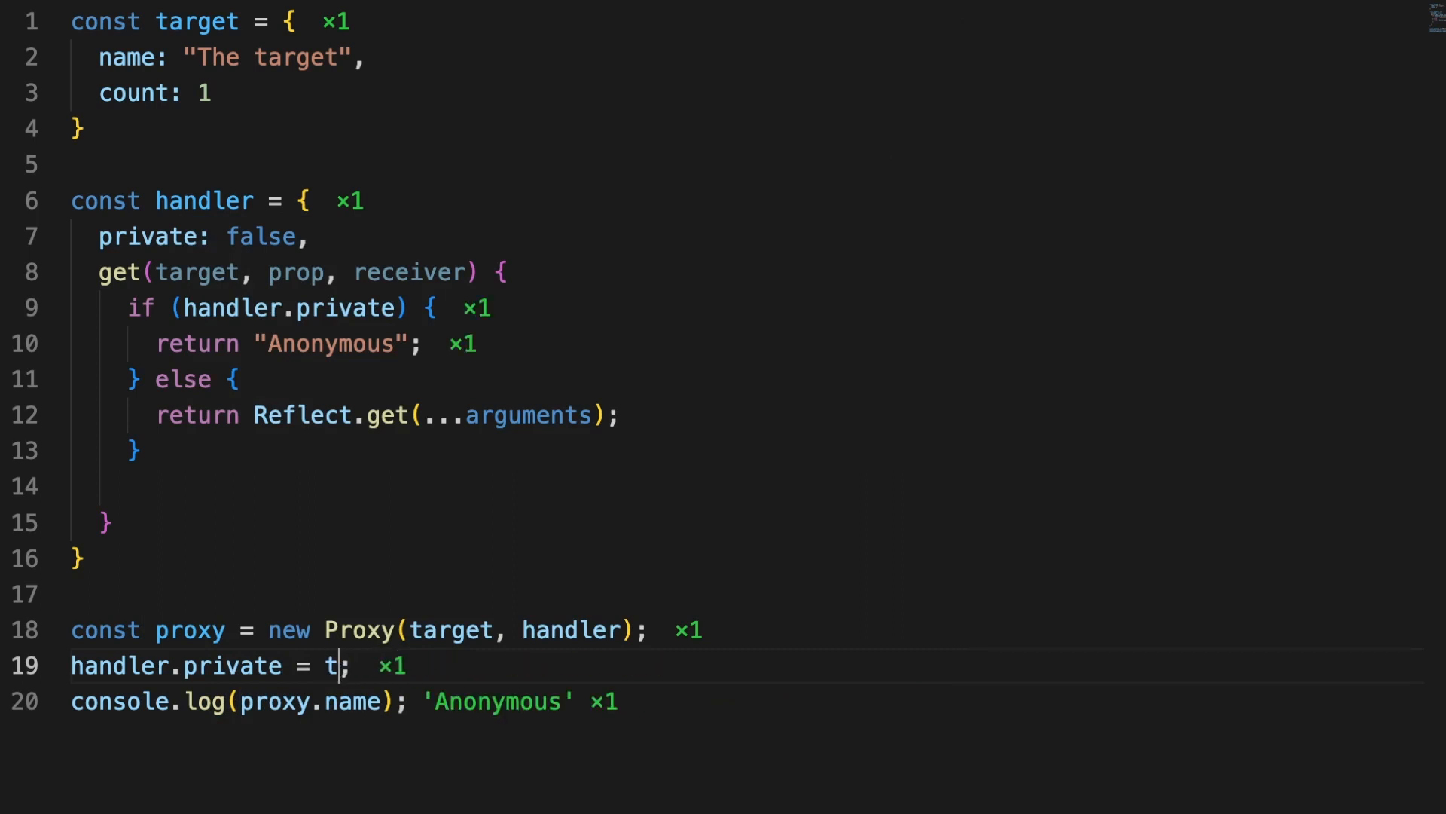
type("alse")
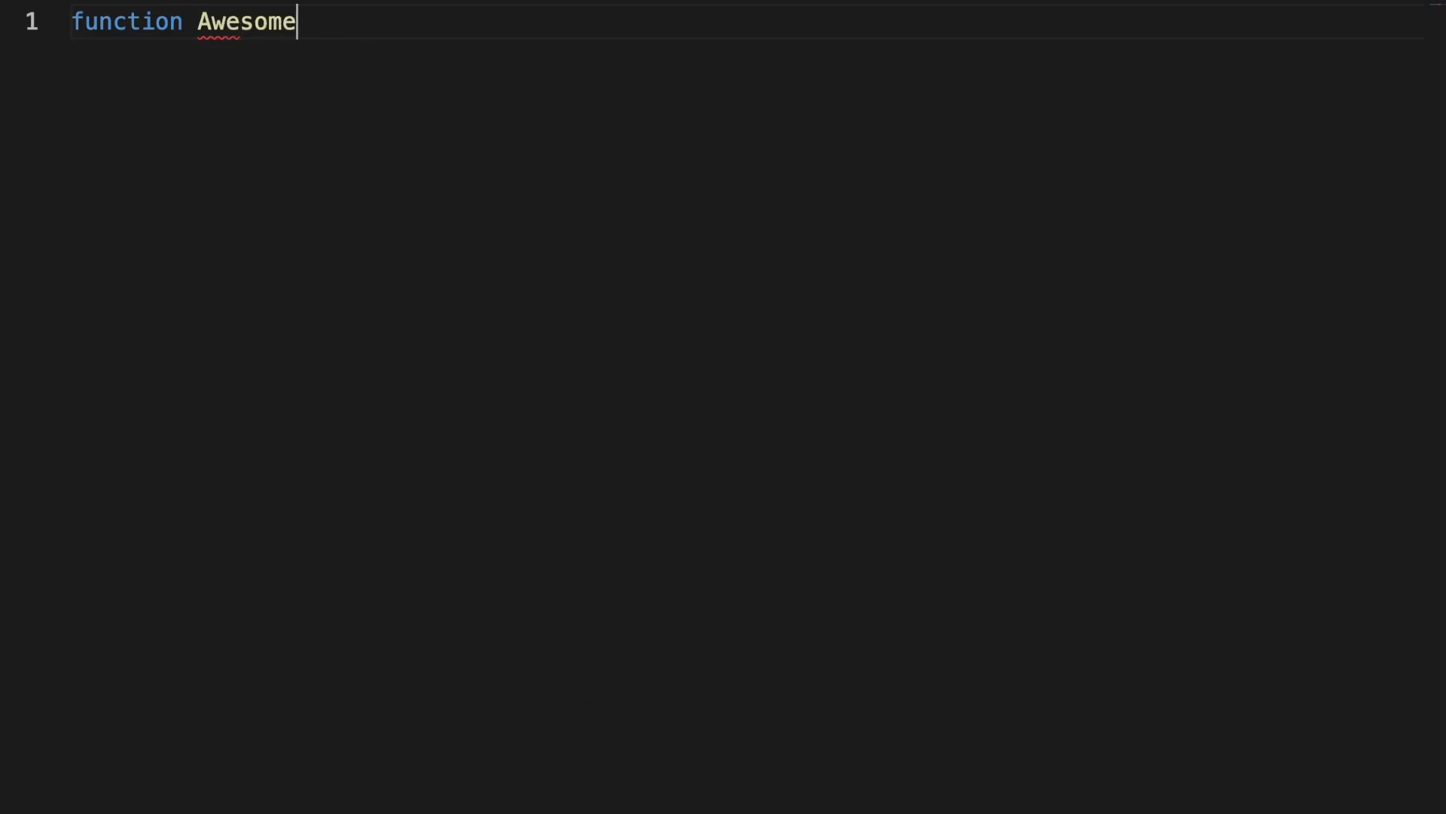
type("Array(rry) {")
type("return new Proxy(")
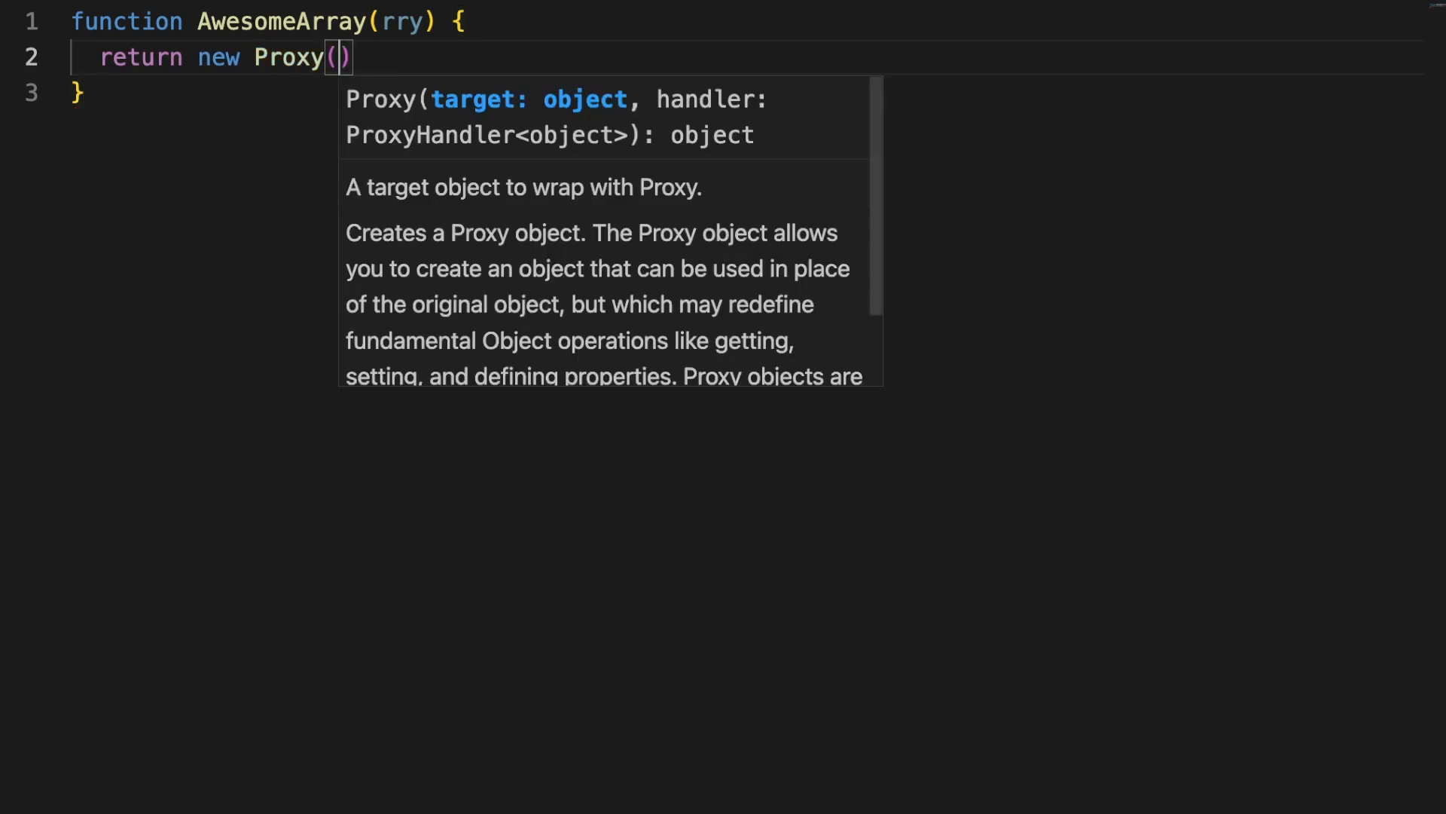
type("rry,")
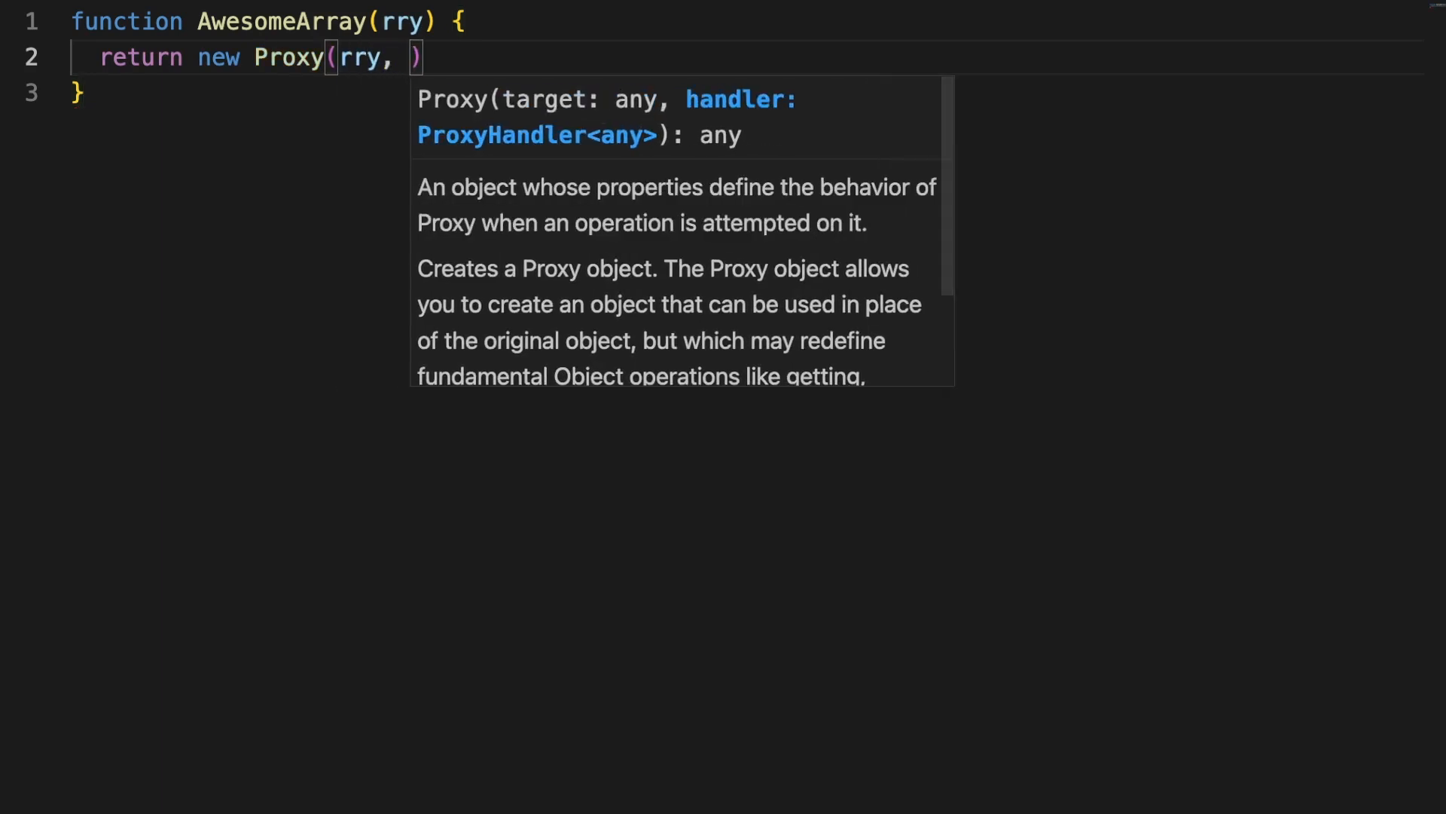
type("{")
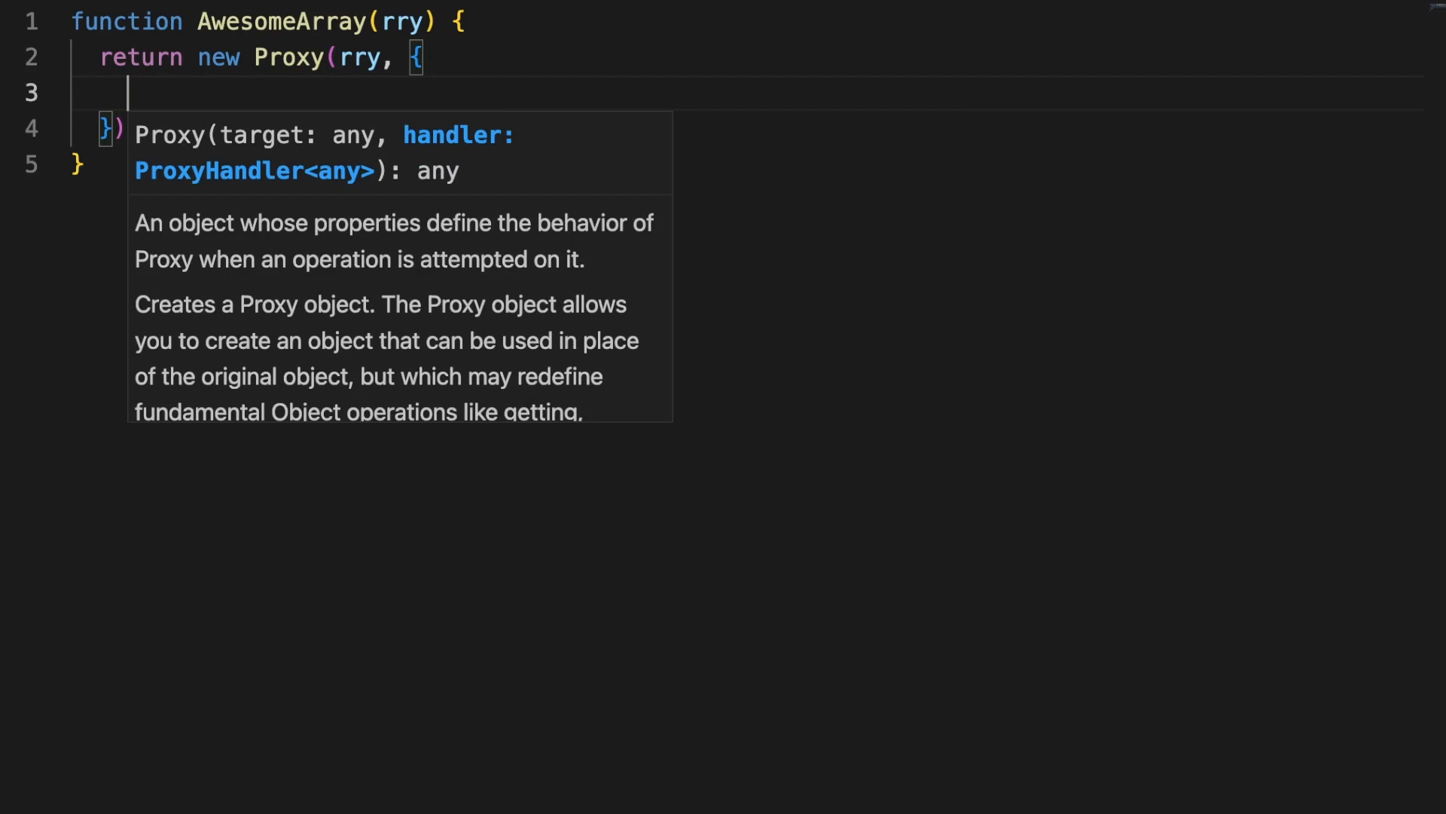
type("get(target")
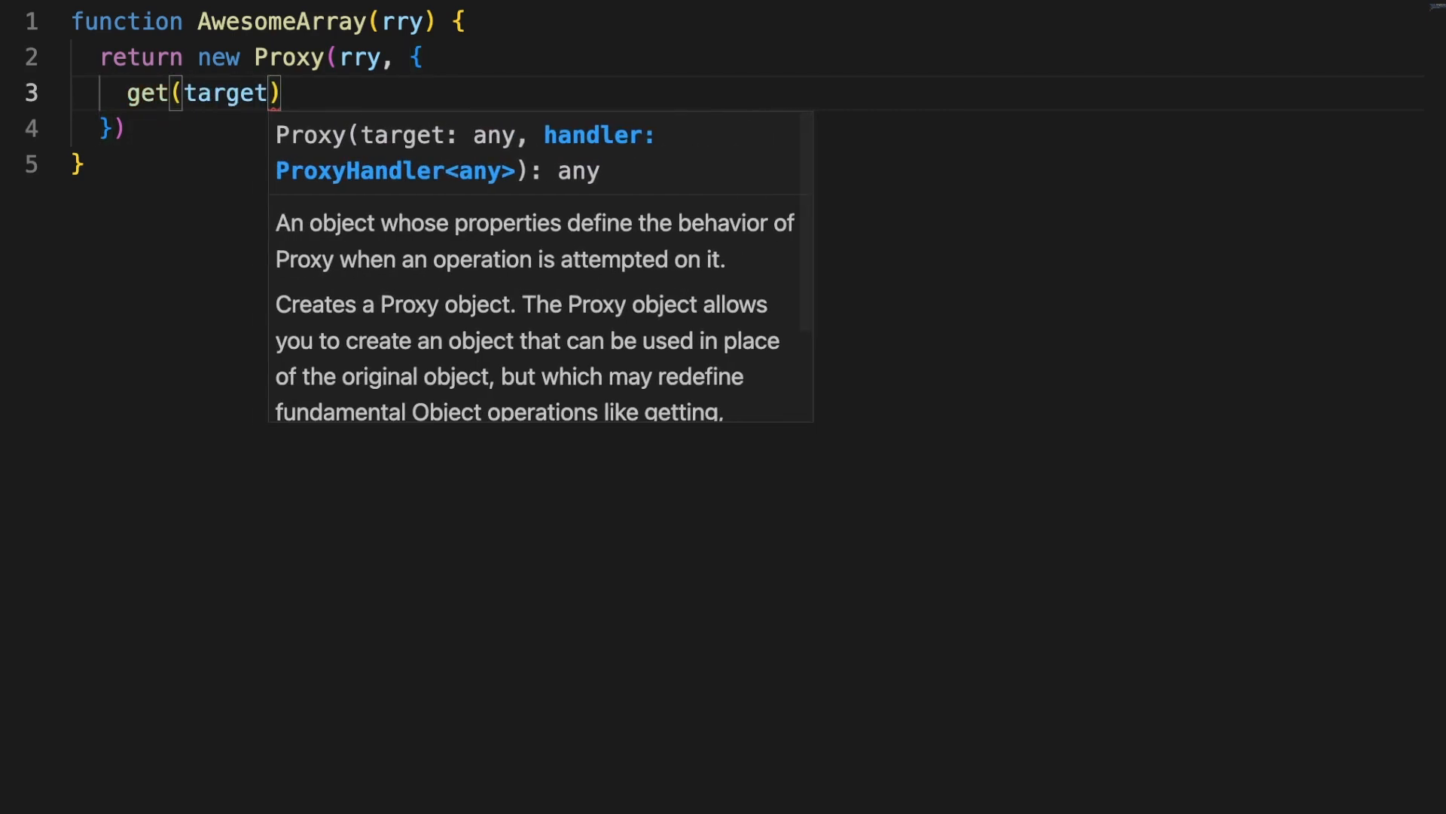
type(", key) {")
type("if (typeof key === \"string\" ")
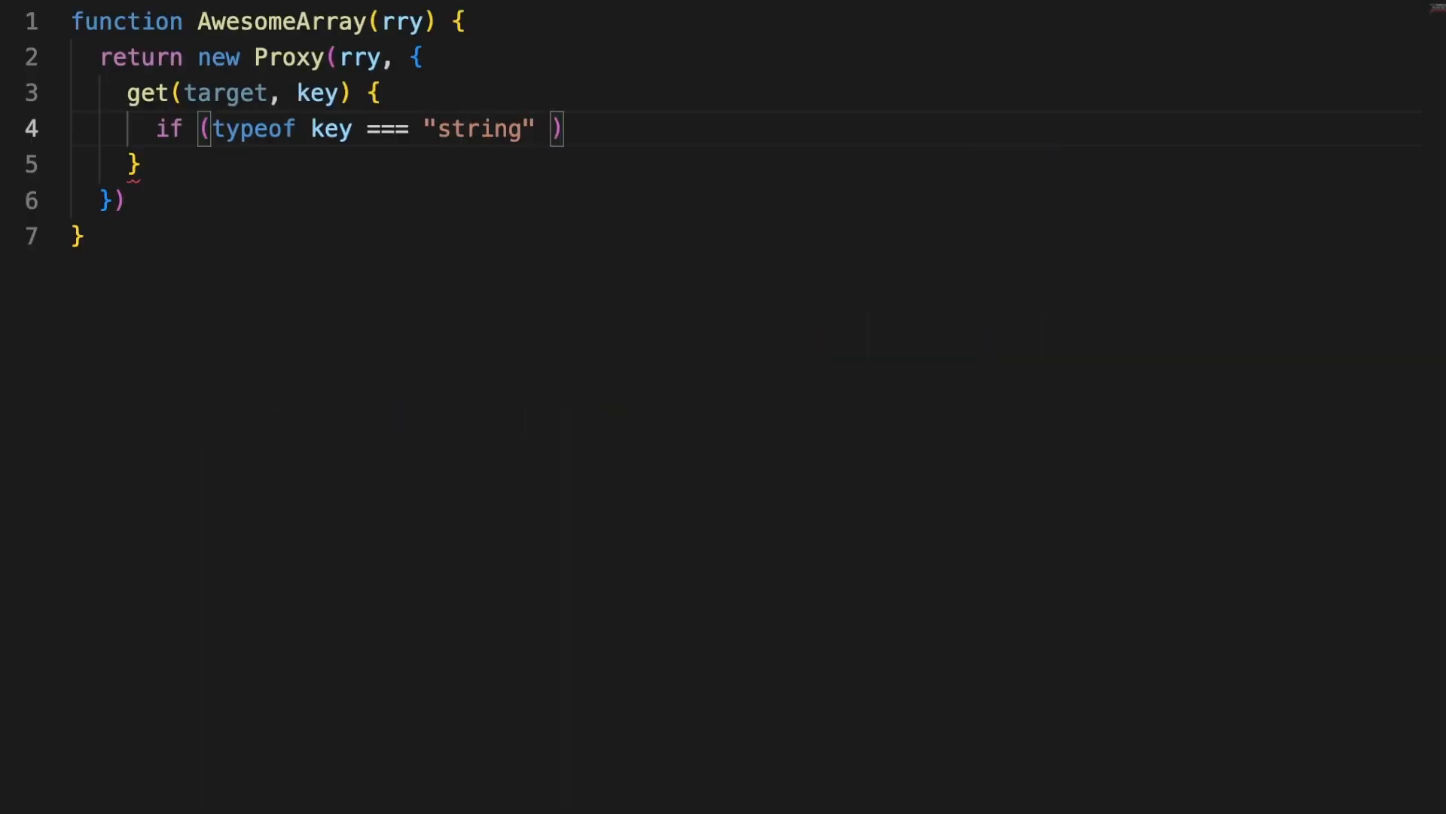
type("&& key.includes(")
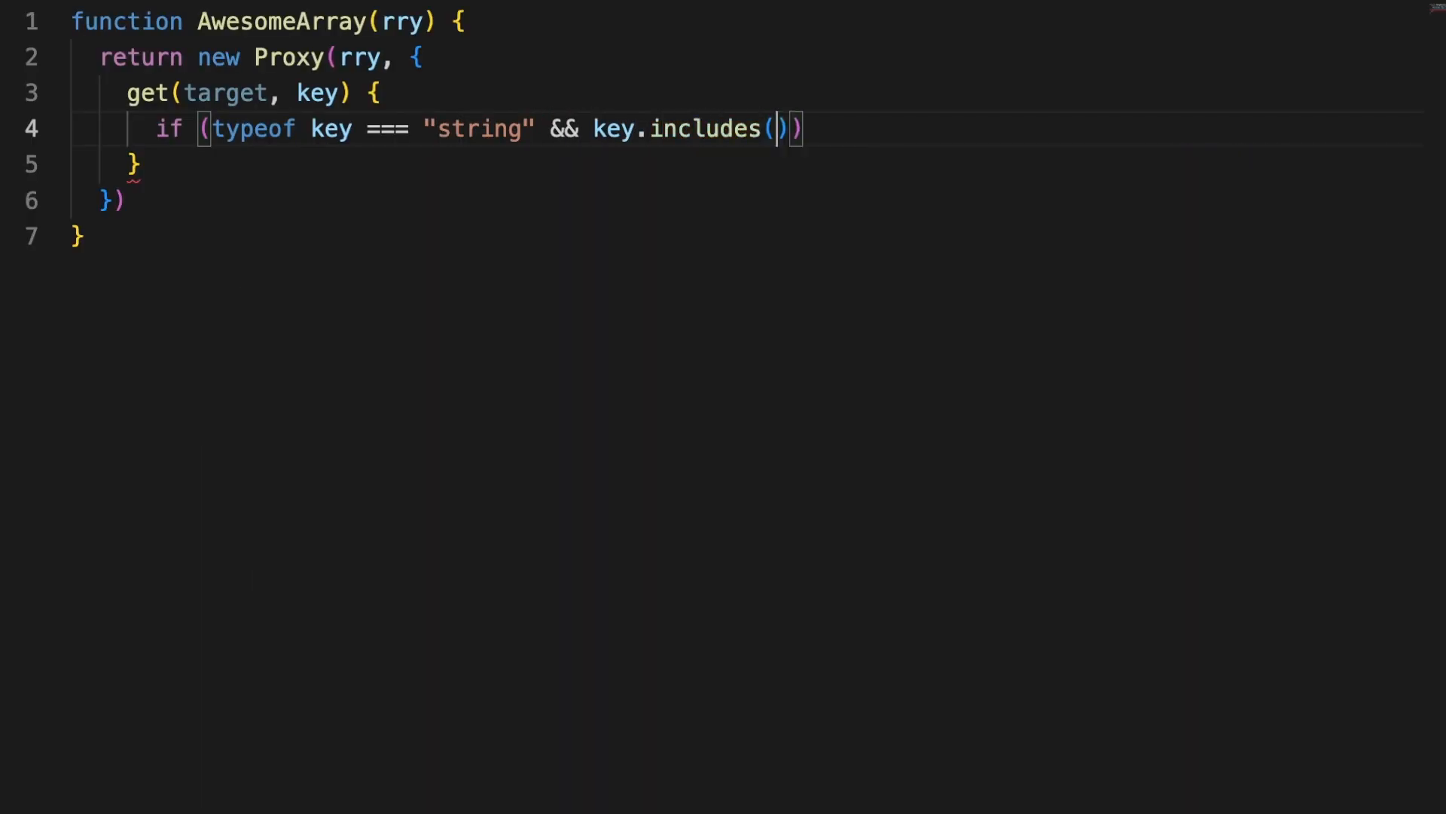
type("\":\"")
type("let [sta")
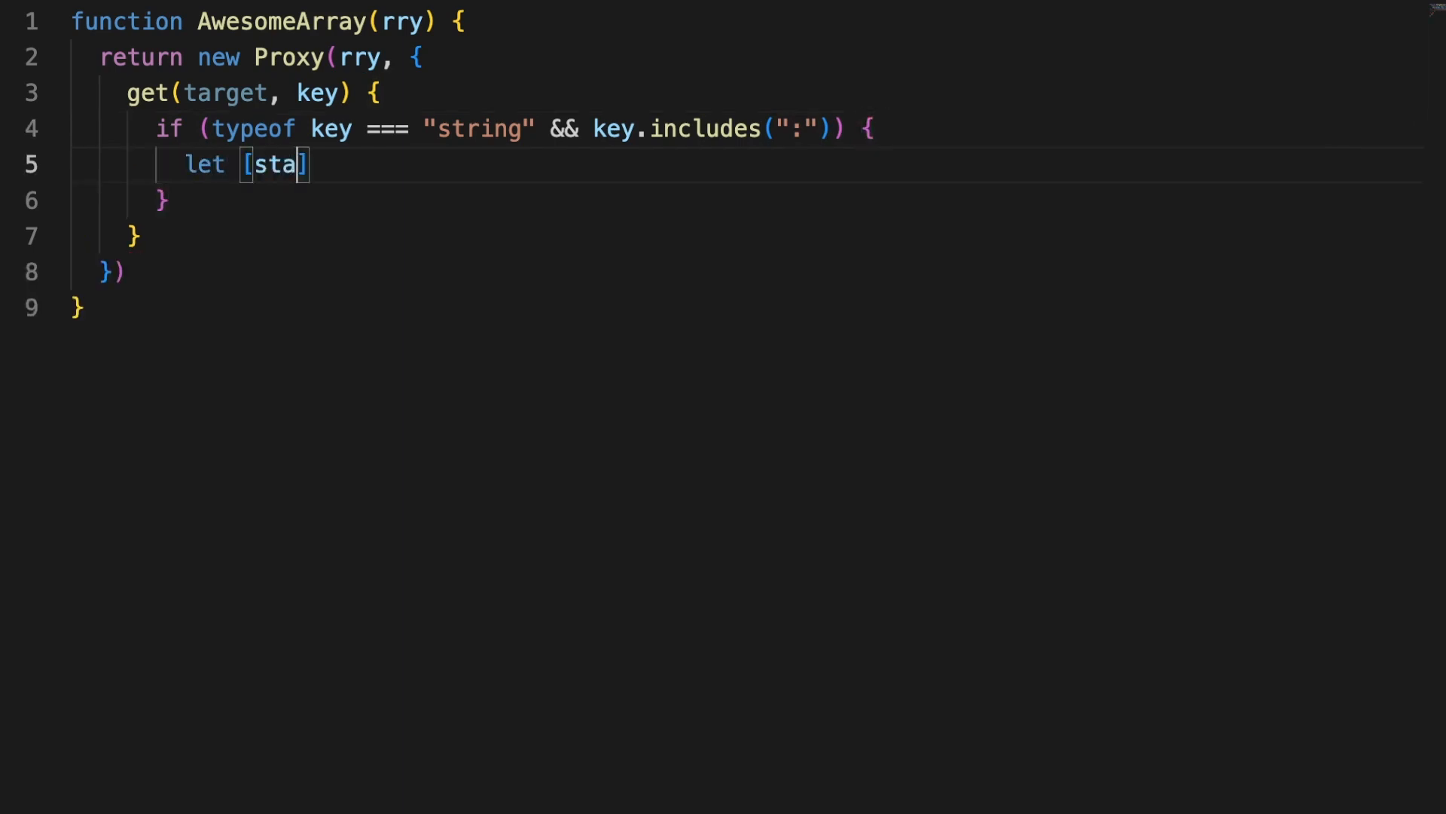
type("rt, end] = key")
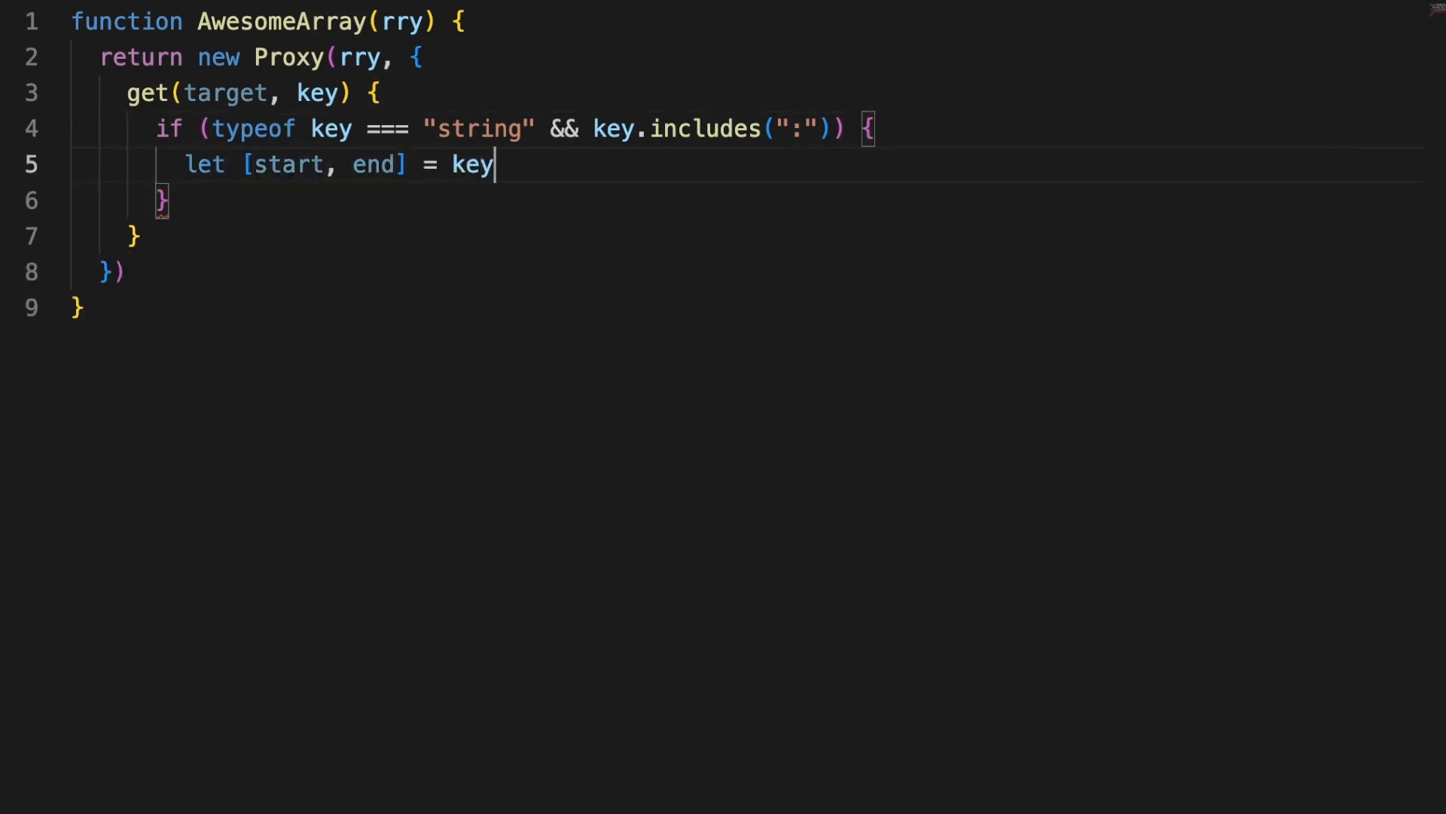
type(".split(\":\")")
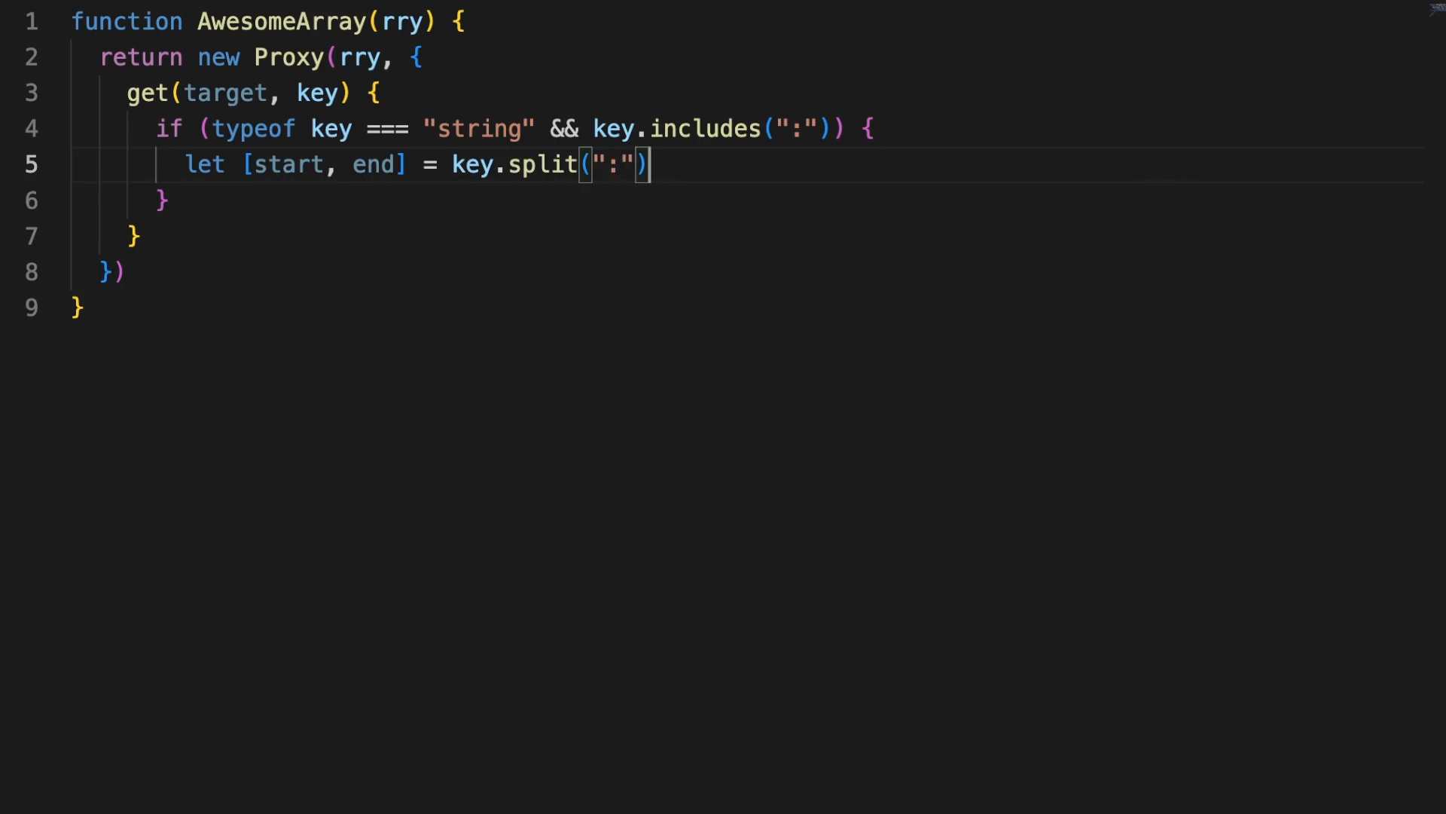
type("if (s)")
type("e")
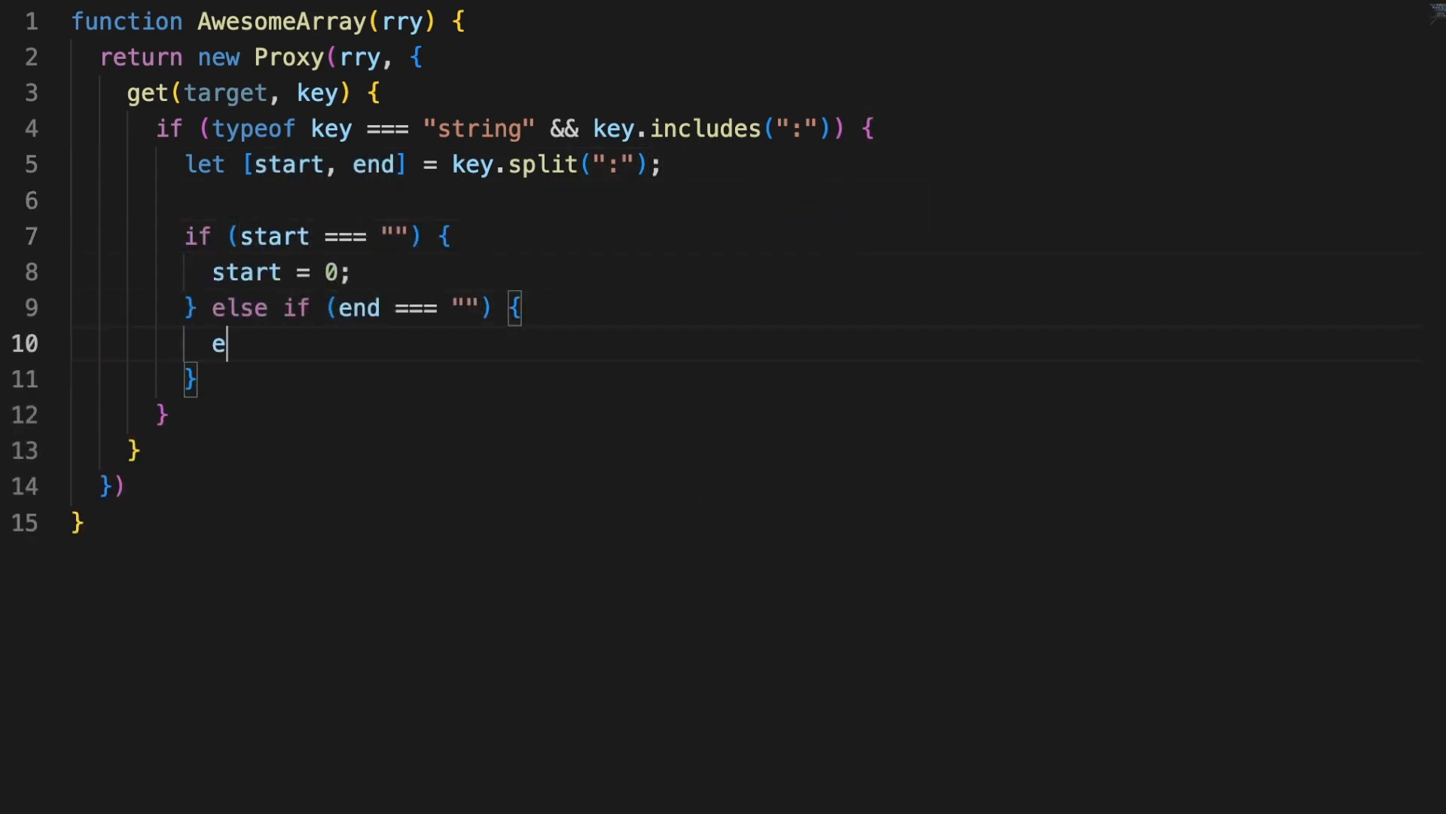
type("nd = target.length;")
left_click(796, 380)
type(" else")
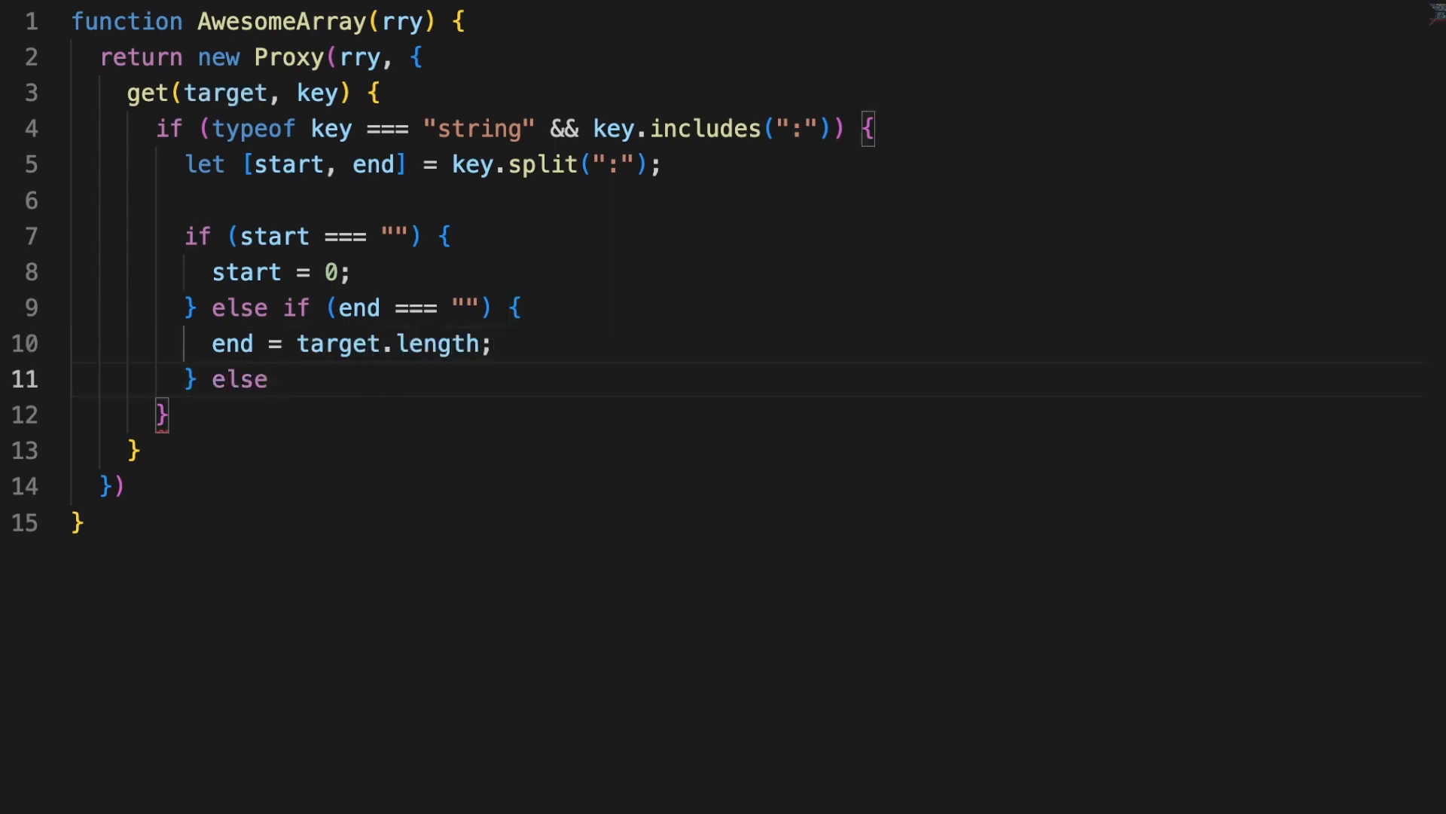
type("{ start = parseI")
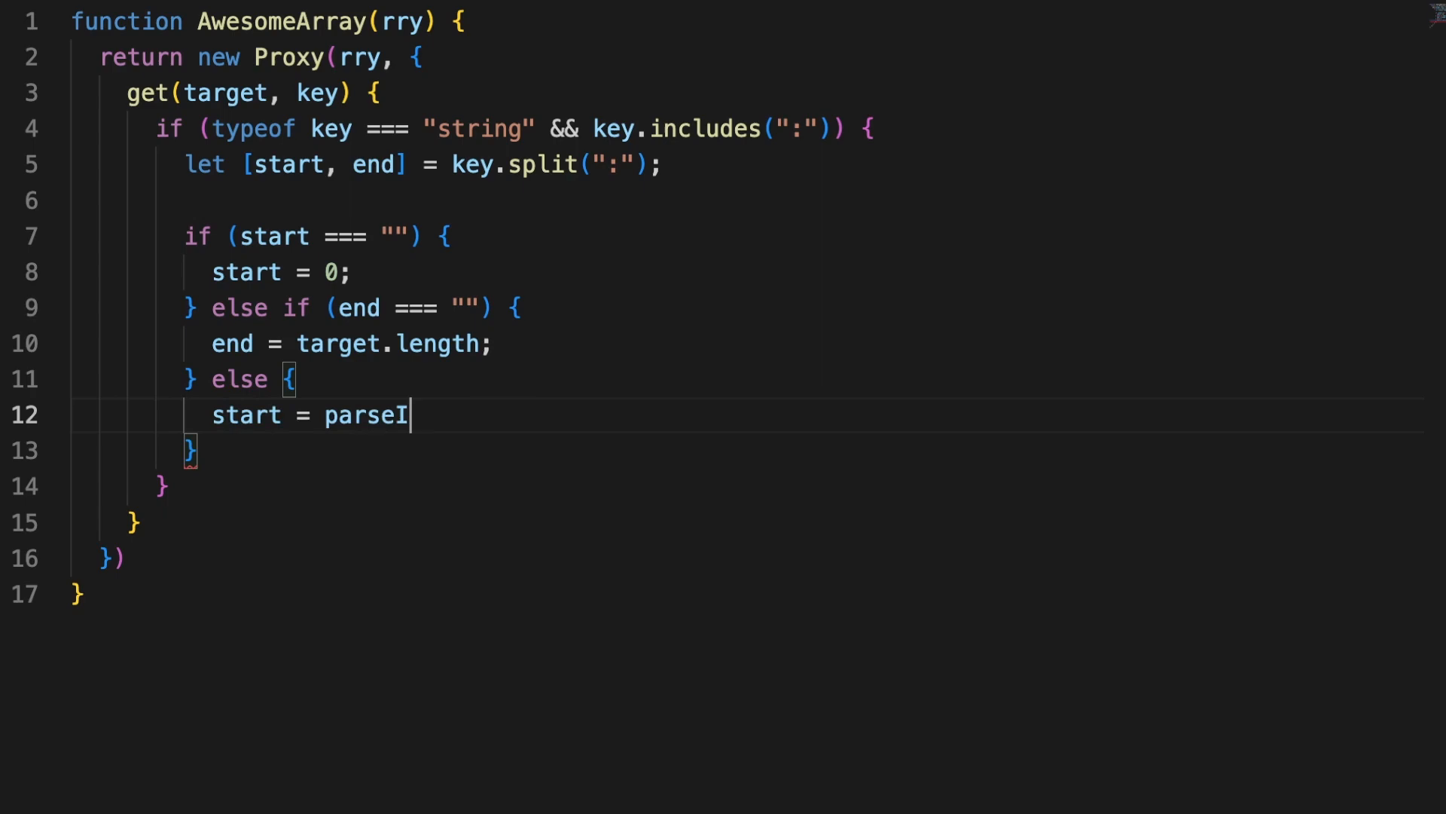
type("nt(start);")
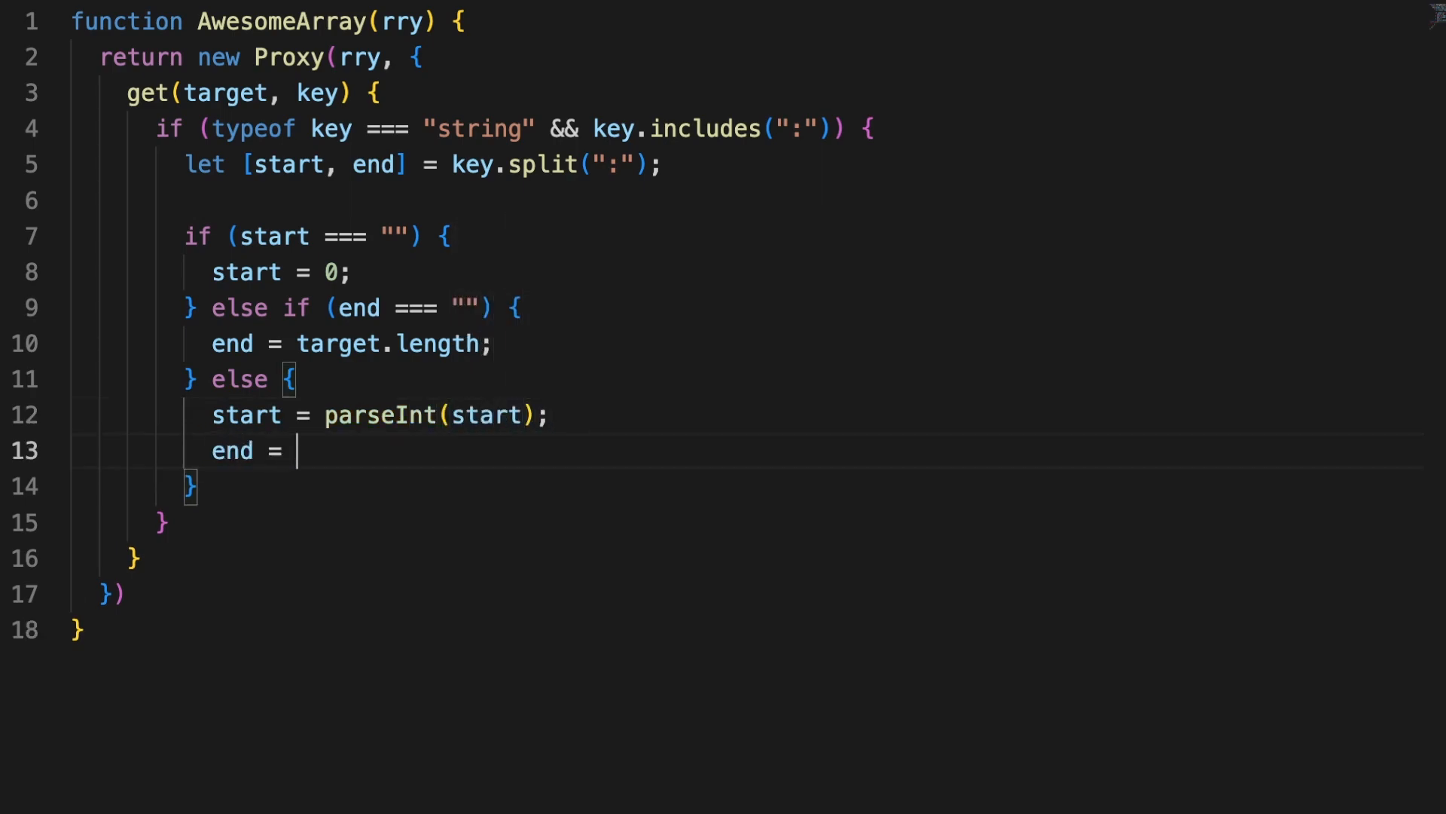
type("parseInt(end);")
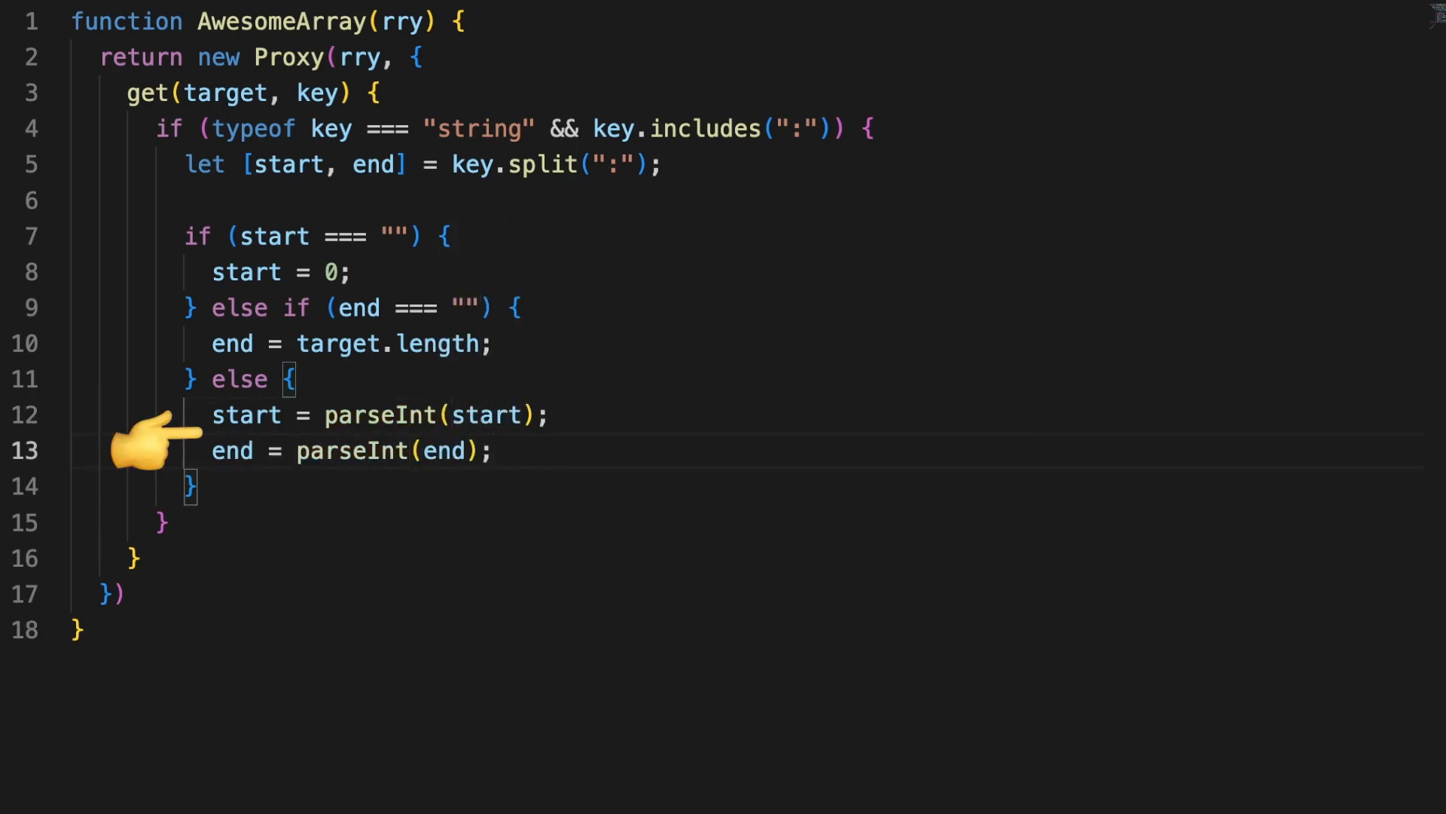
type("return Reflect.apply(A")
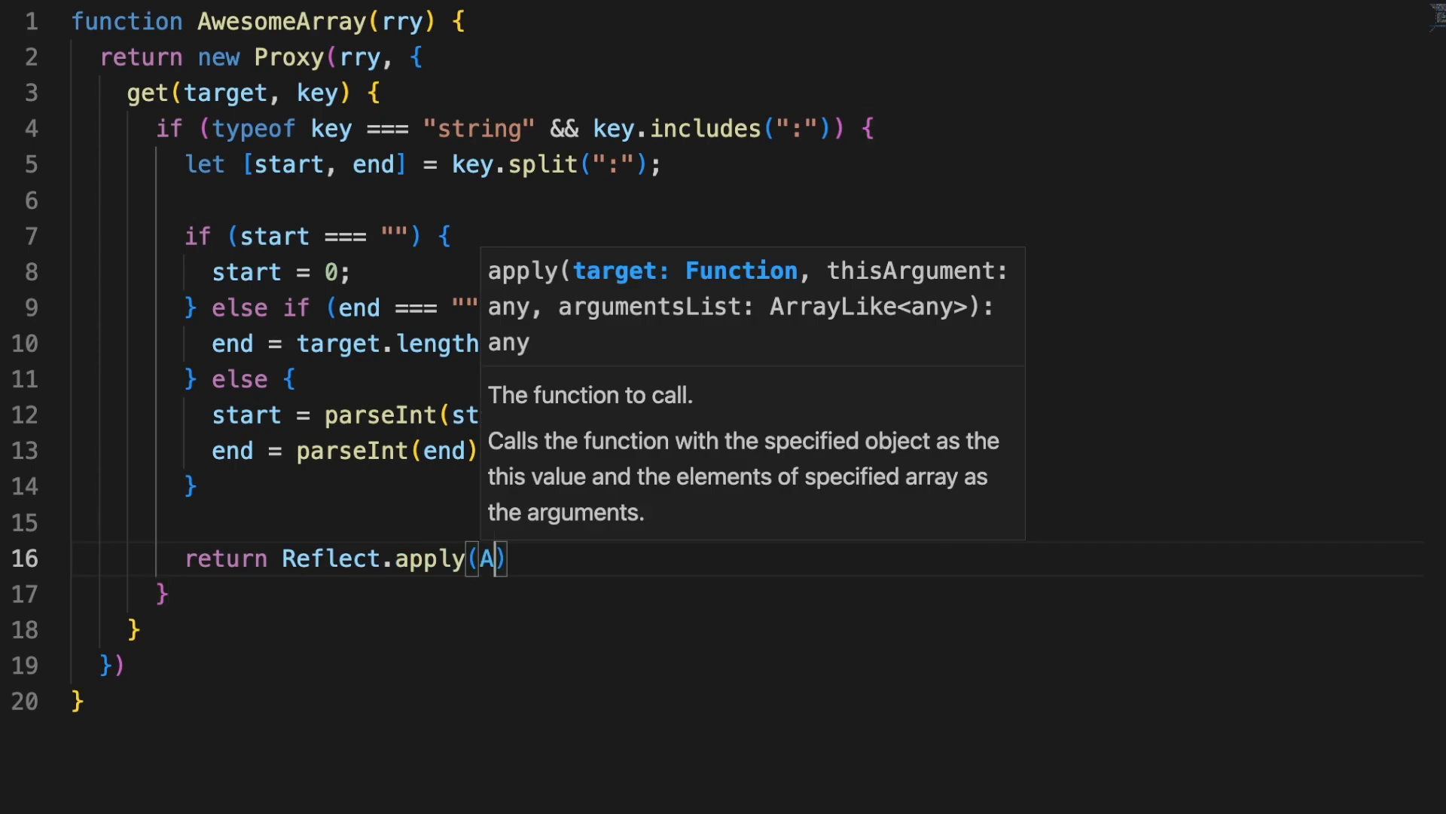
type("Array.prototype.slice, target, [start, end]")
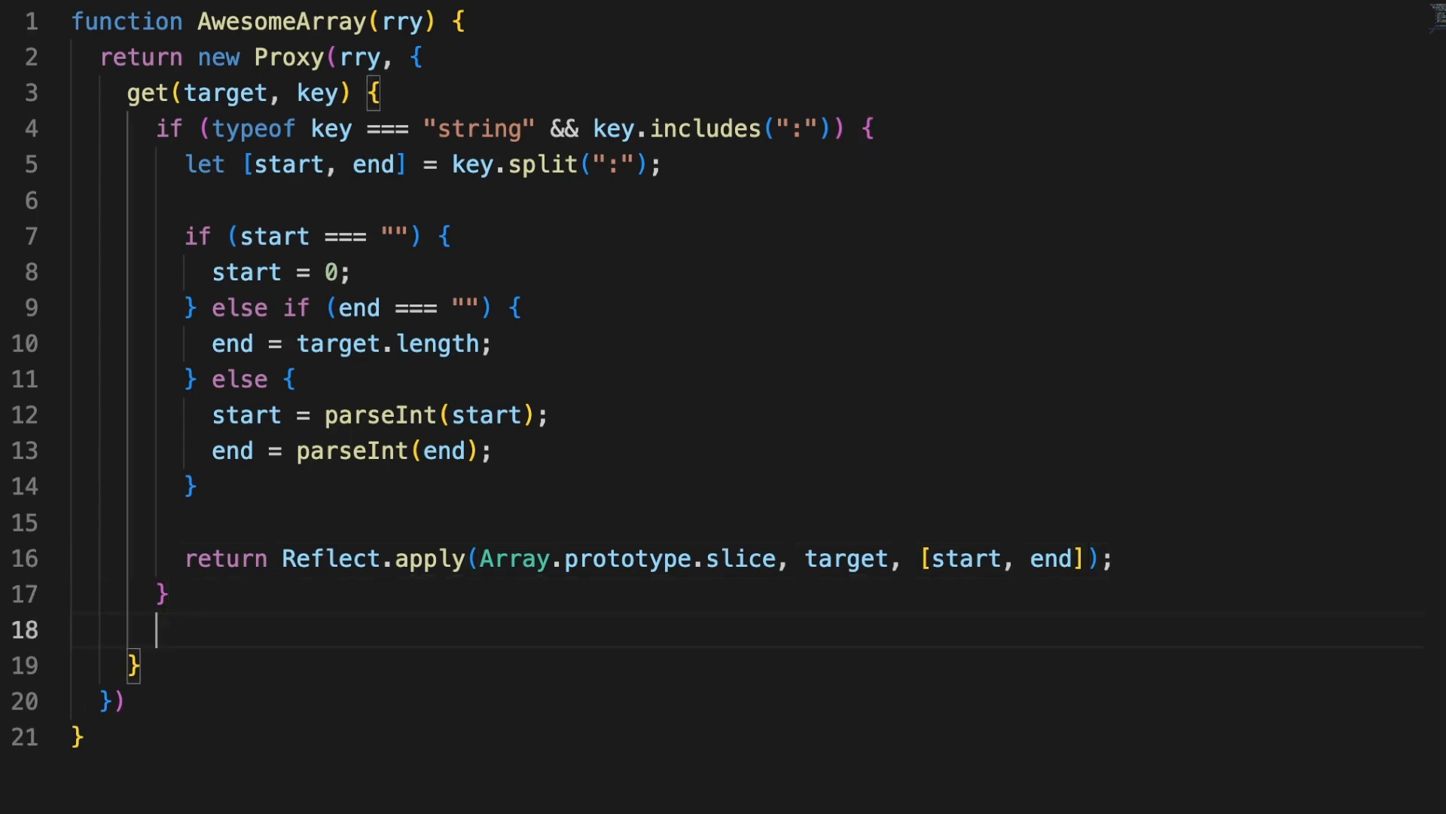
type("return Reflect.get(target, key);")
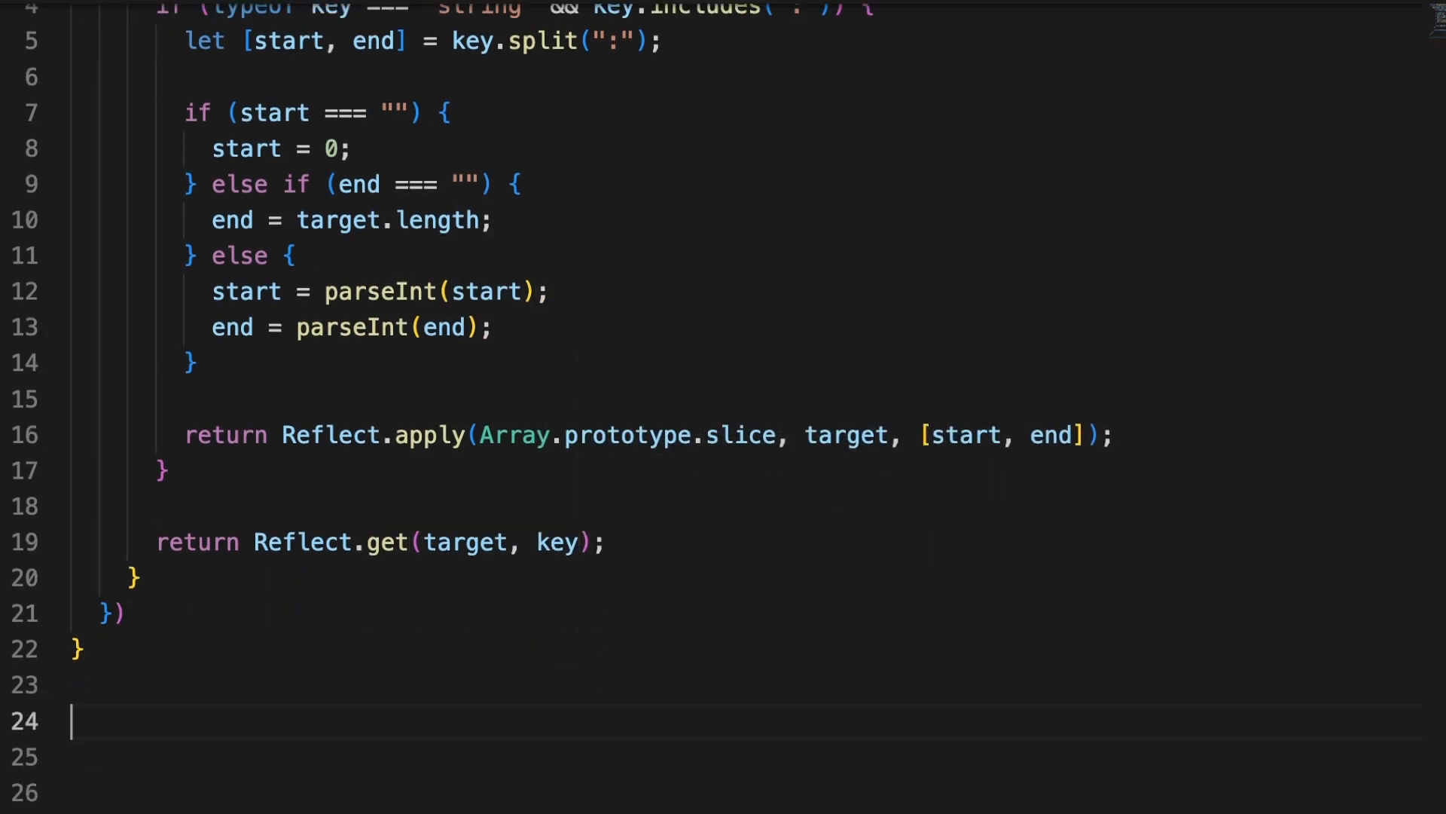
type("con")
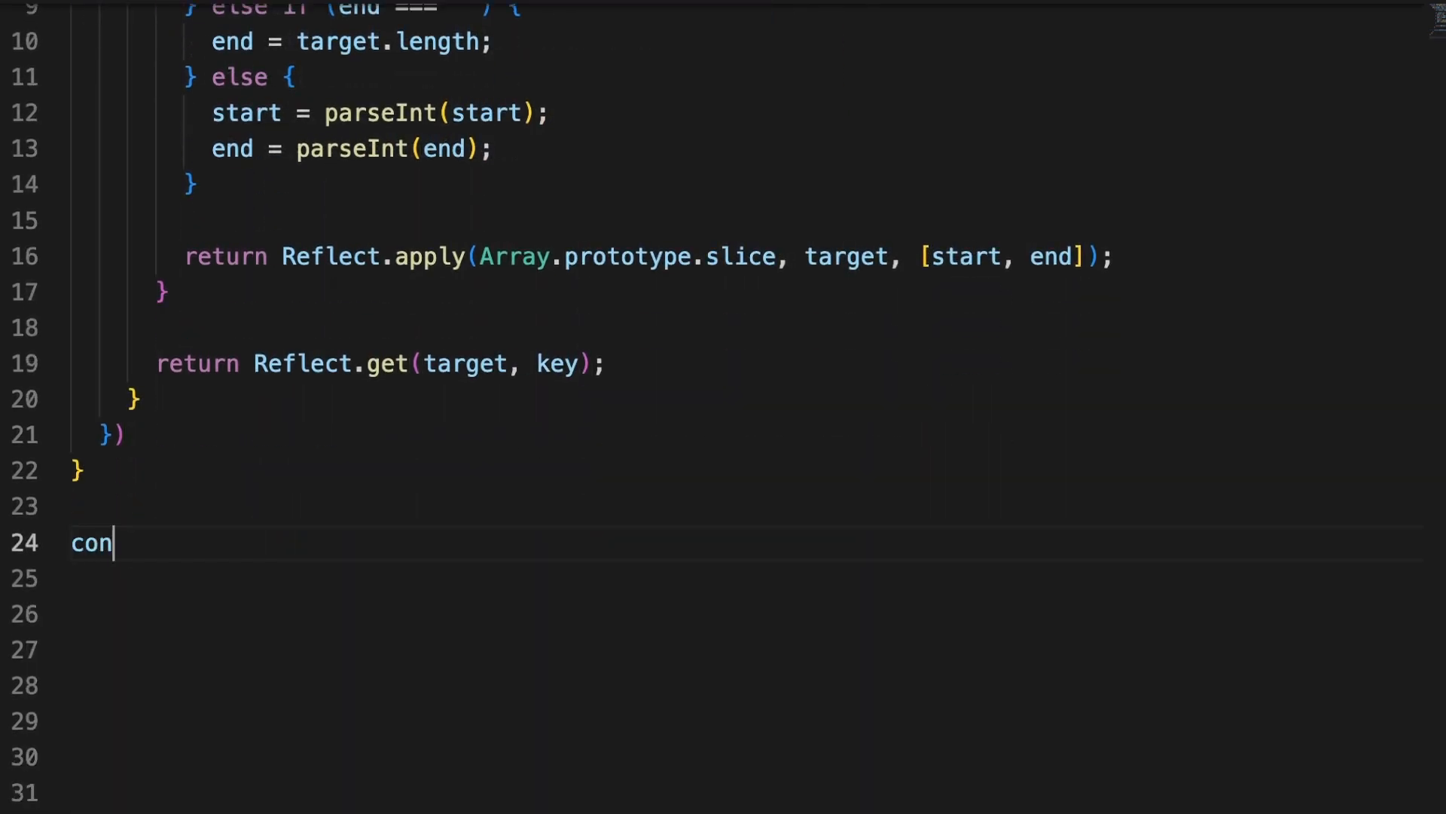
type("st array = Awesome")
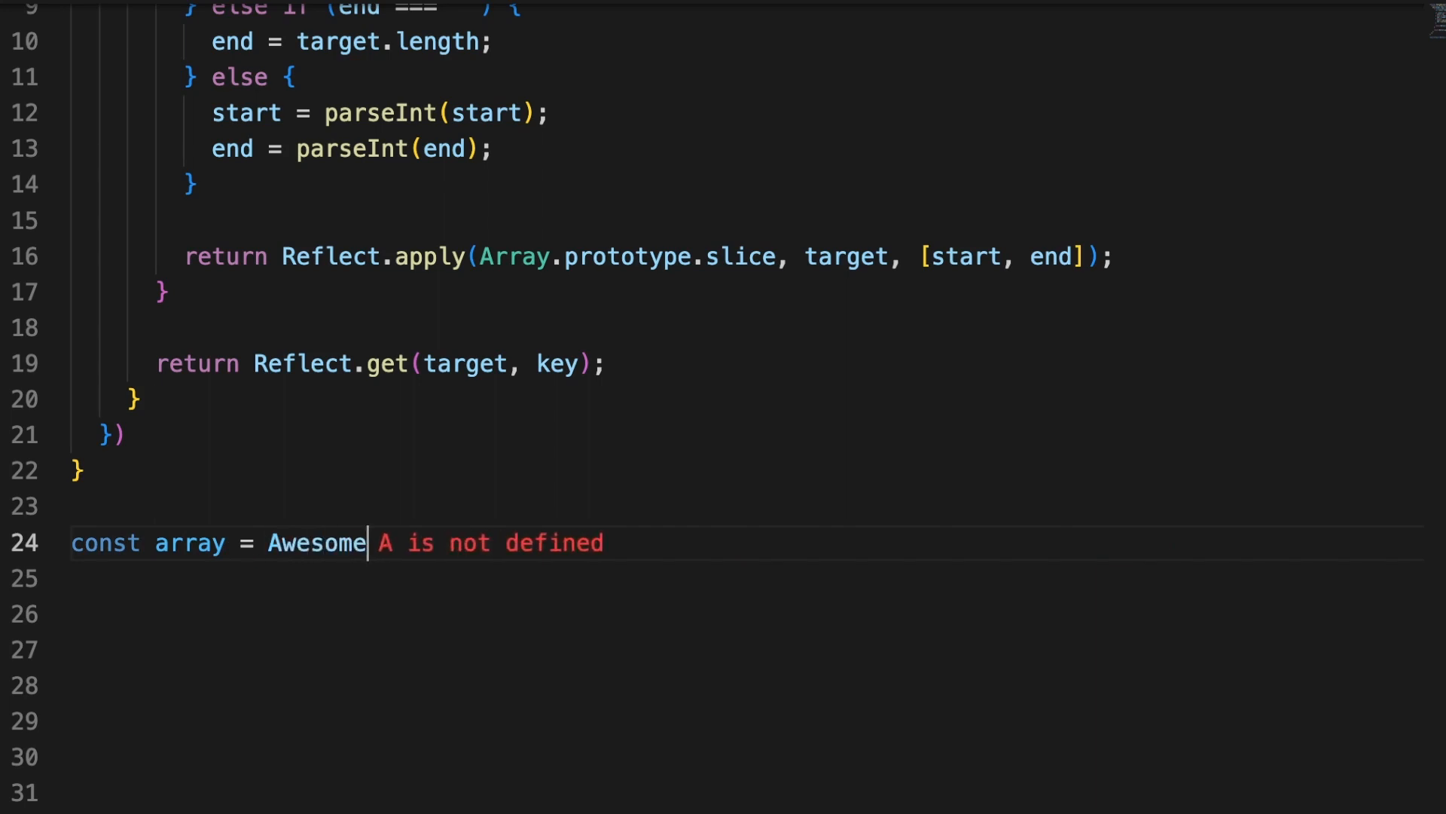
type("Array([])")
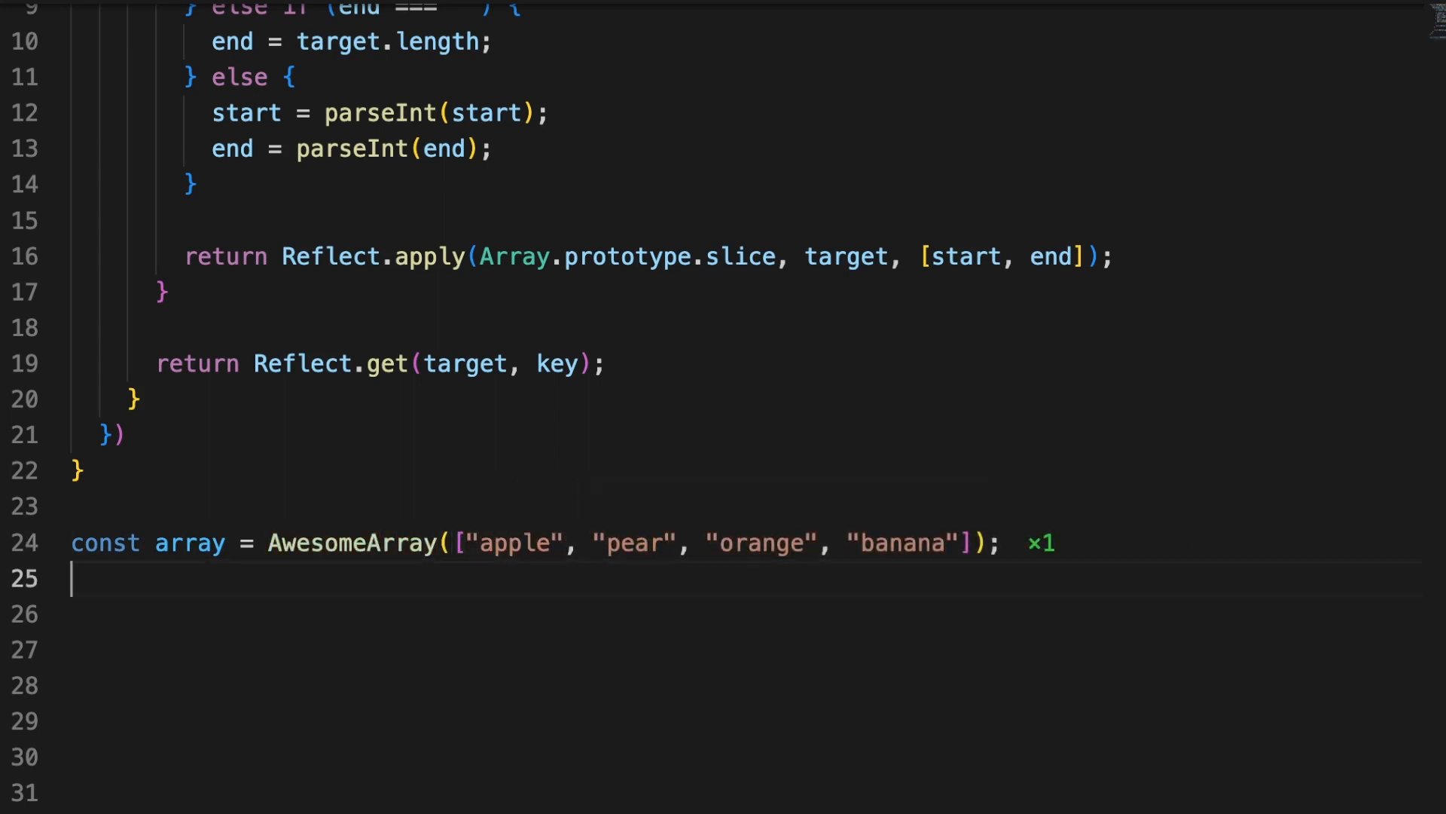
type("console.log")
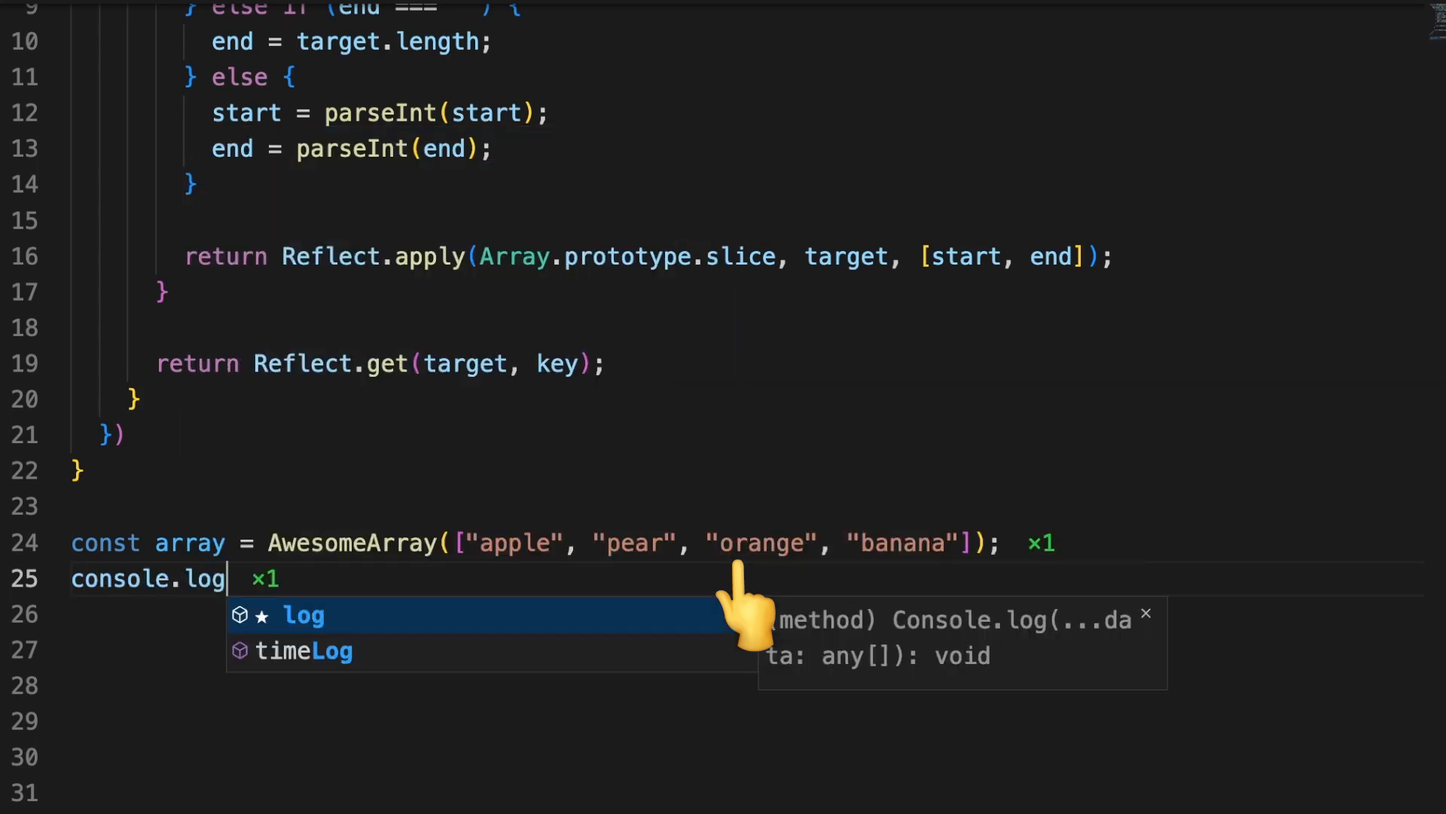
type("(array[1]);")
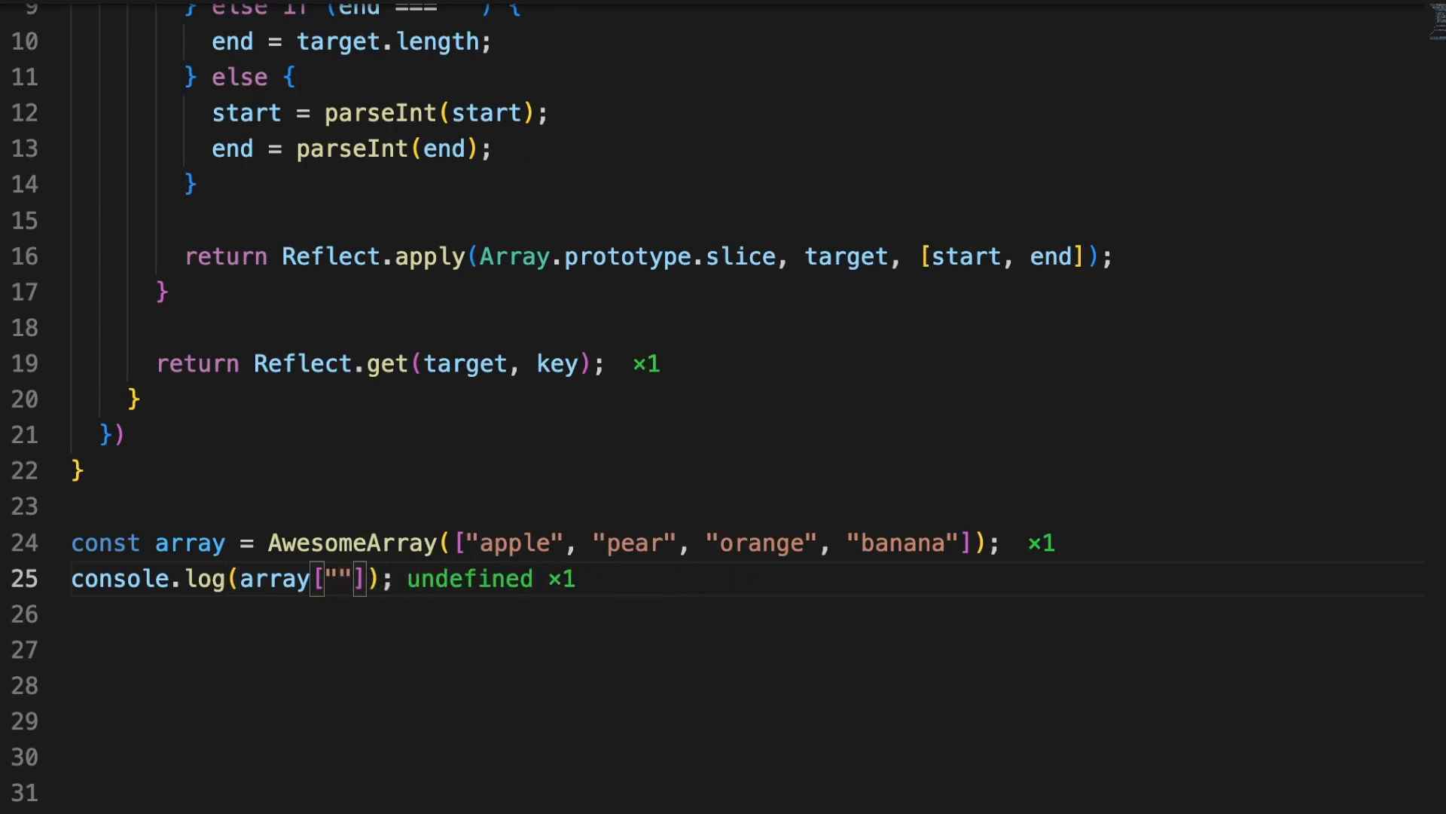
type(":")
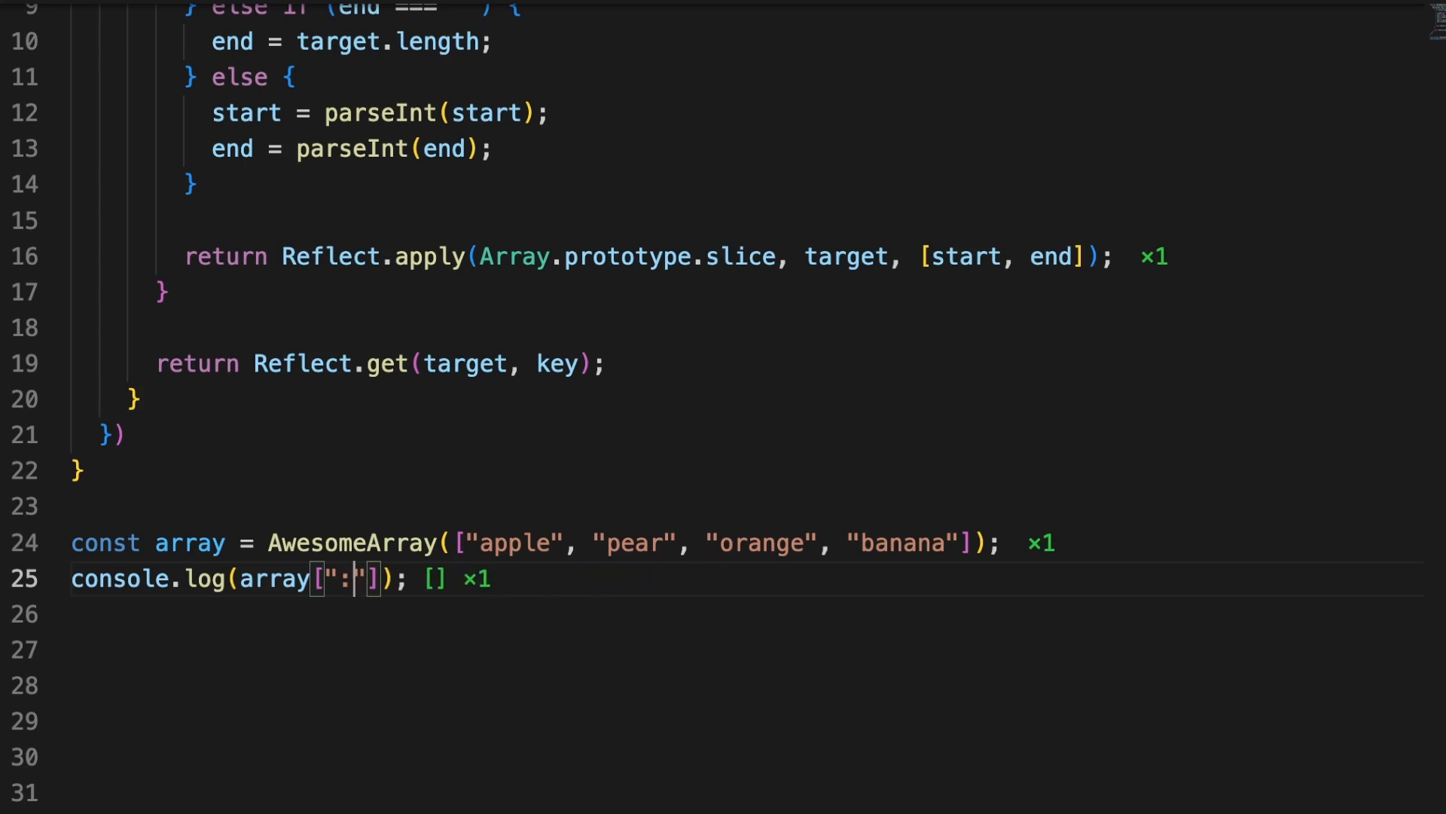
type("4")
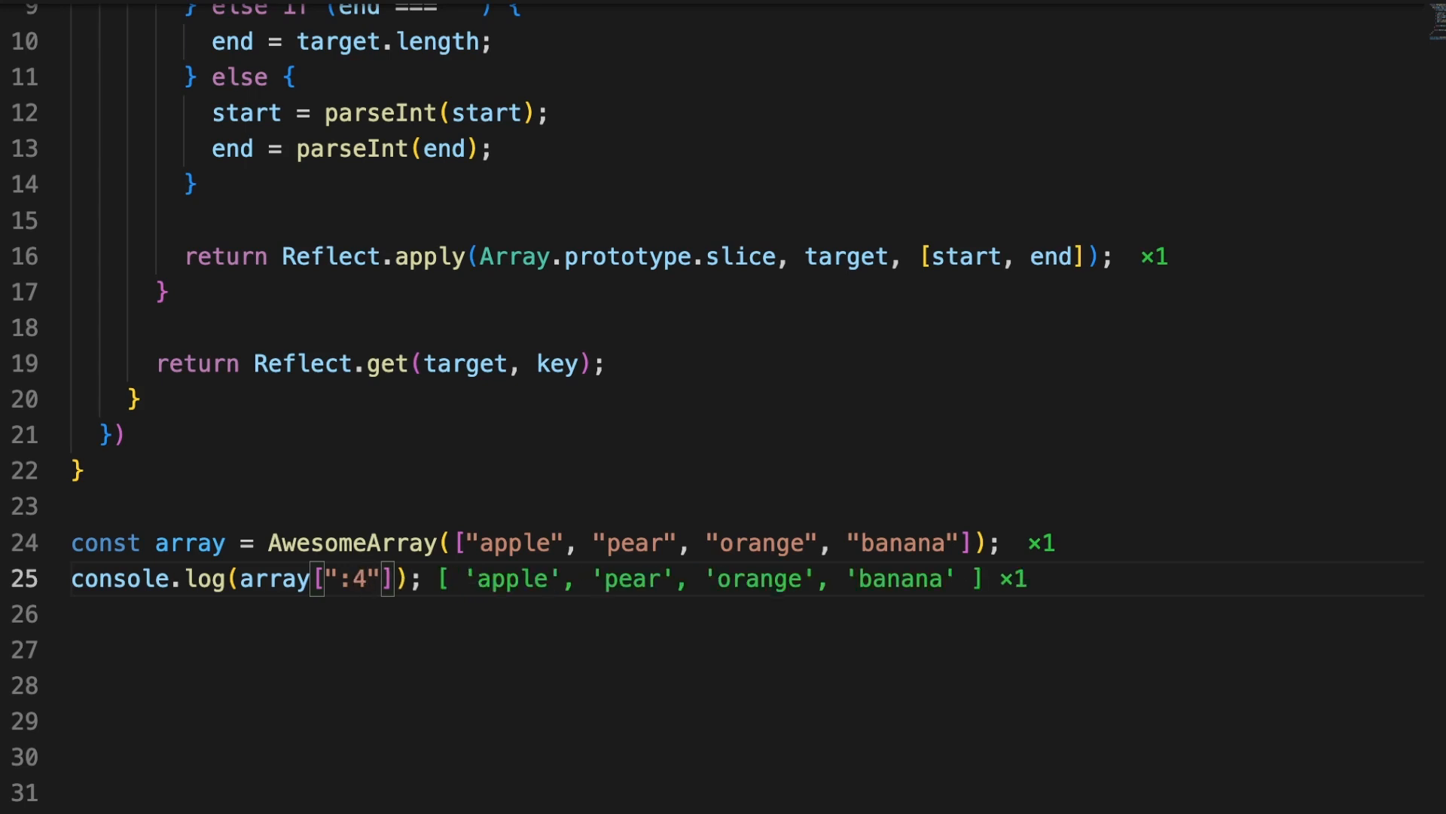
type("2:")
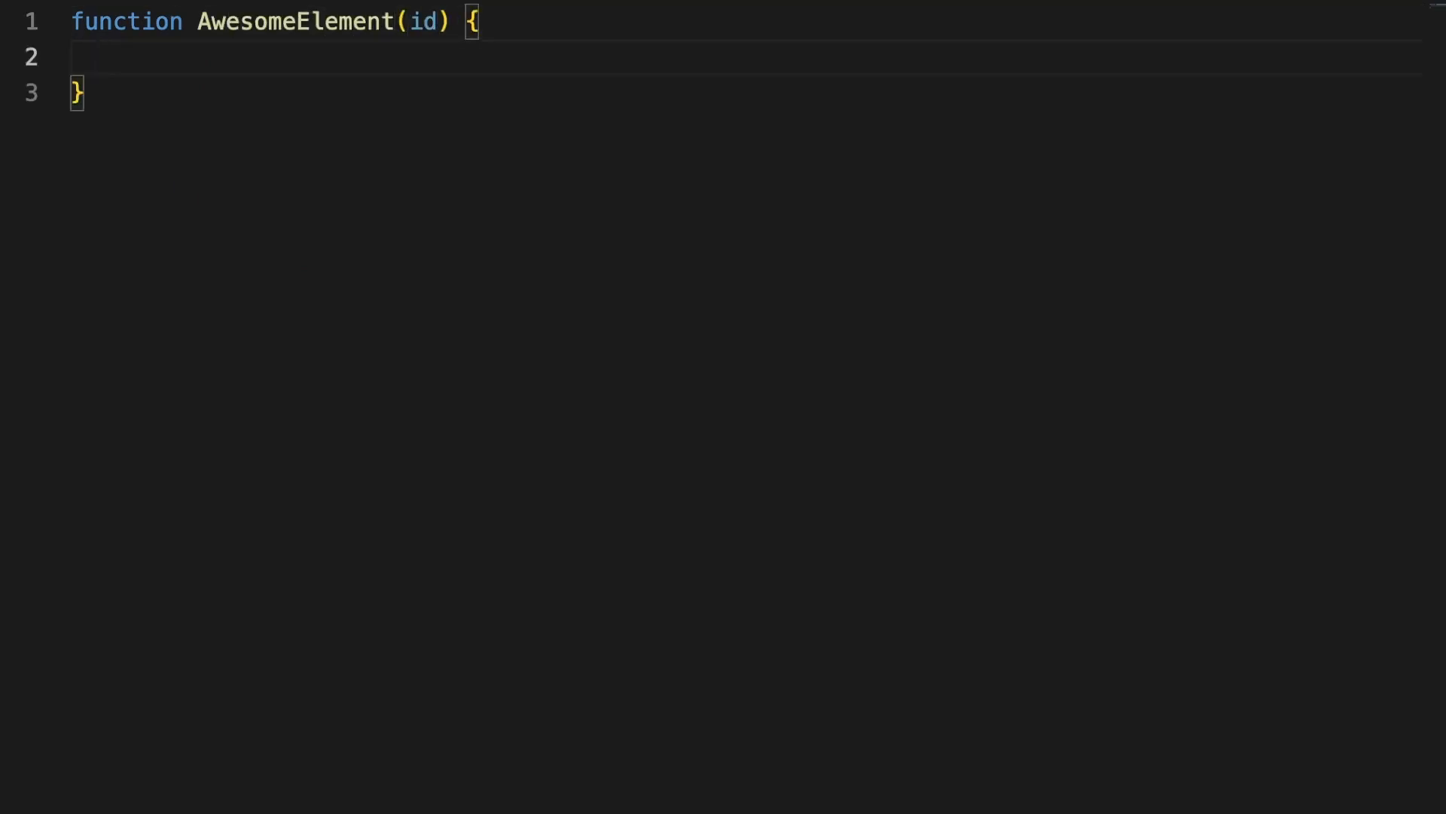
type("const $")
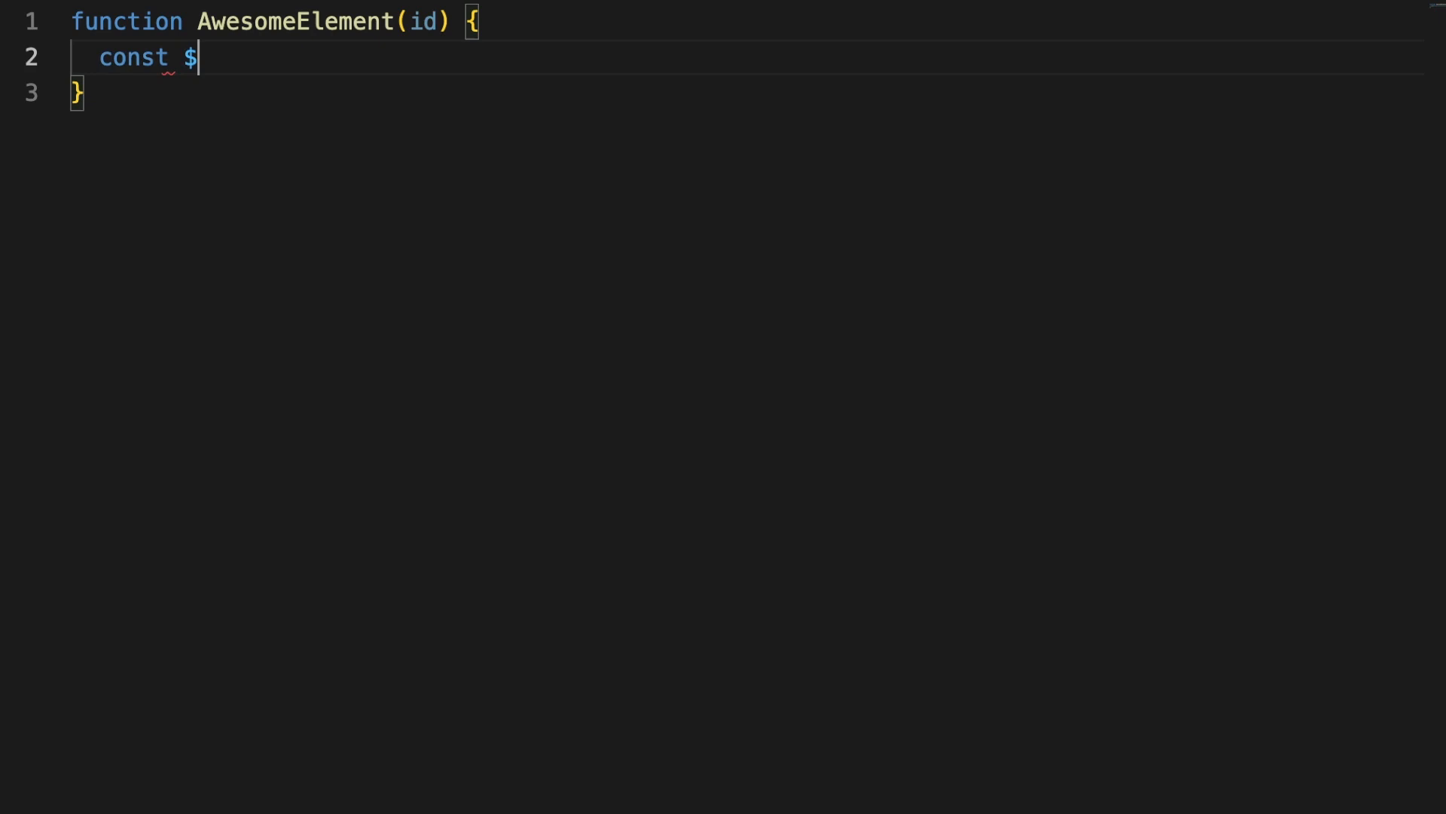
type("elem = document.getElementById(id);")
type("return new")
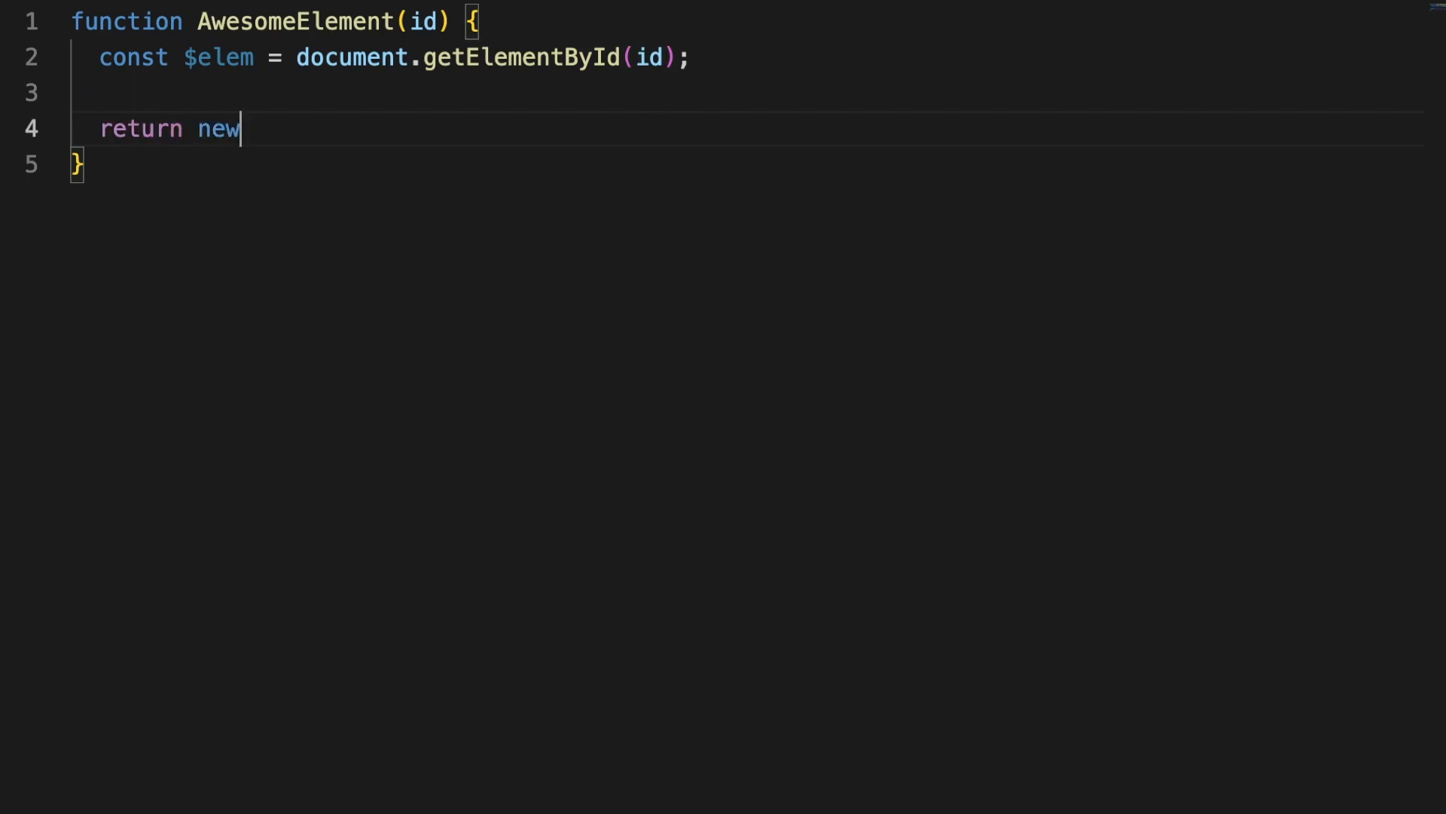
type("Proxy(")
type("set")
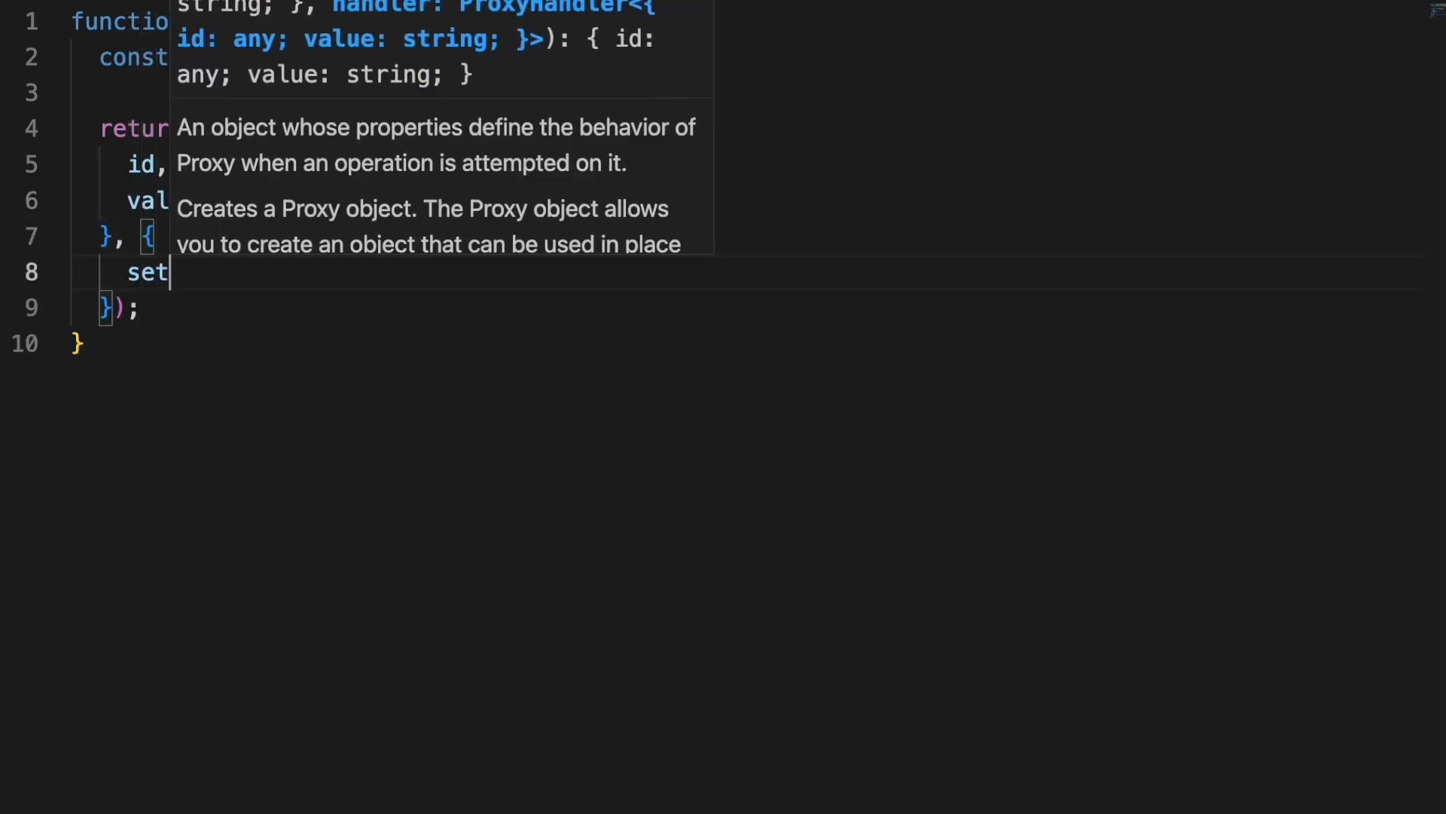
type("(target, key, value) {")
type("if (key === \"value\") {")
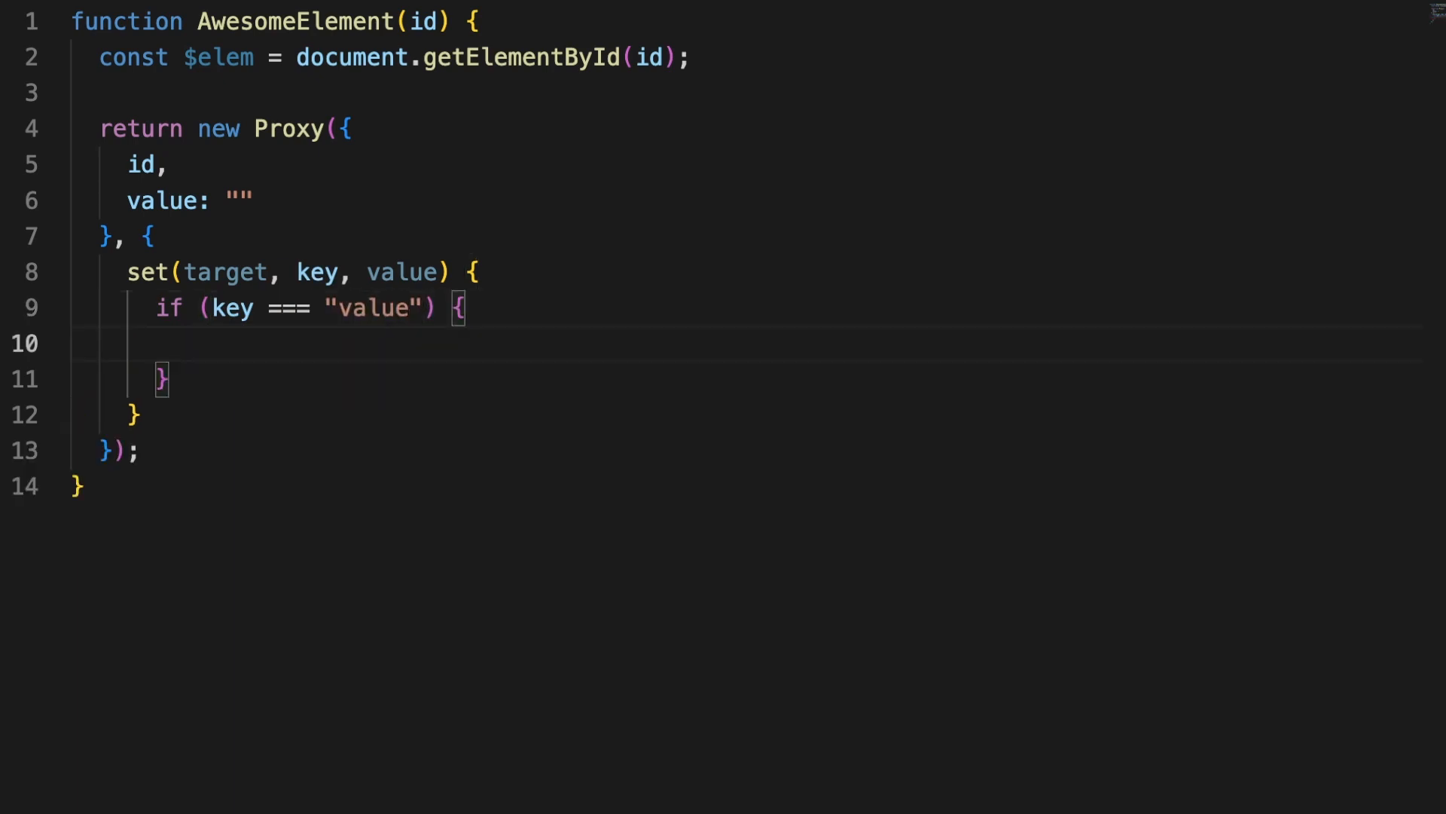
type("target[key] = va")
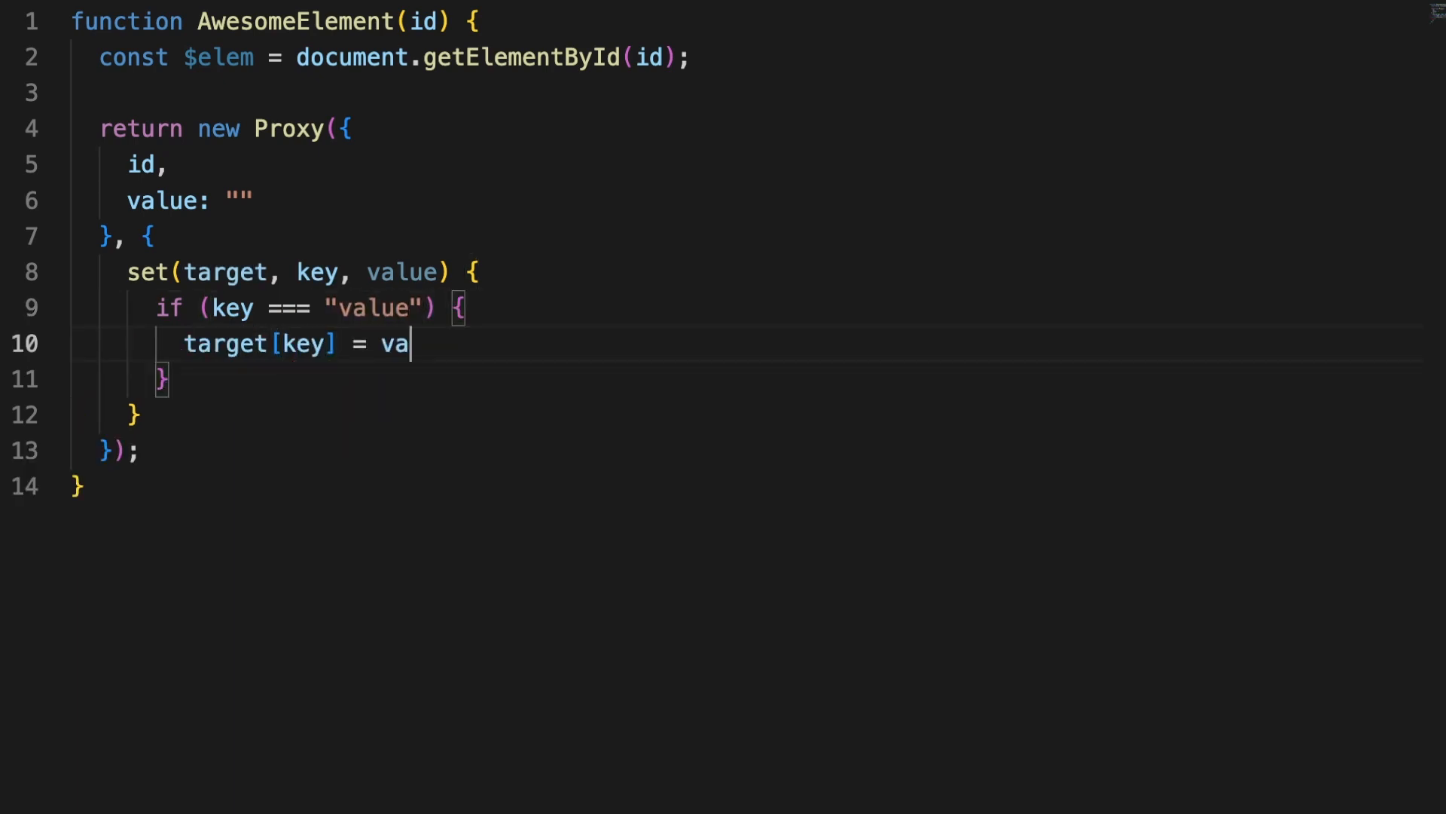
type("lue;")
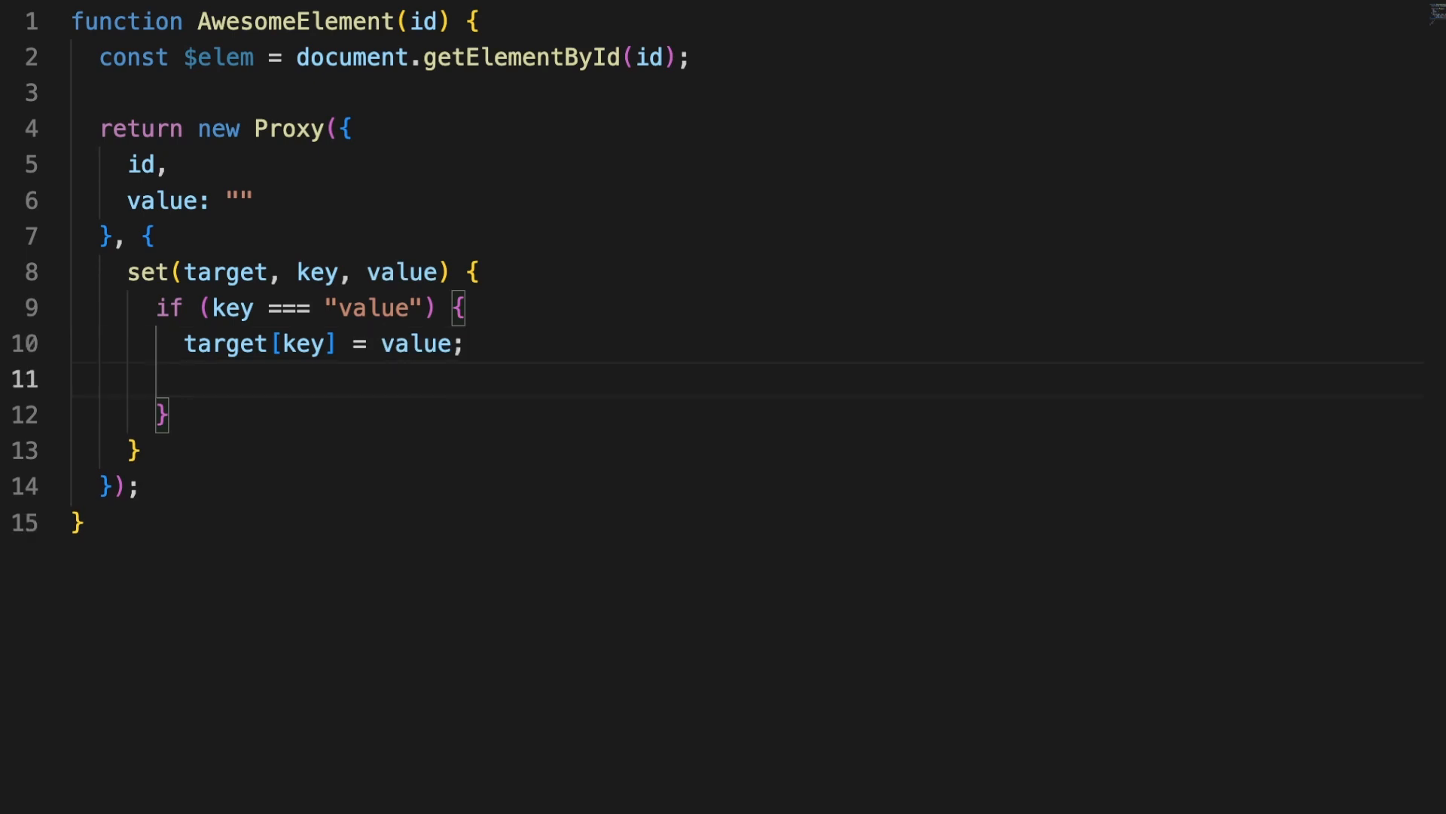
type("$elem.innerHTML = value")
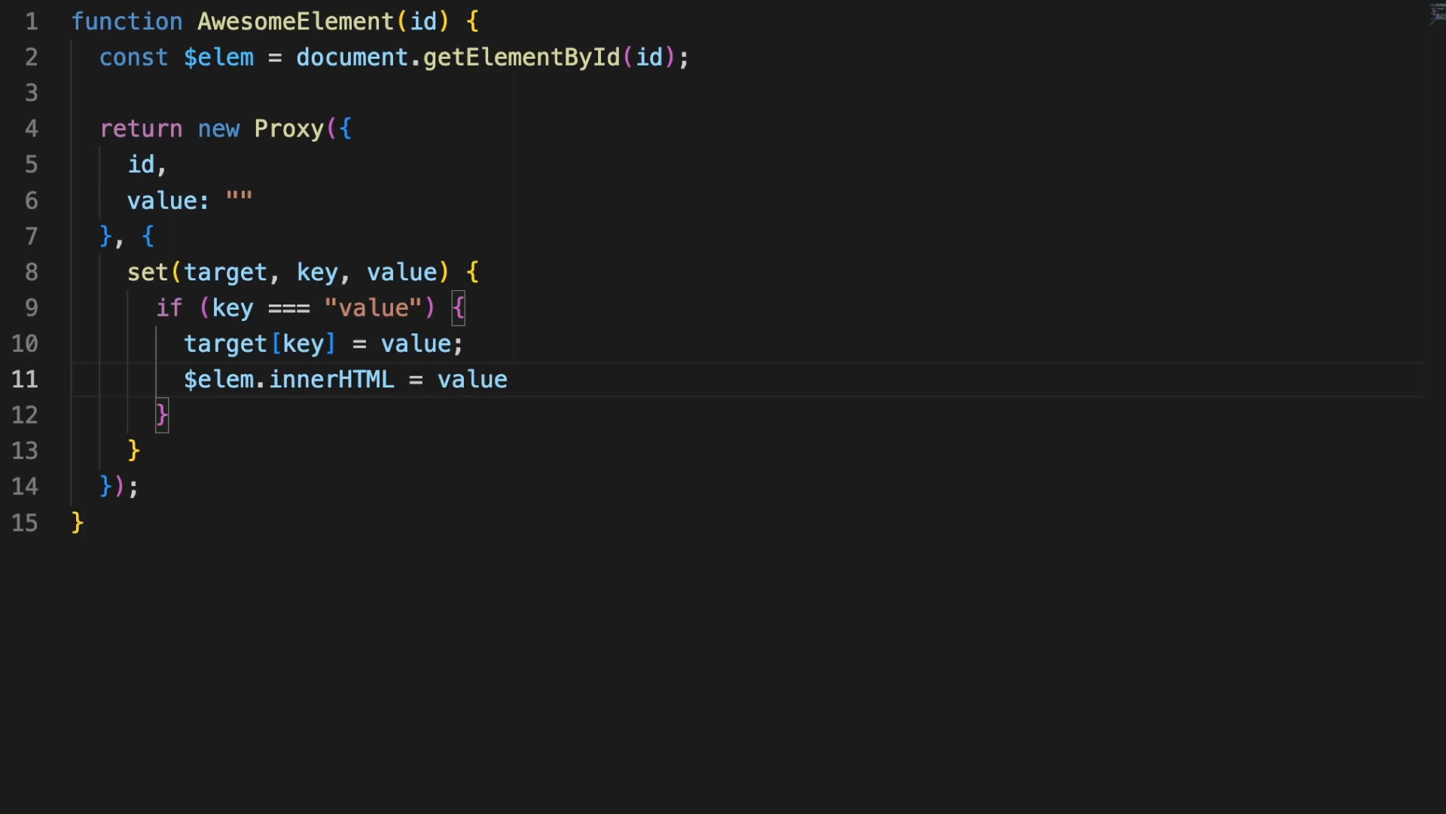
type(";")
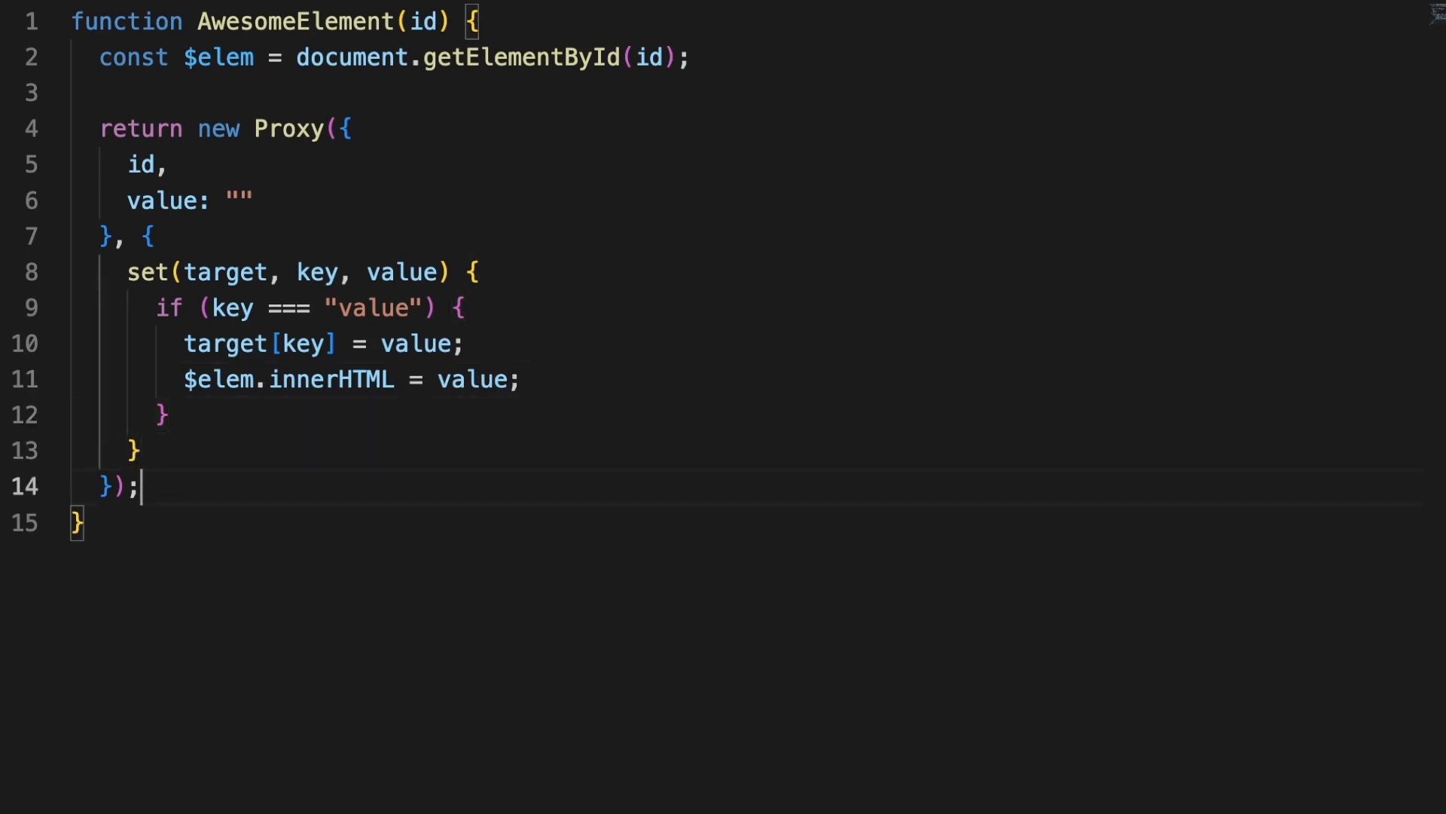
type("const ele")
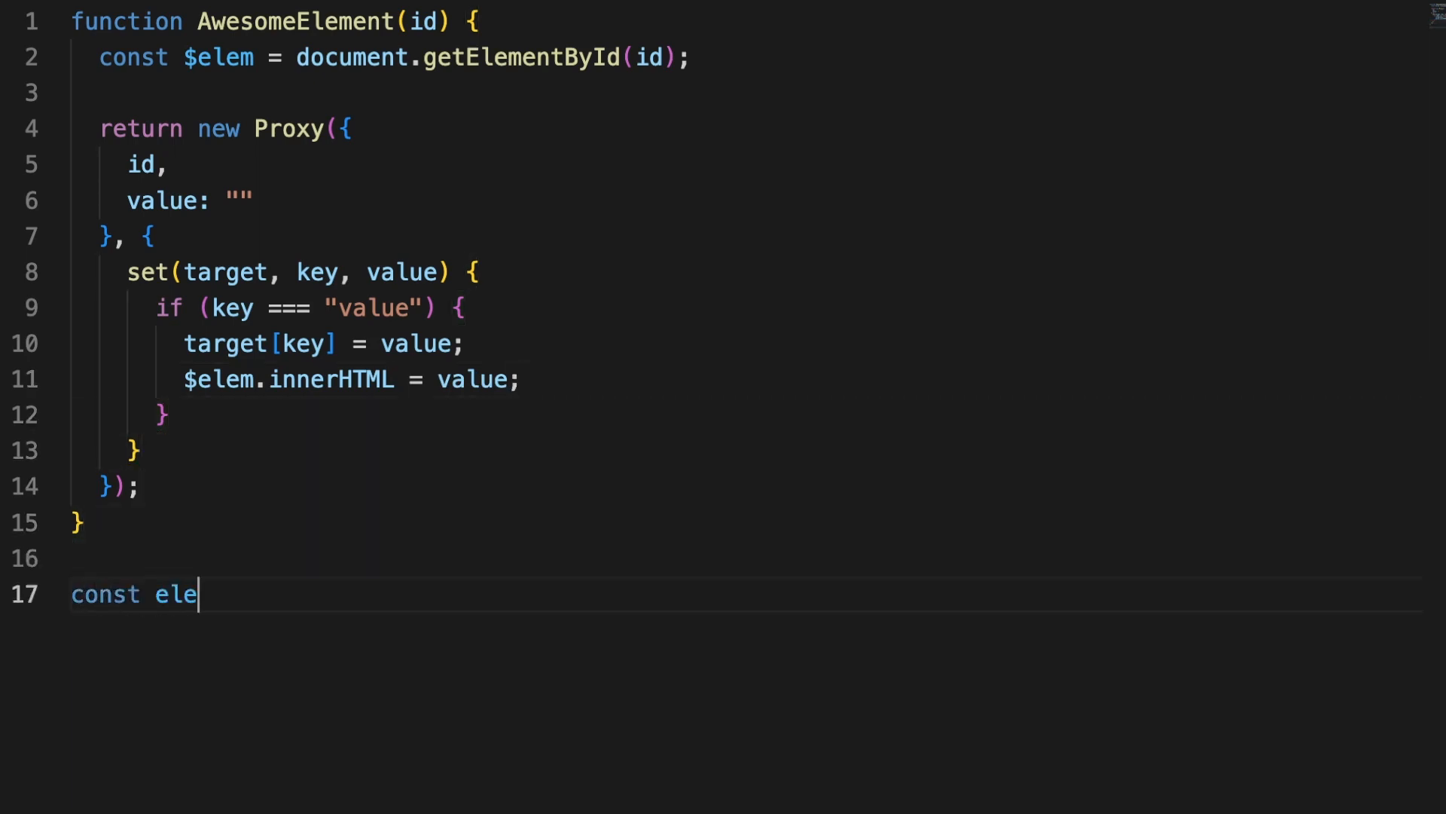
type("ment = AwesomeElement(")
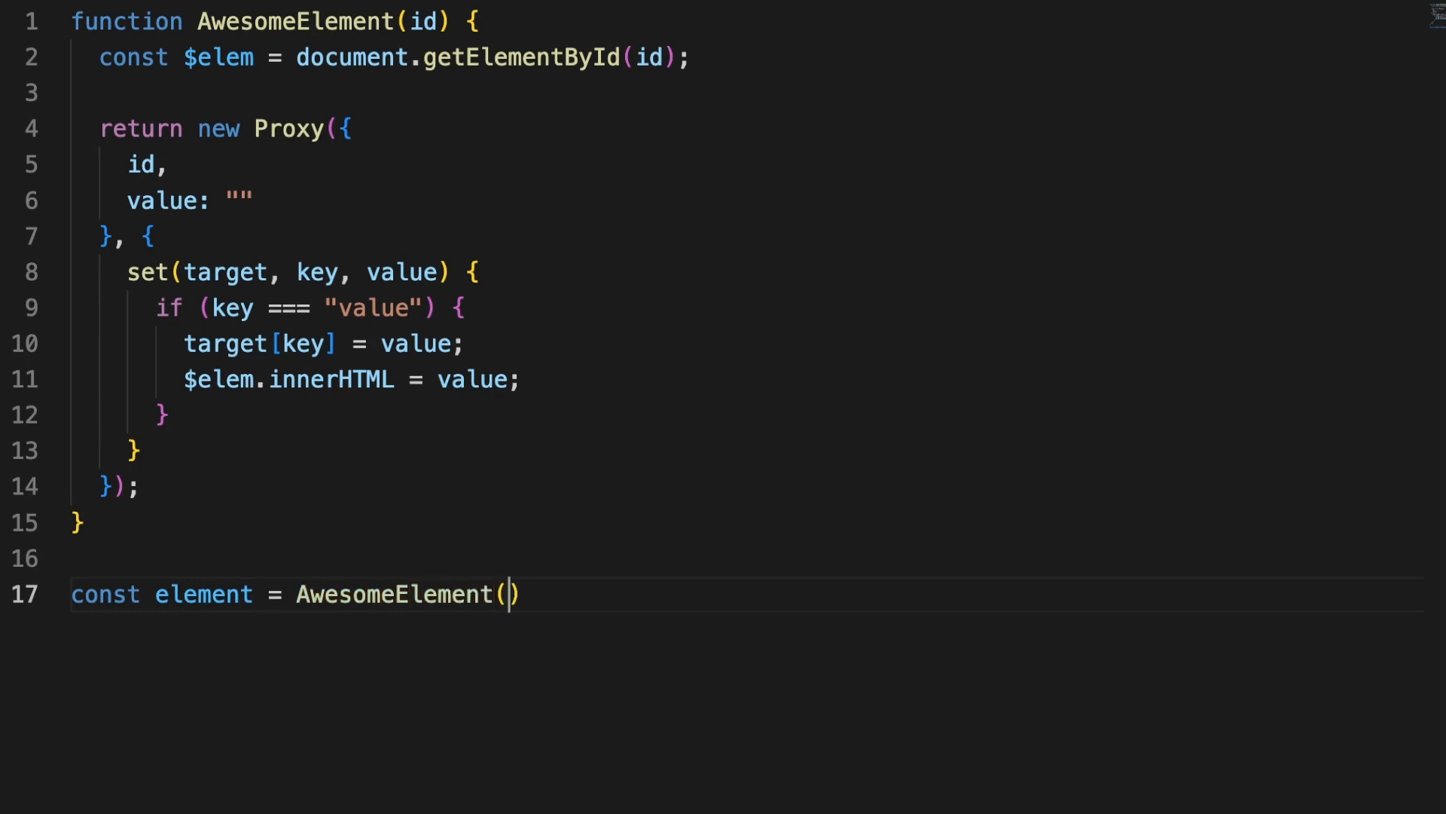
type("\"custom-elem")
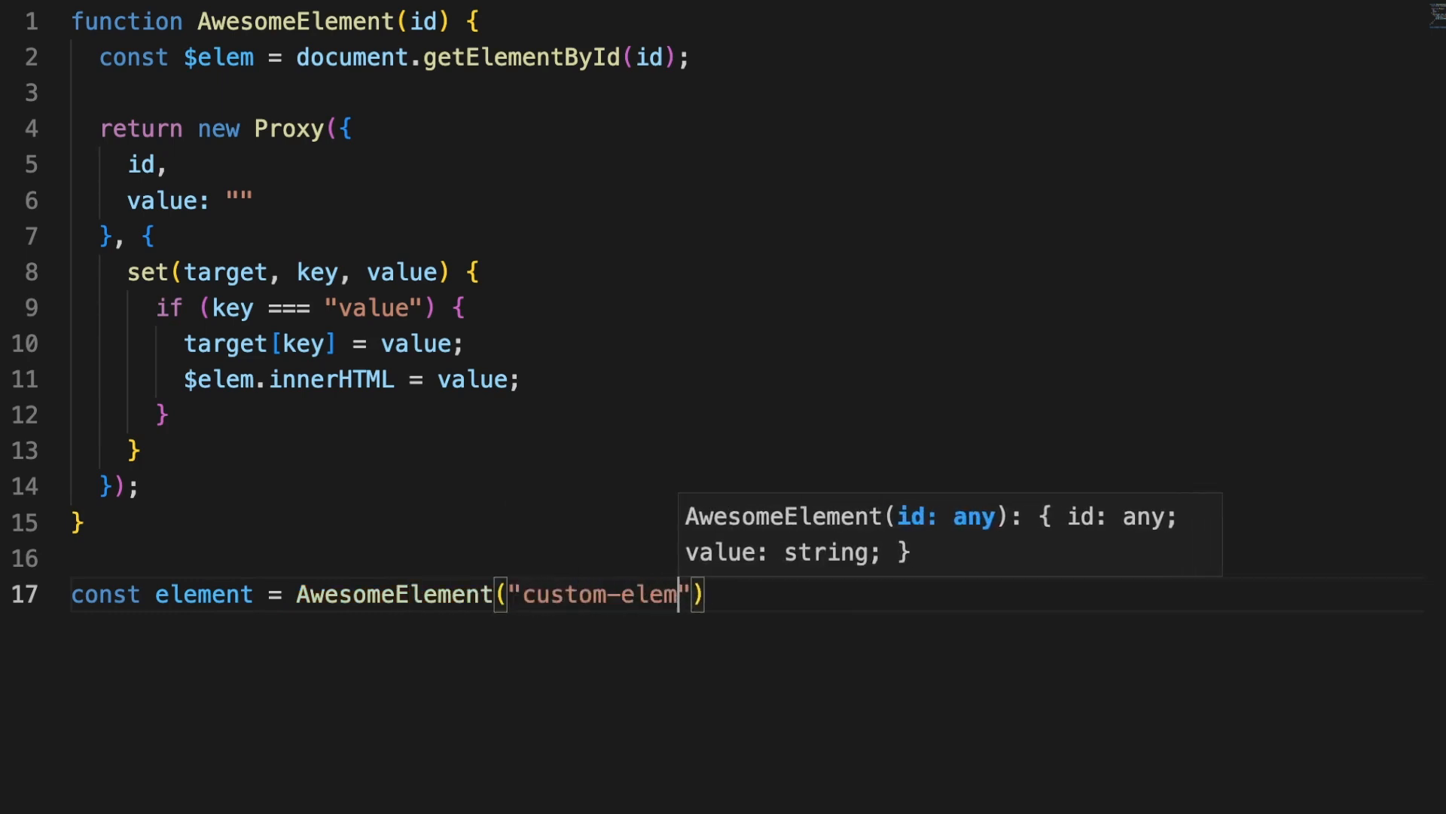
type("element.value")
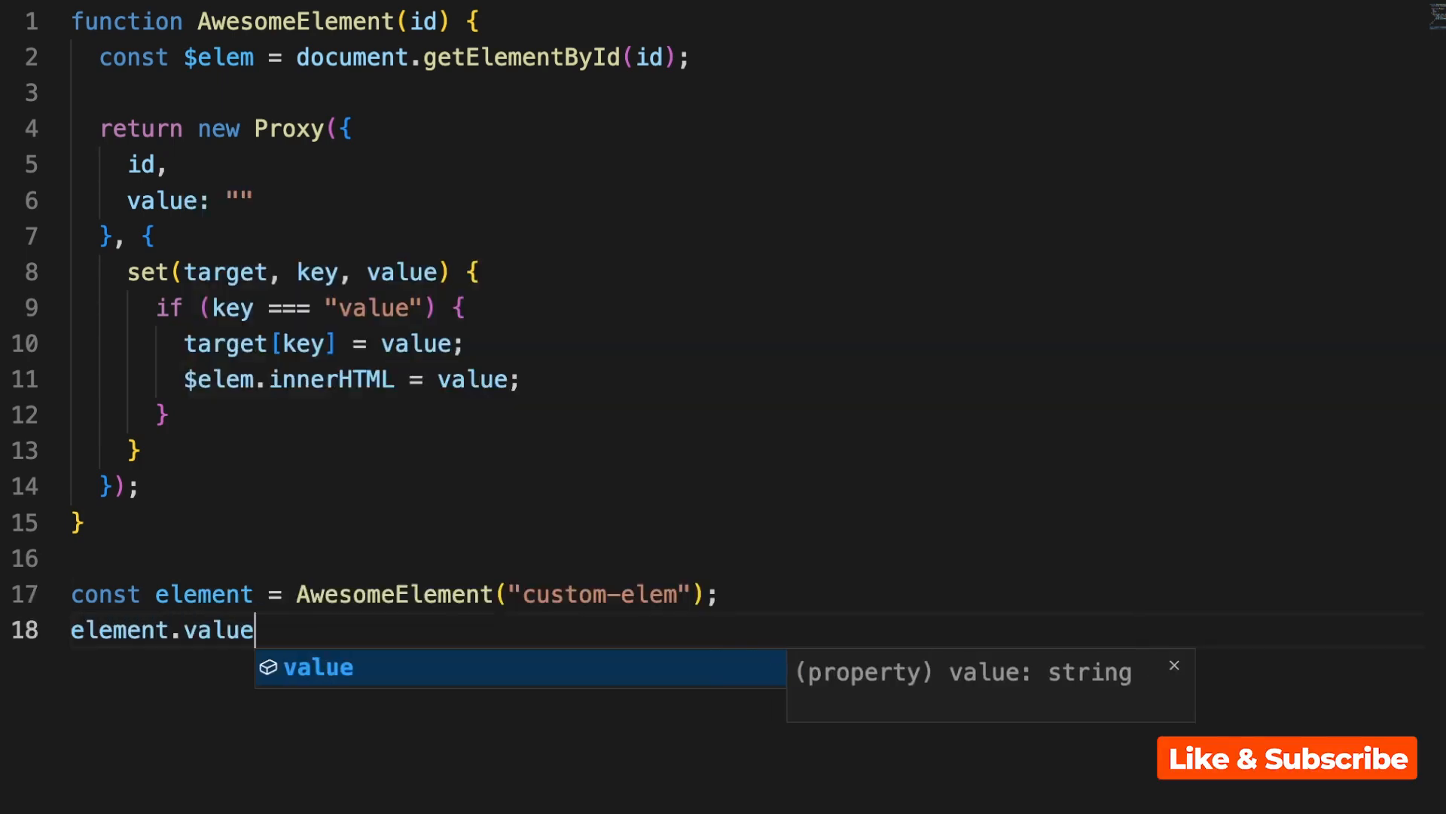
type("= \"Hello!\";")
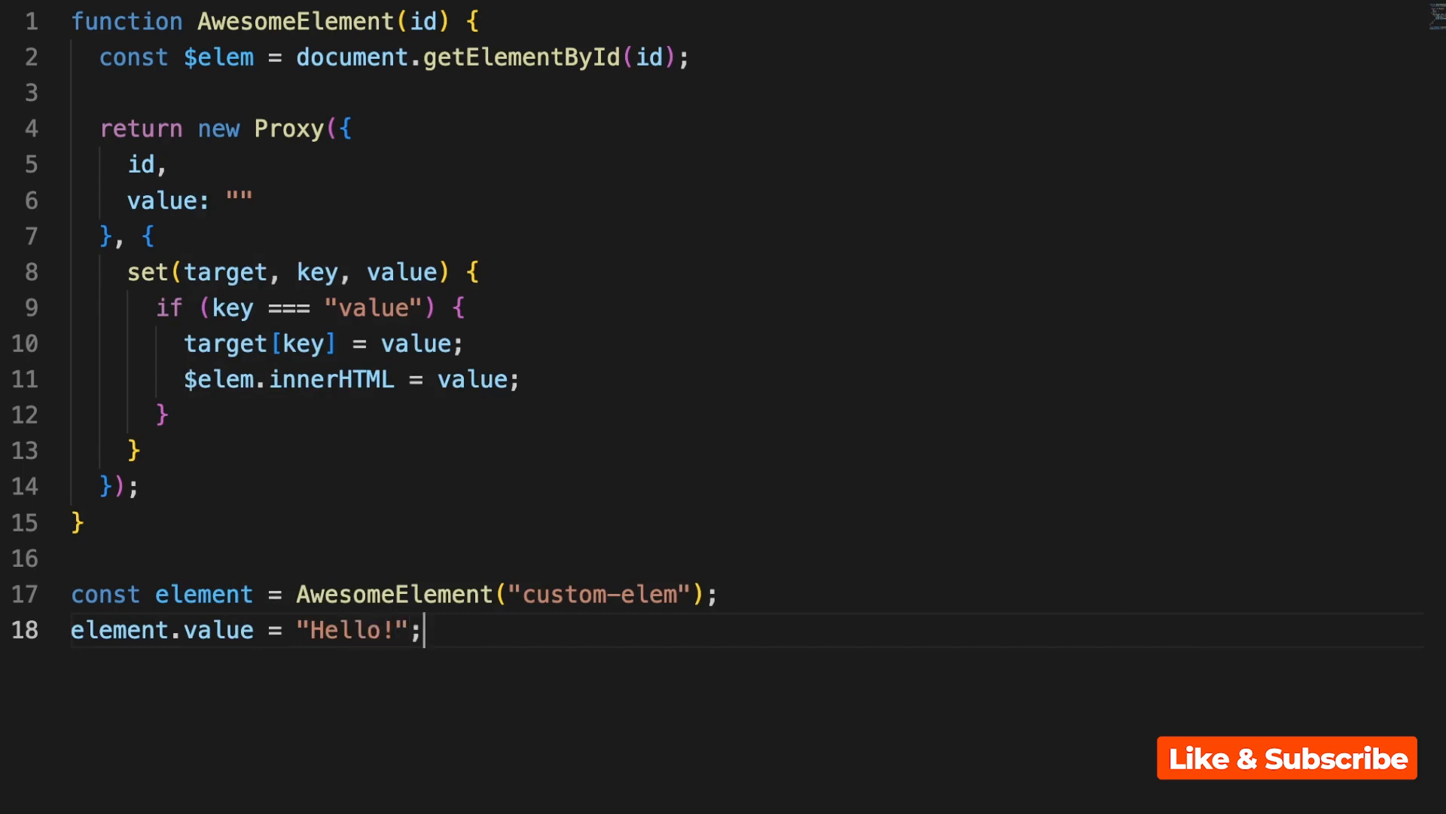